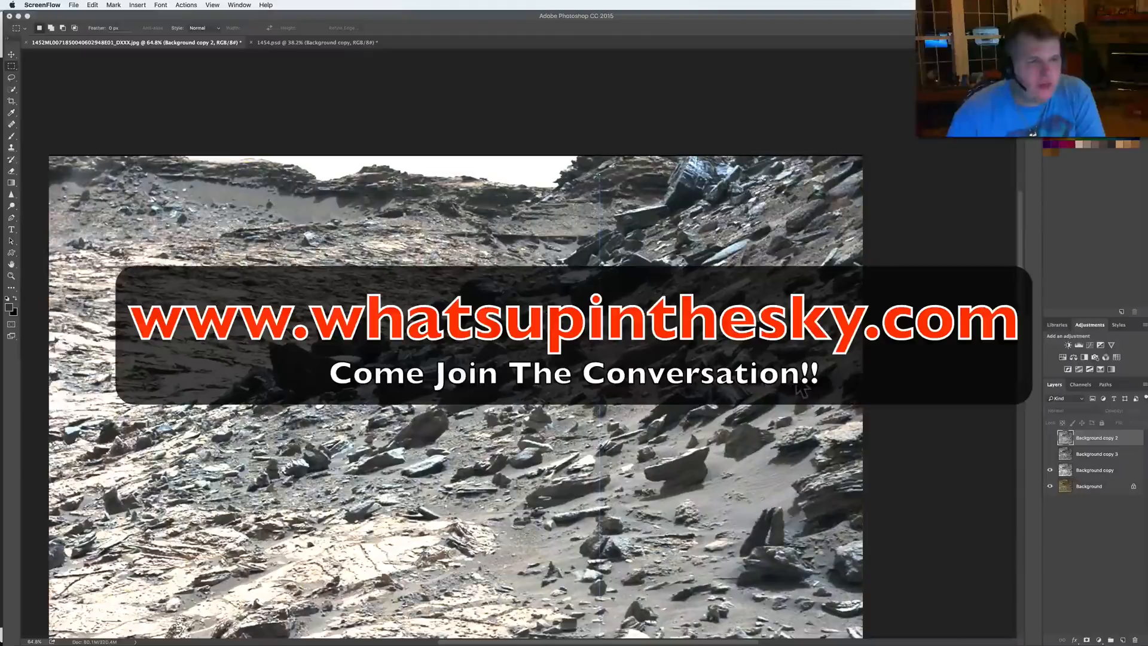
pyautogui.moveTo(945, 385)
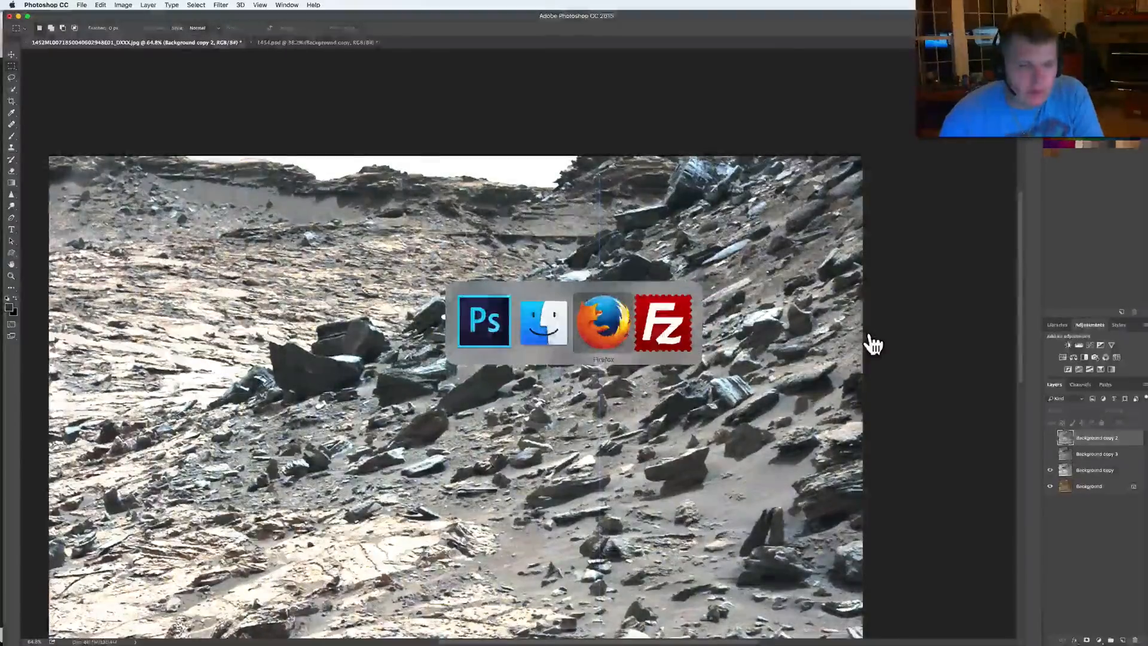
# - Scroll the Sol 1452 thread down to the newest reply with the Sol 1454 links and panorama
pyautogui.click(602, 320)
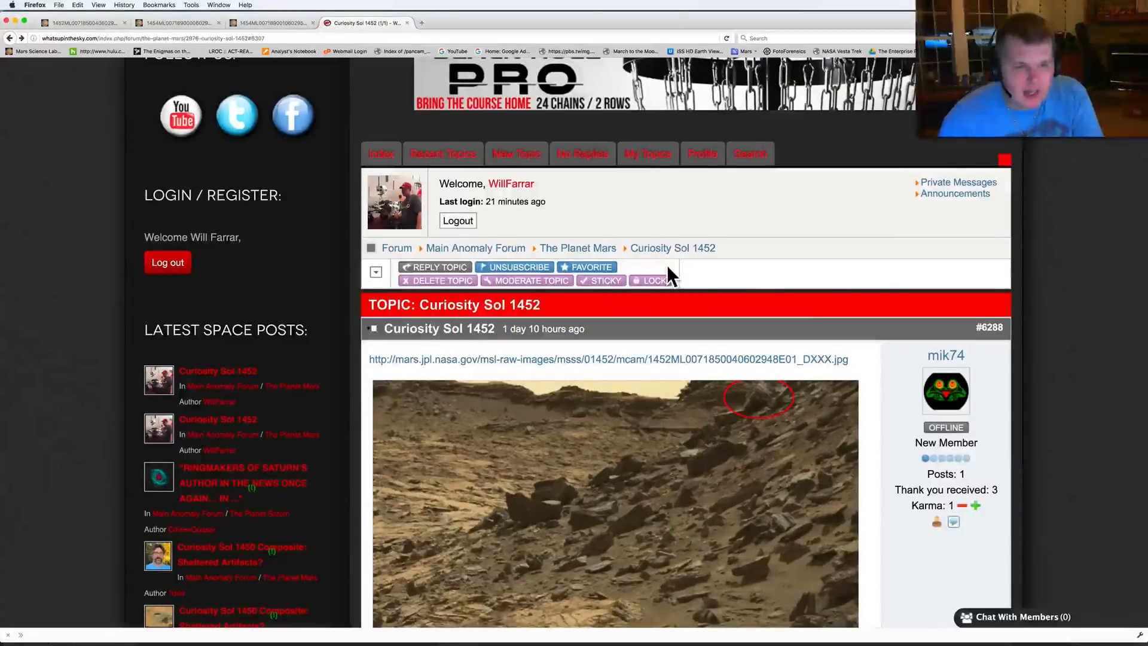
pyautogui.moveTo(946, 356)
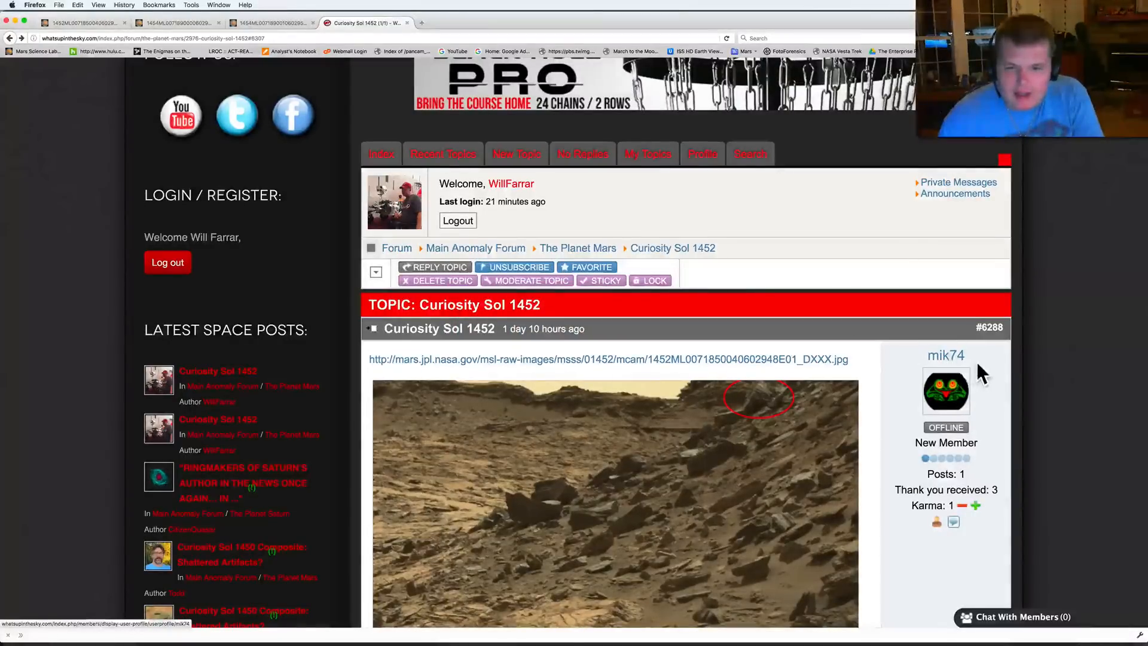
pyautogui.scroll(-3)
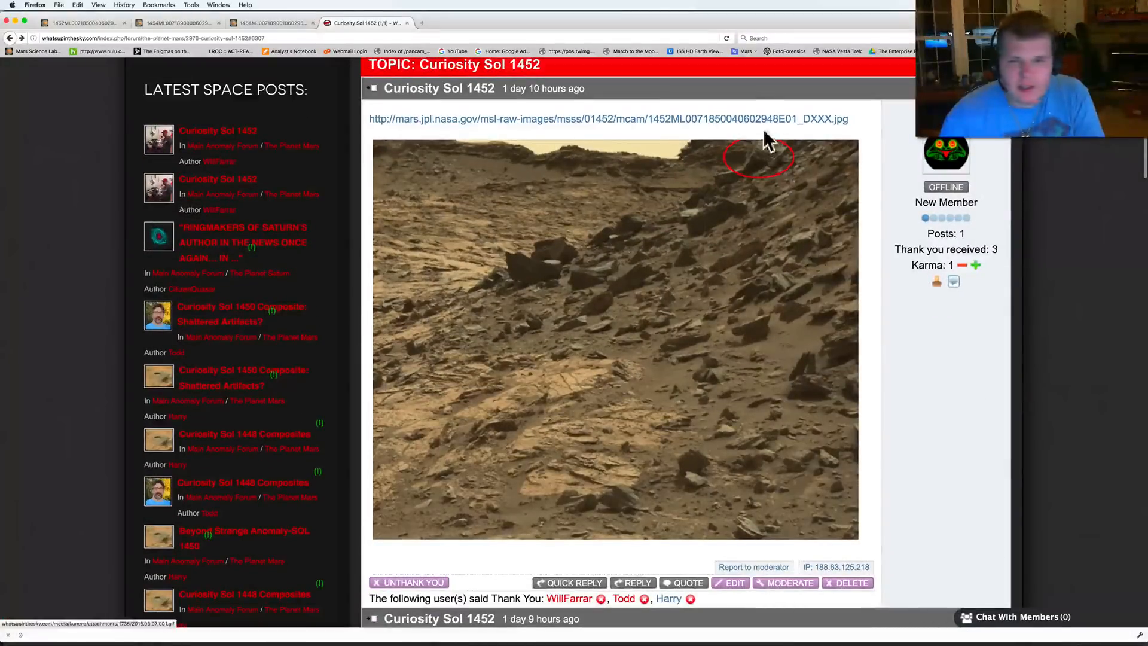
pyautogui.scroll(-3)
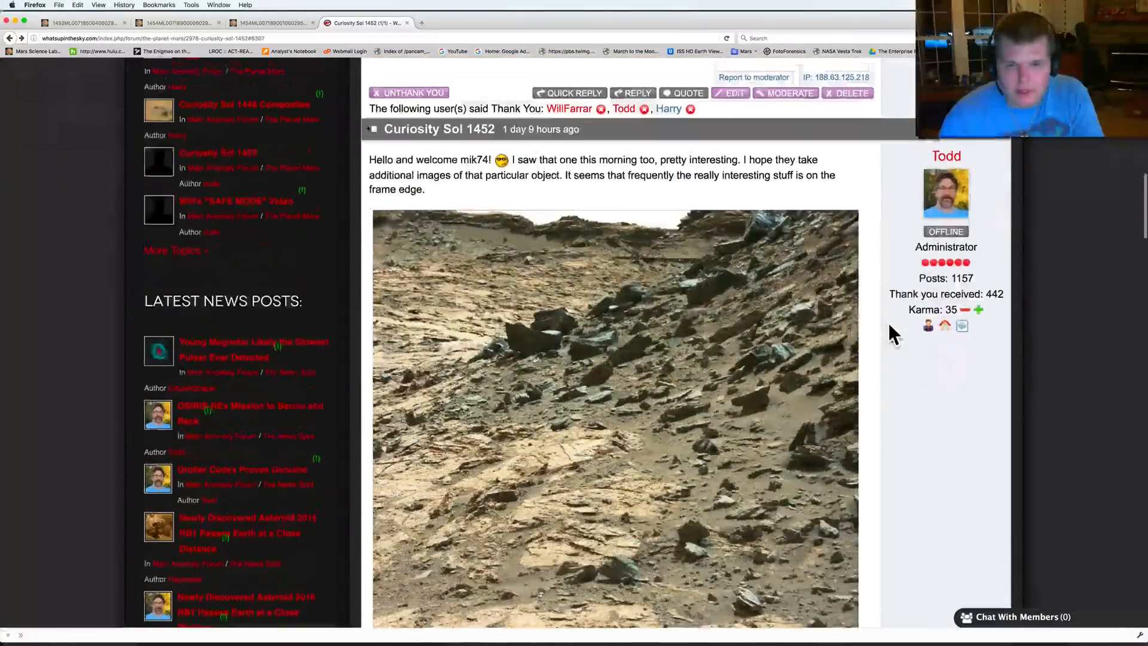
pyautogui.scroll(-3)
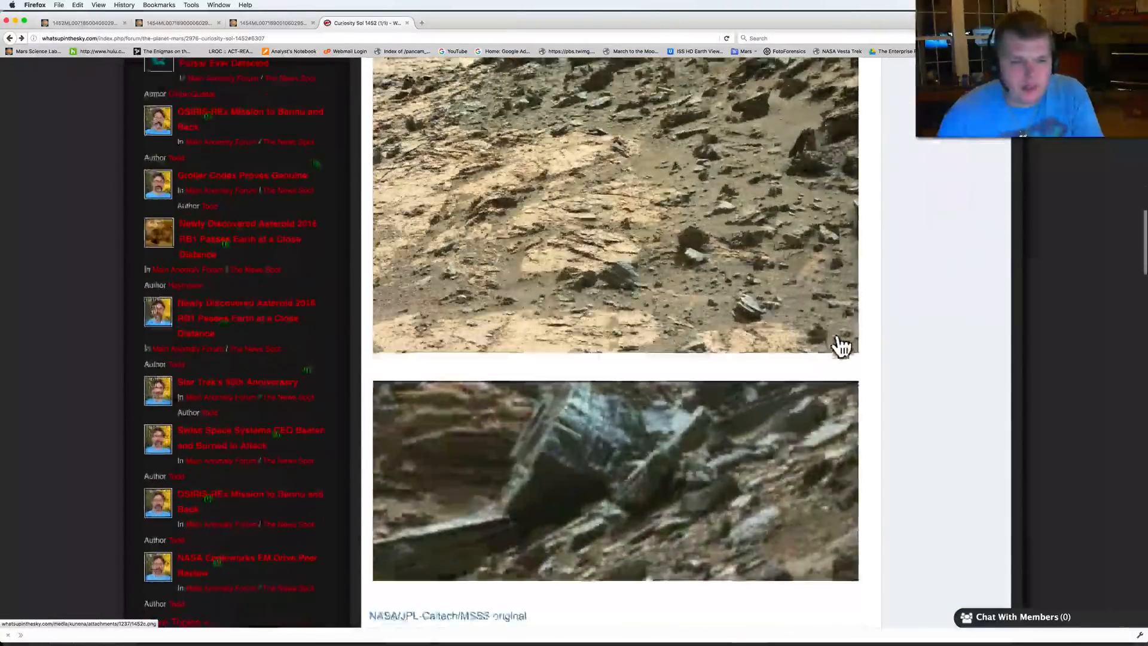
pyautogui.scroll(-3)
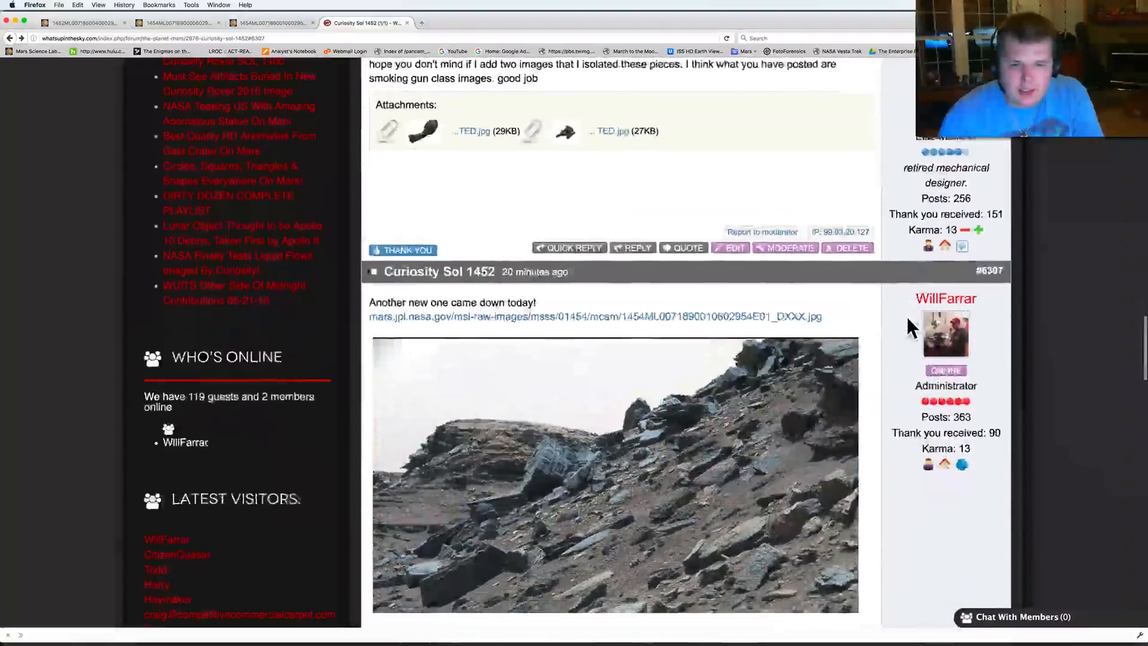
pyautogui.scroll(-3)
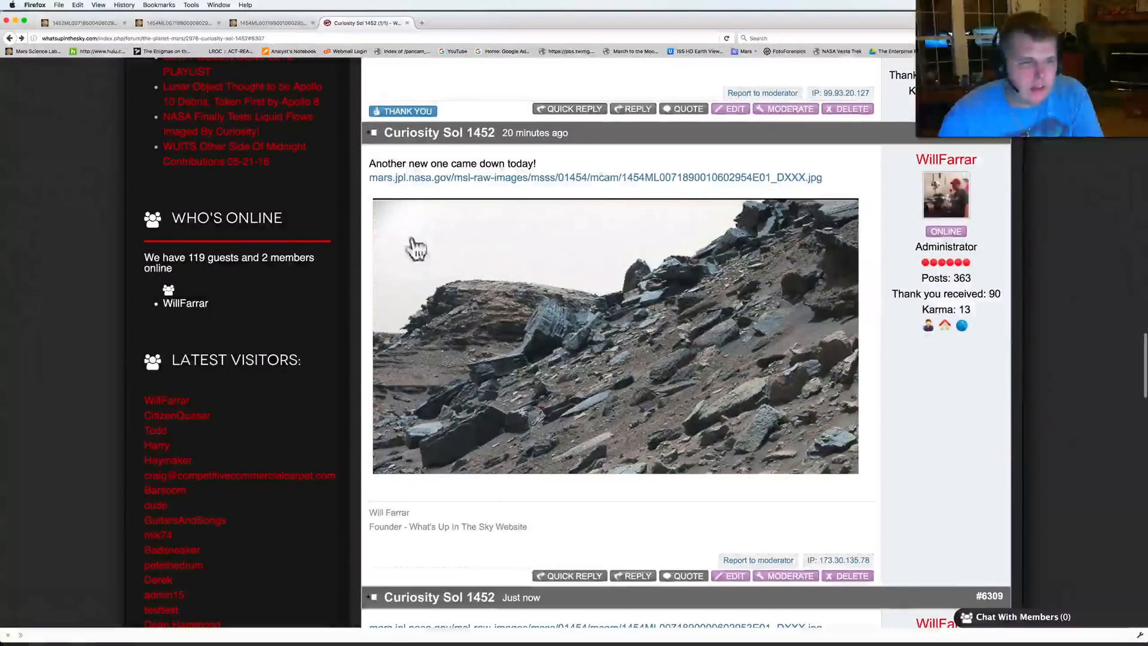
pyautogui.scroll(-3)
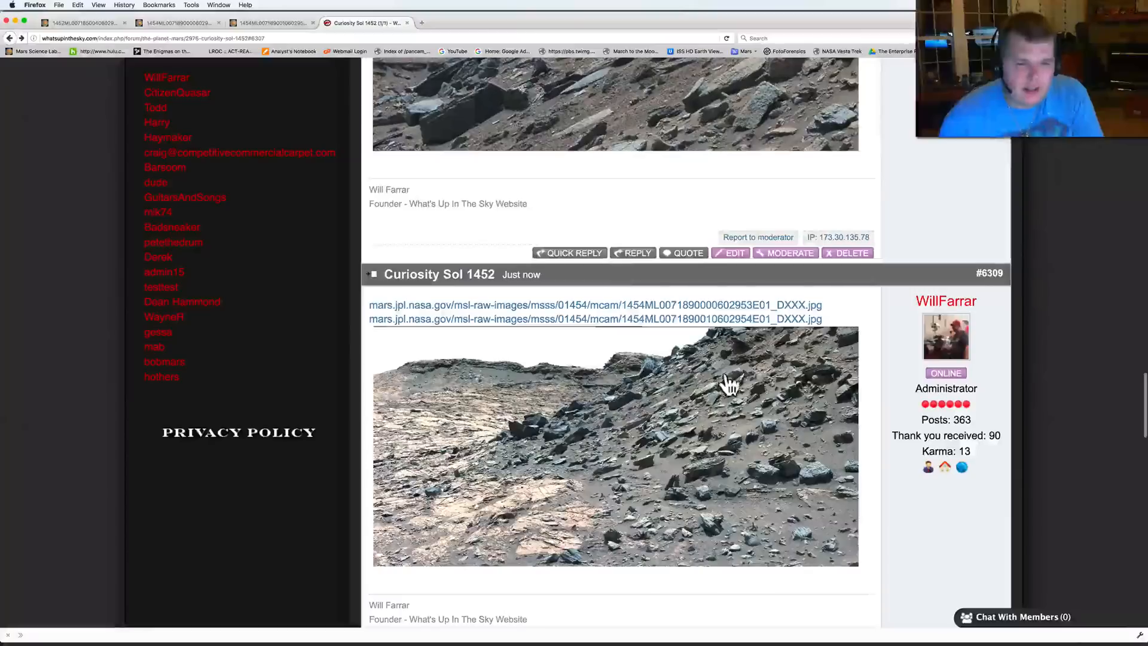
pyautogui.moveTo(620, 440)
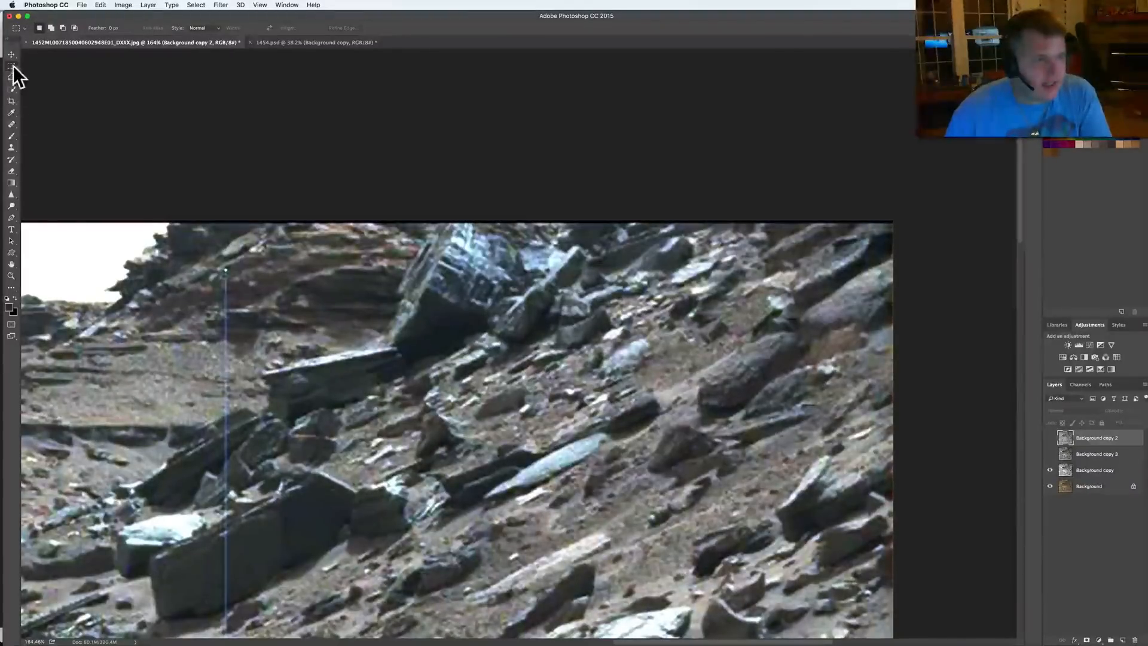
# - Select the Move tool in the 1454.psd panorama document
pyautogui.click(10, 54)
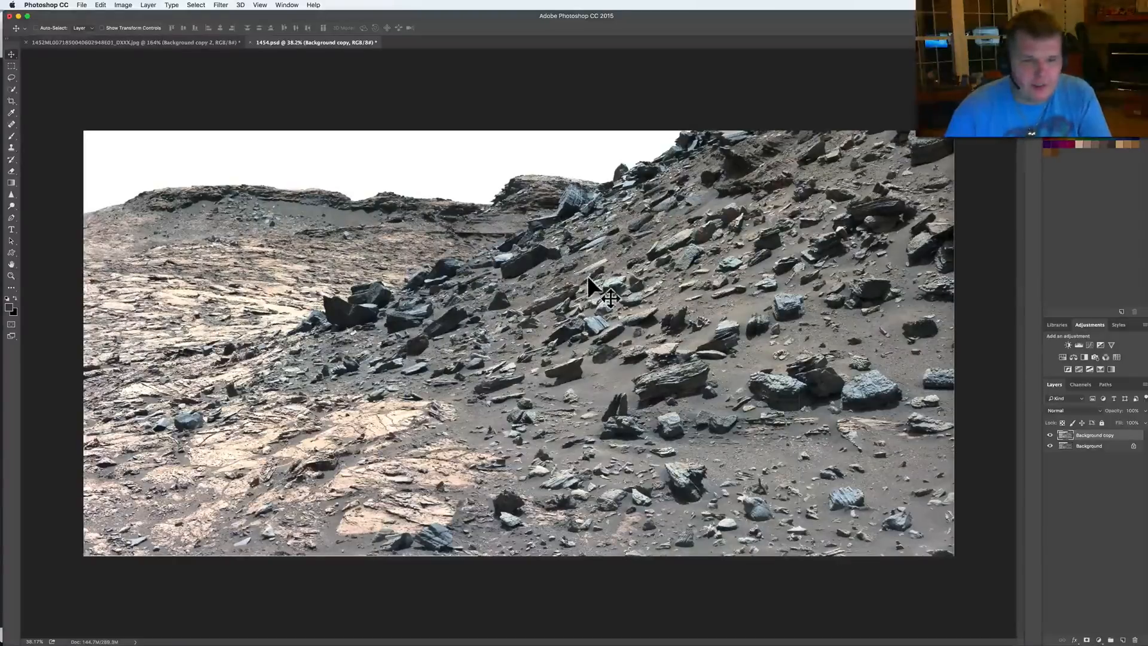
pyautogui.moveTo(528, 140)
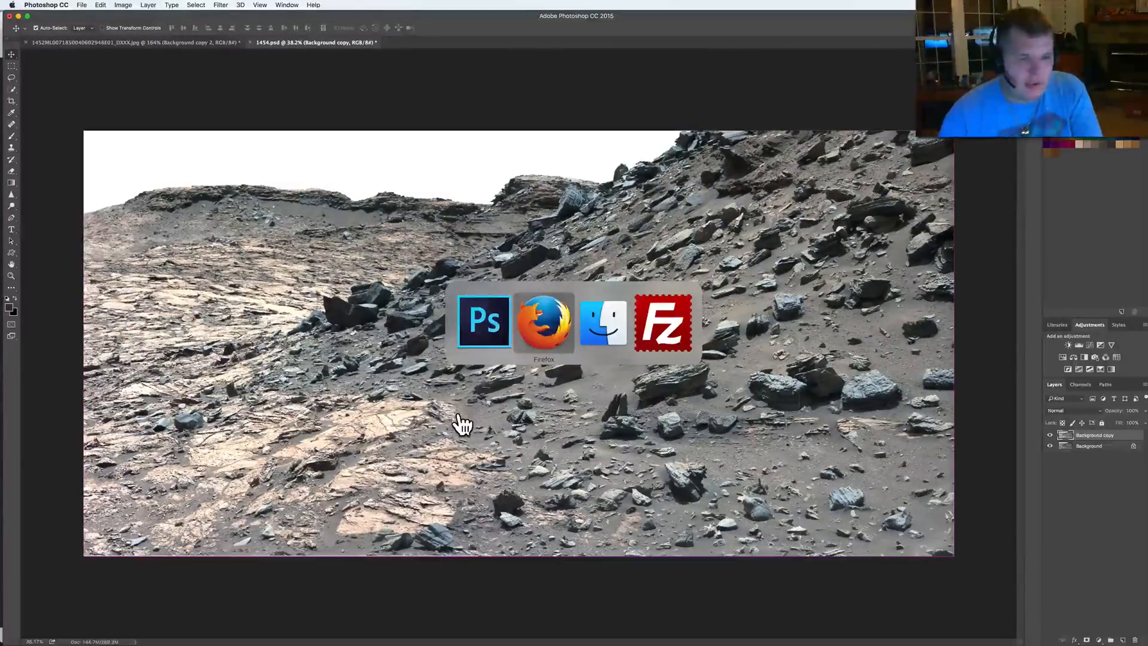
# - View the raw Sol 1452 image, then the raw Sol 1454 image, in Firefox tabs
pyautogui.click(544, 322)
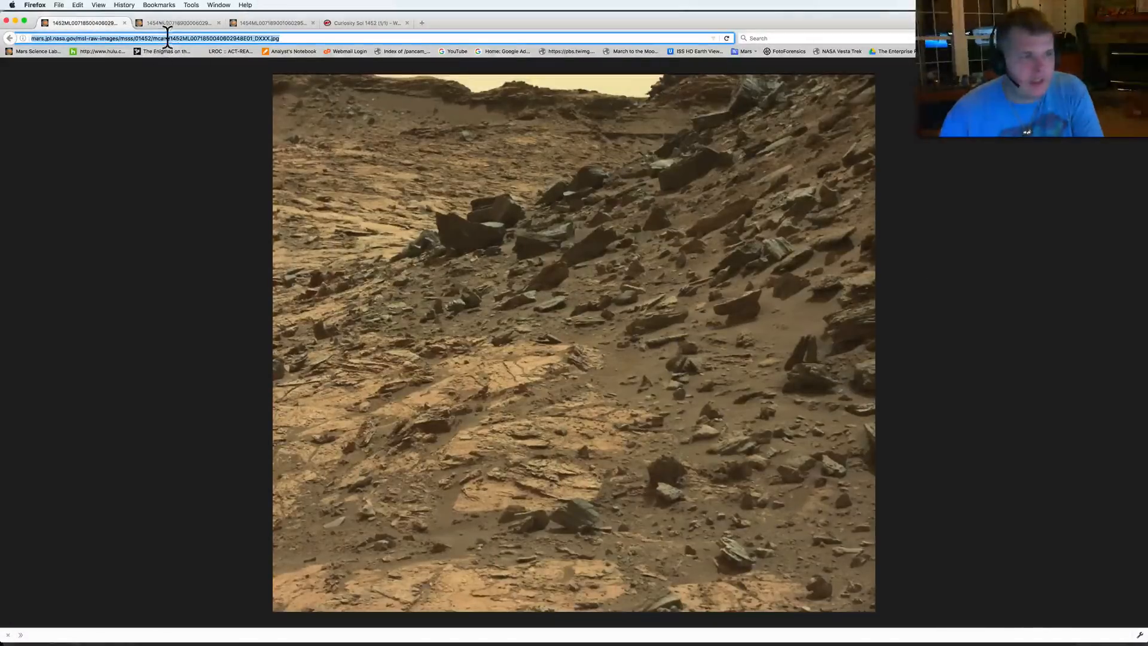
pyautogui.click(175, 22)
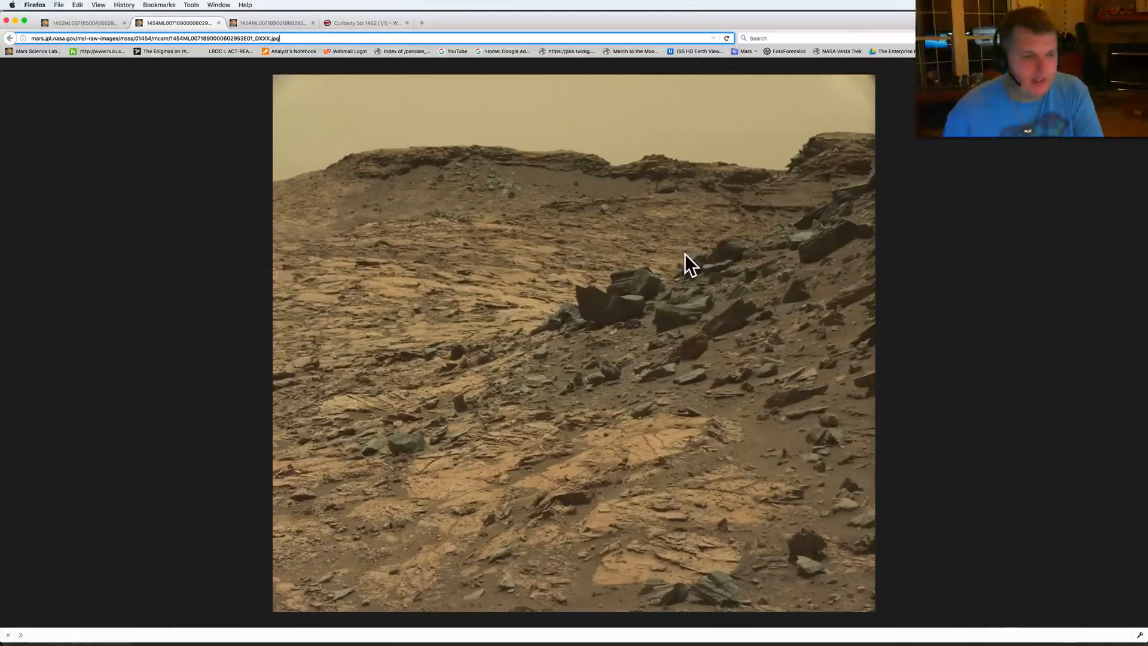
pyautogui.click(271, 23)
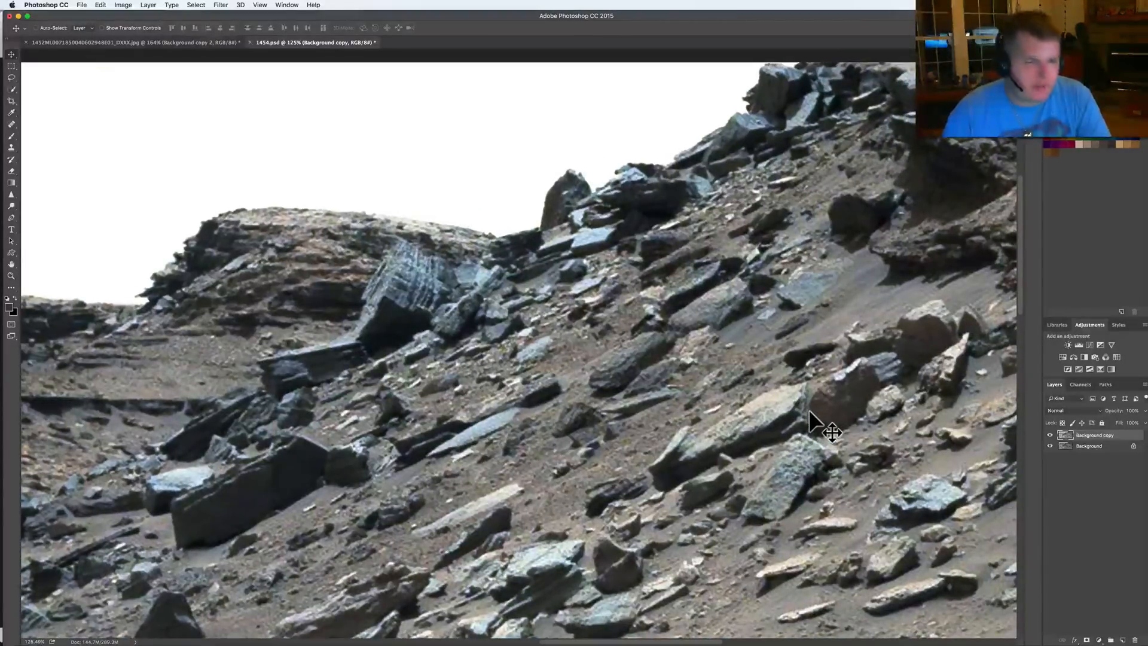
# - Pan the 1454.psd canvas around the striped block and rocky slope
pyautogui.scroll(-3)
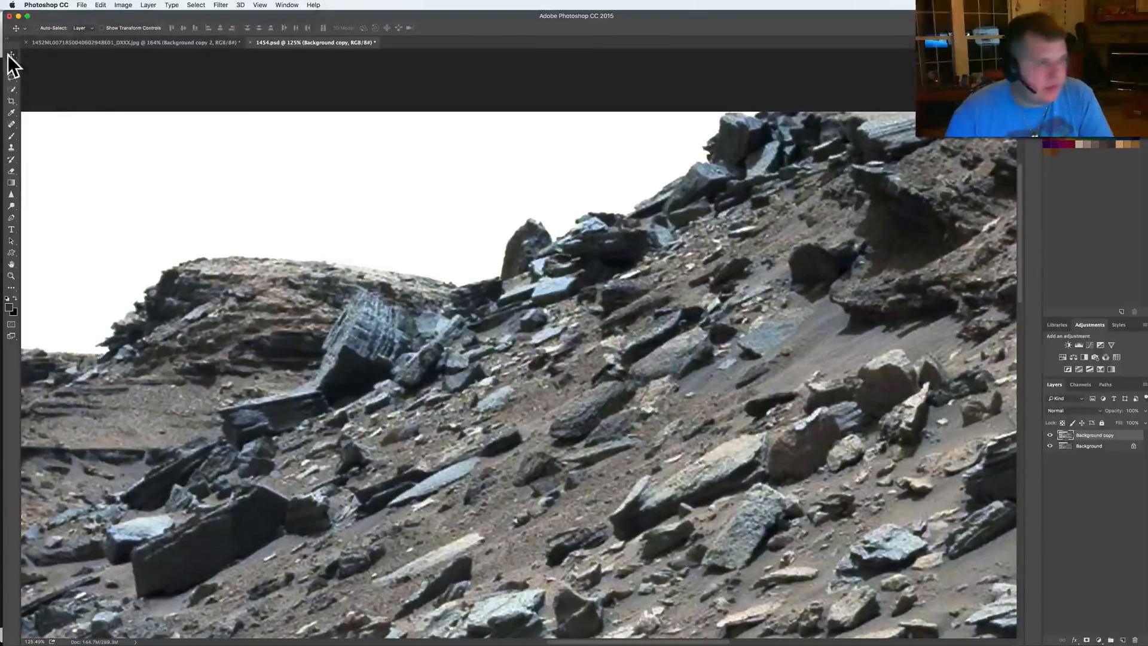
pyautogui.moveTo(12, 54)
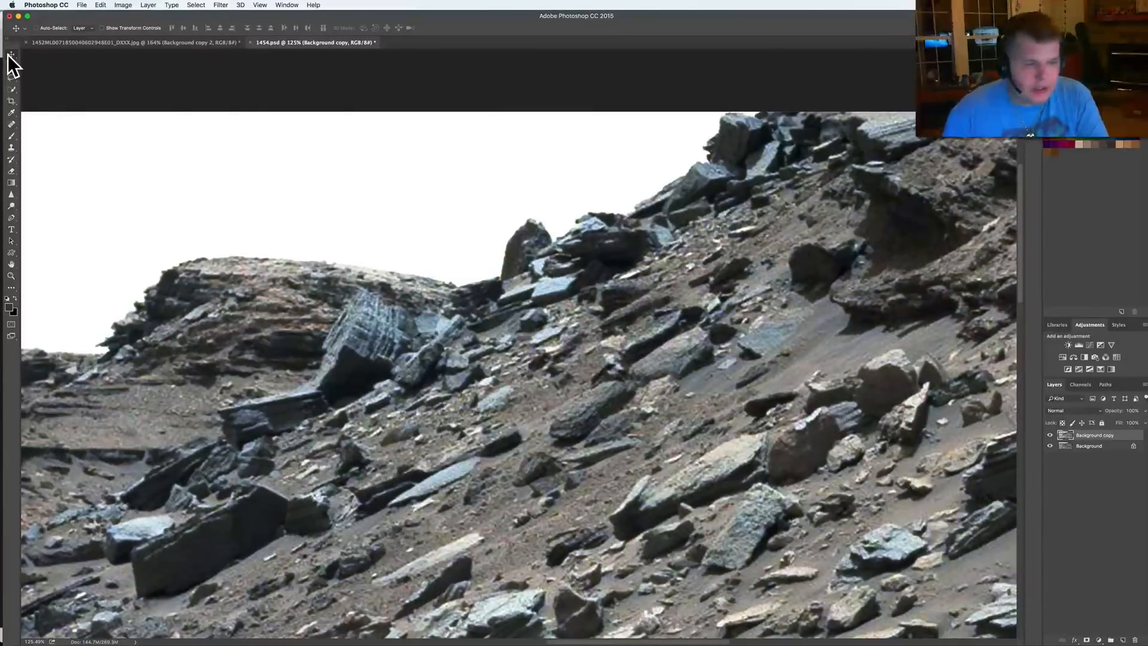
pyautogui.moveTo(110, 103)
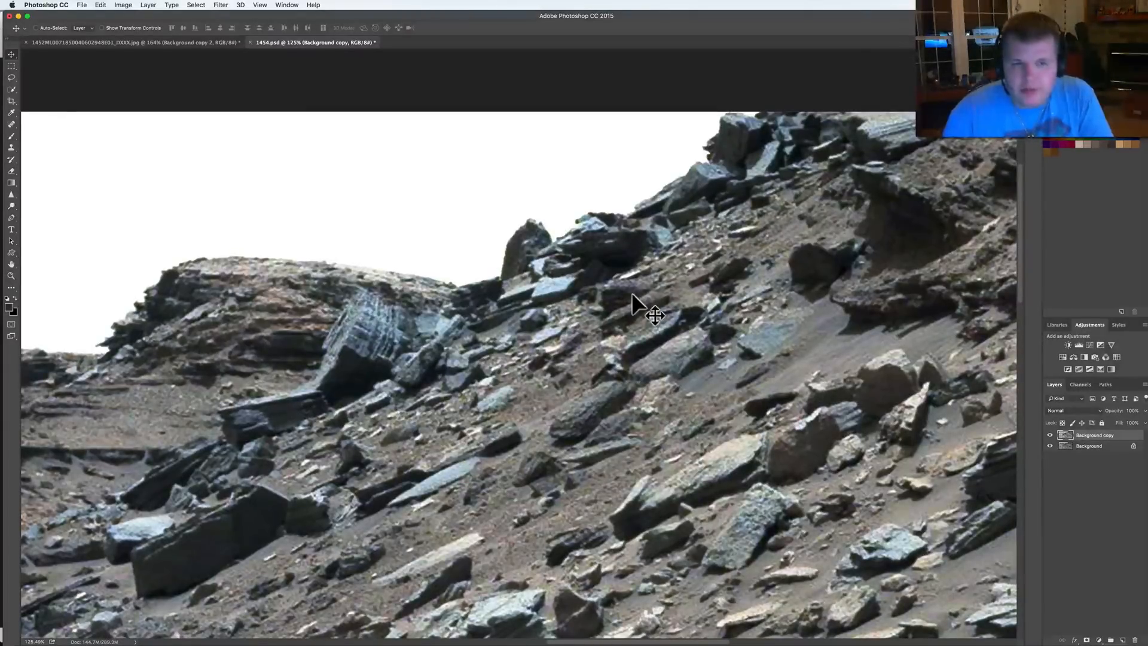
pyautogui.moveTo(930, 304)
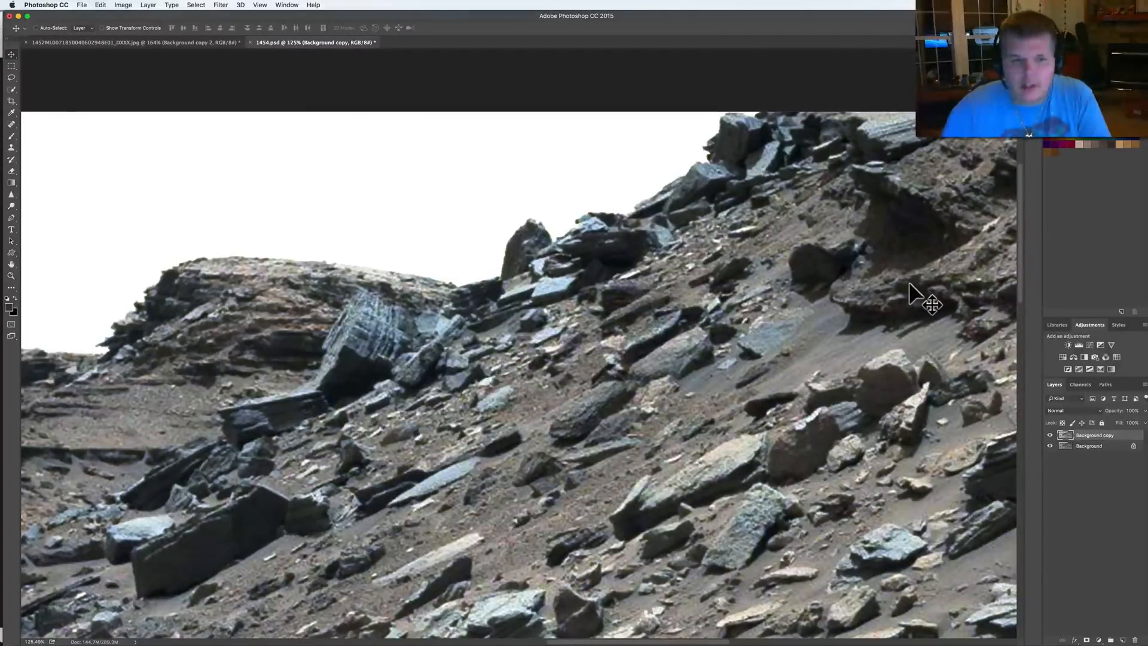
pyautogui.moveTo(632, 388)
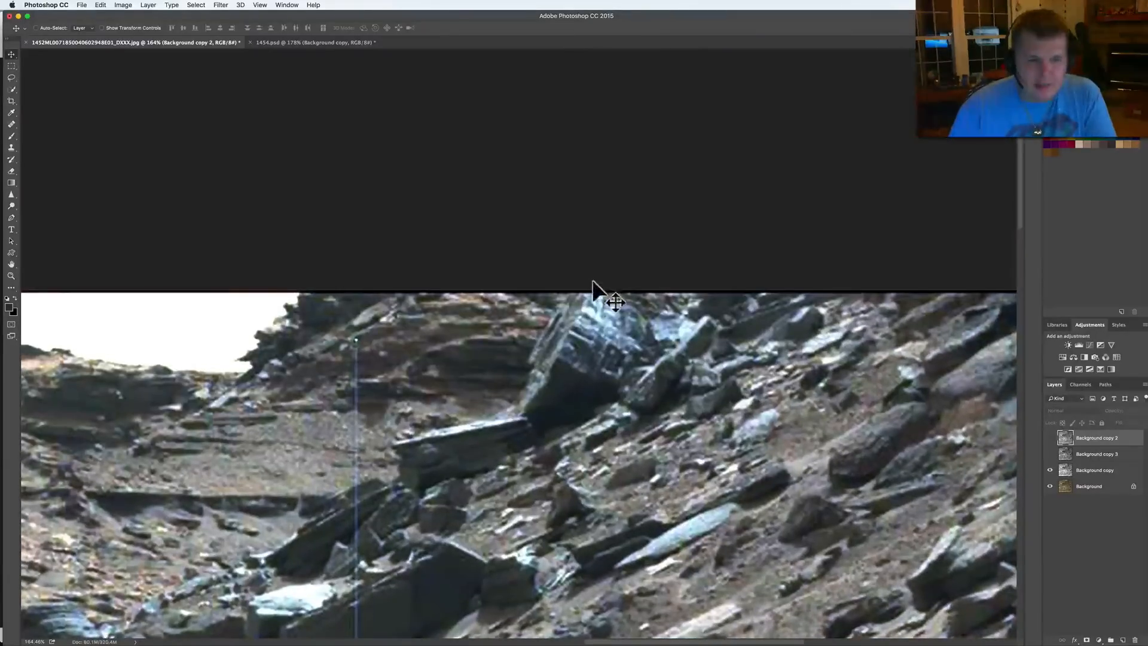
pyautogui.moveTo(754, 388)
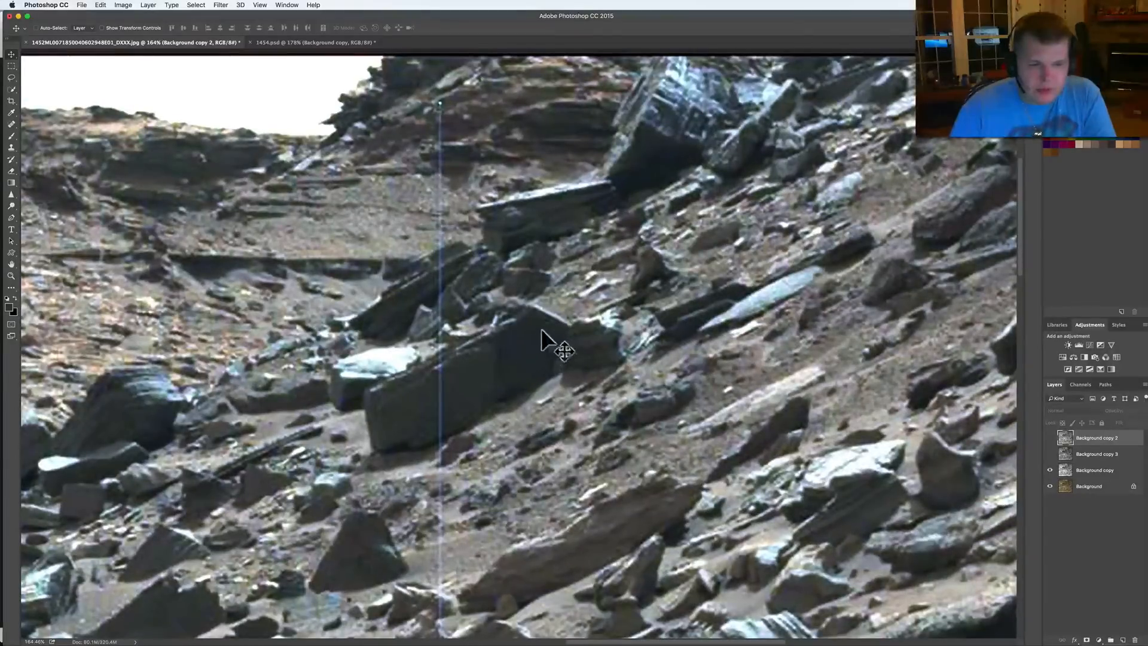
pyautogui.moveTo(418, 427)
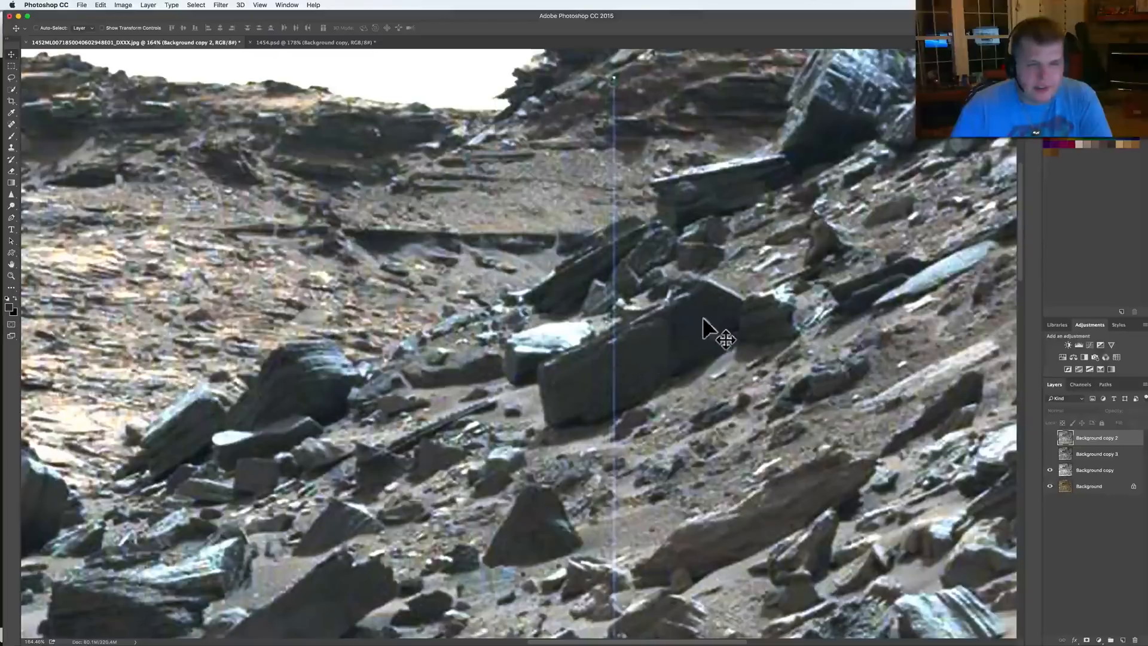
pyautogui.moveTo(619, 418)
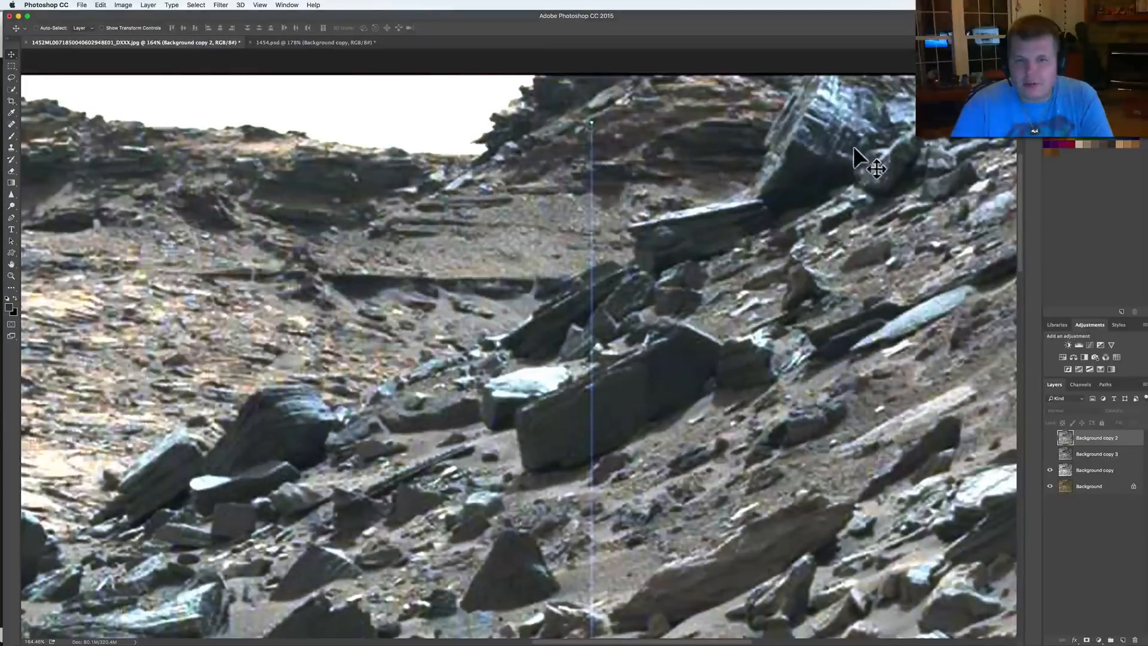
pyautogui.moveTo(724, 146)
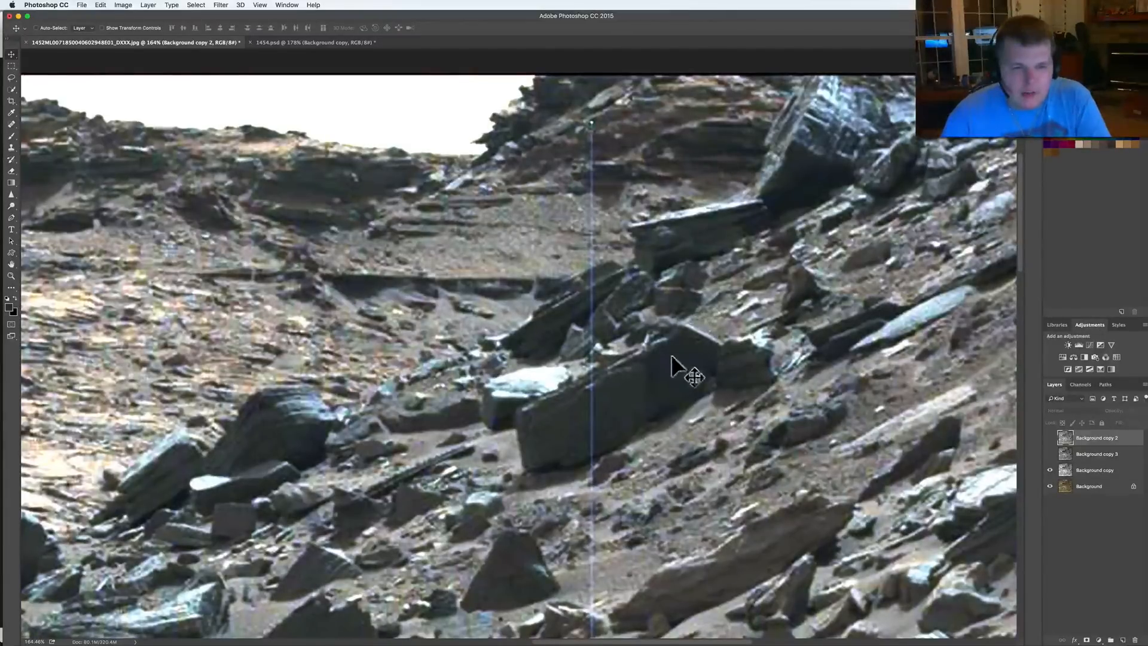
# - Switch from the Sol 1452 image back to the 1454.psd panorama tab
pyautogui.click(278, 42)
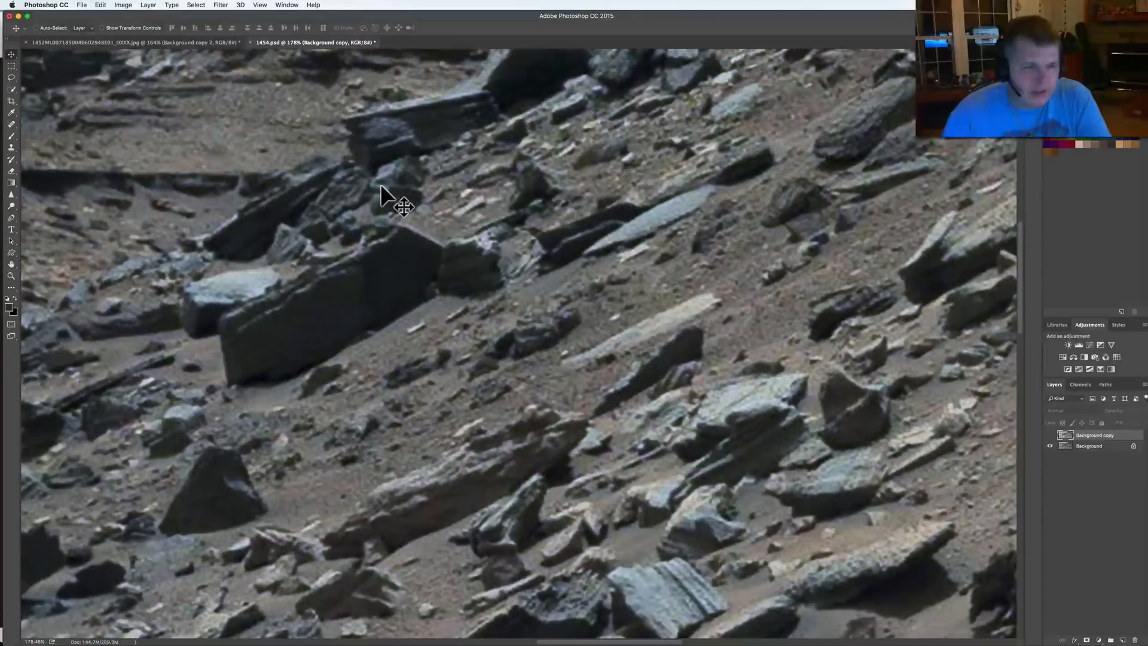
pyautogui.moveTo(369, 355)
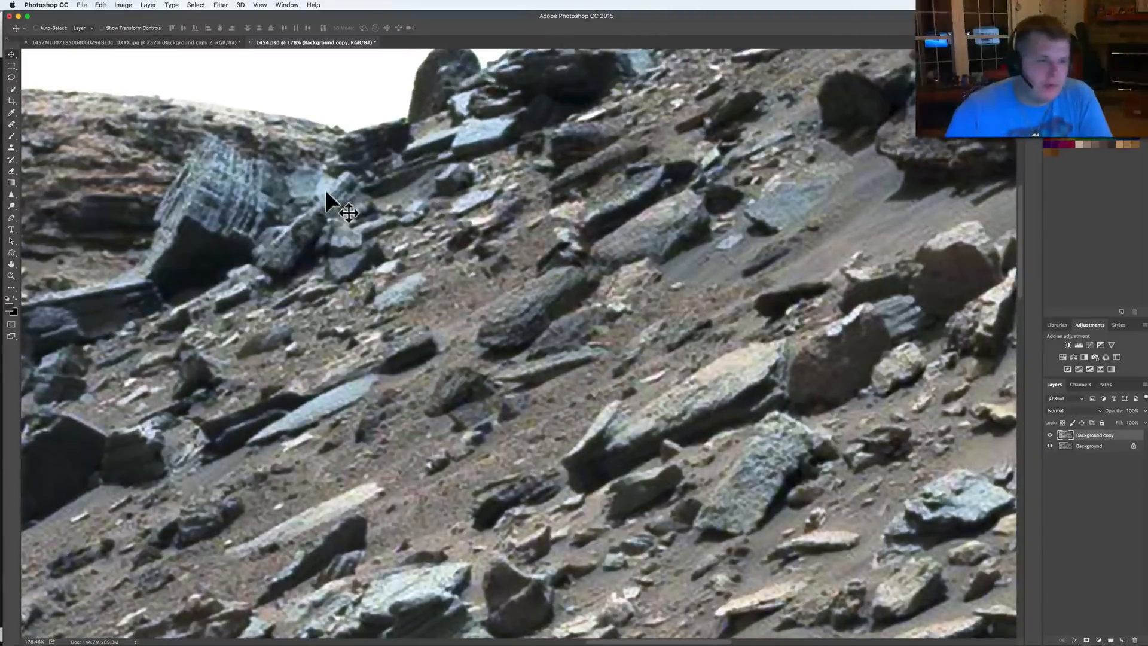
pyautogui.moveTo(375, 198)
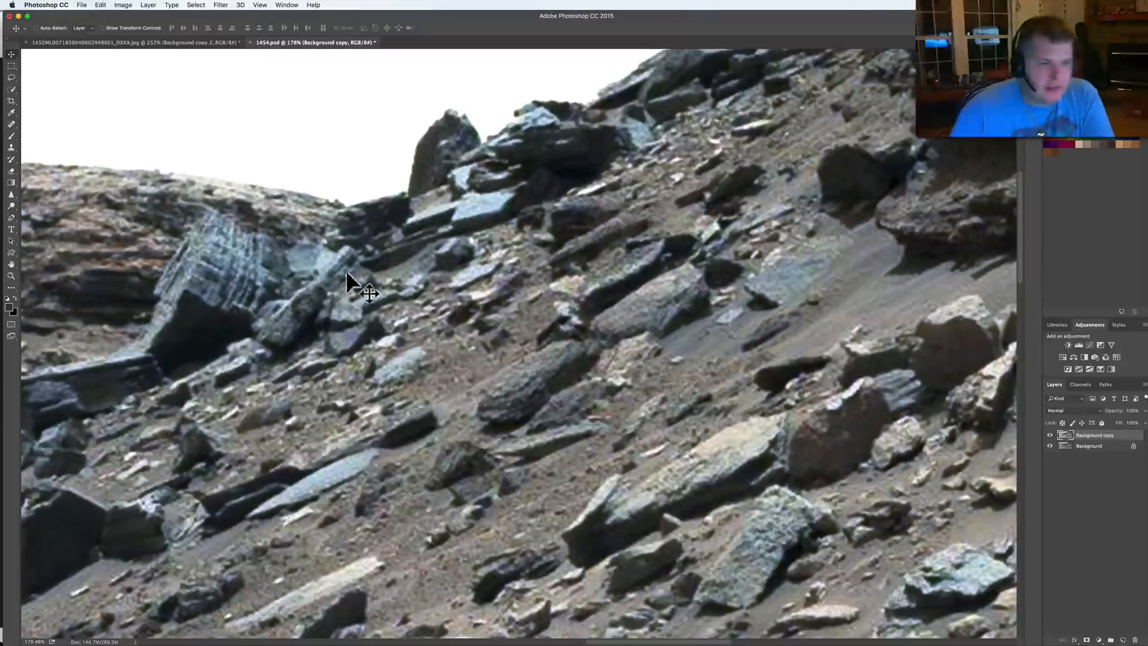
pyautogui.moveTo(281, 351)
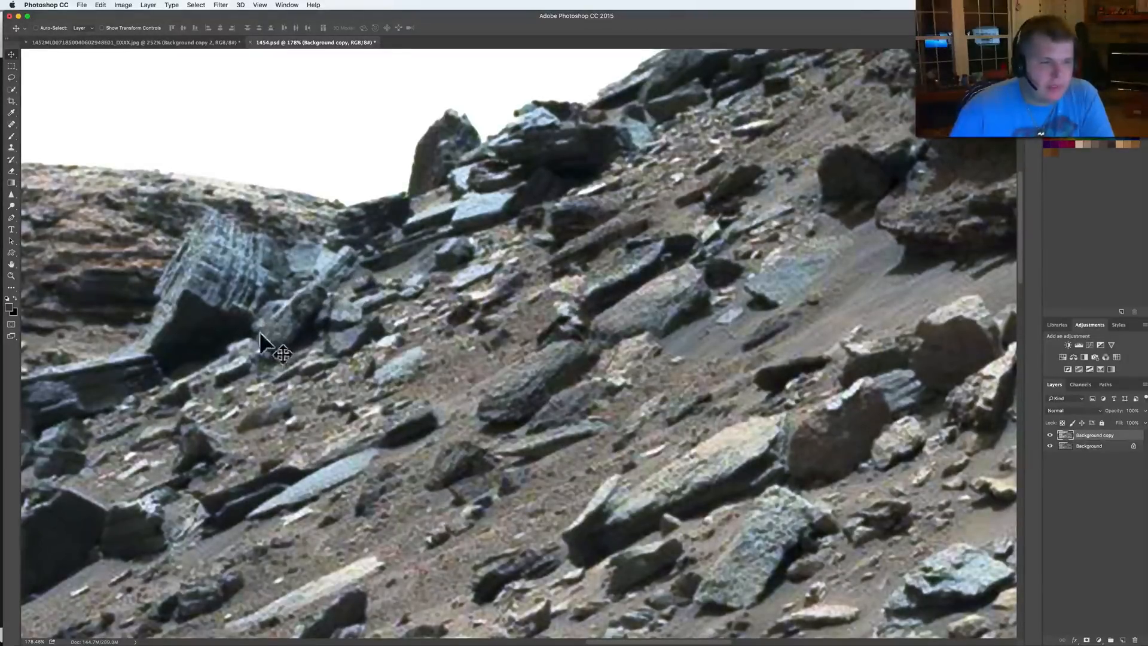
pyautogui.moveTo(274, 245)
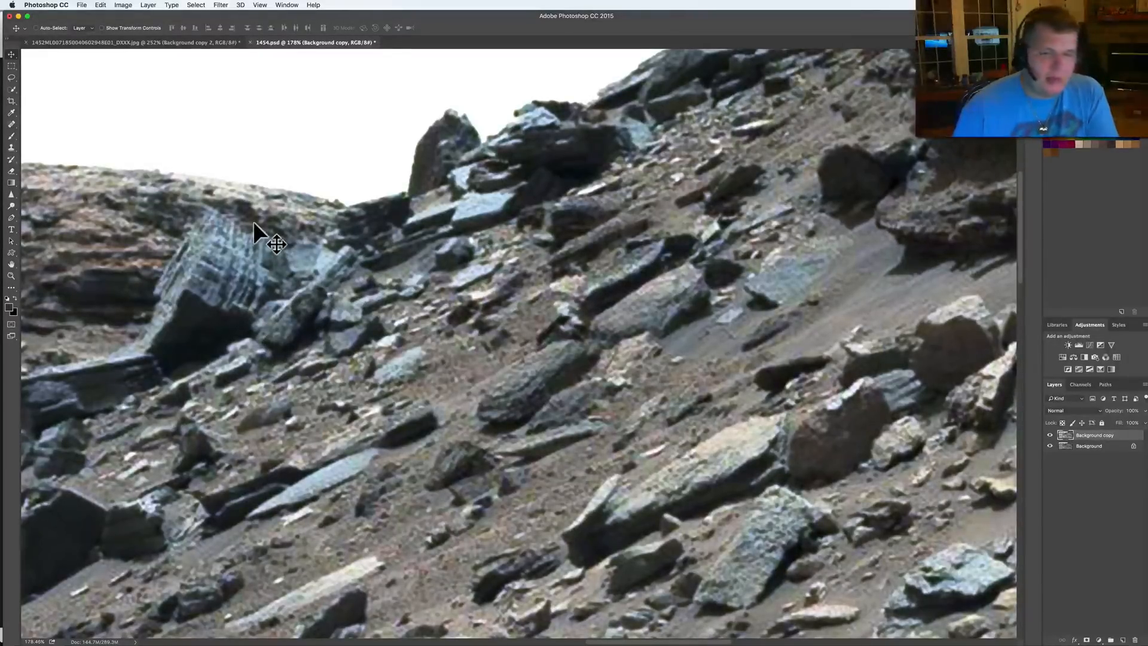
pyautogui.moveTo(795, 267)
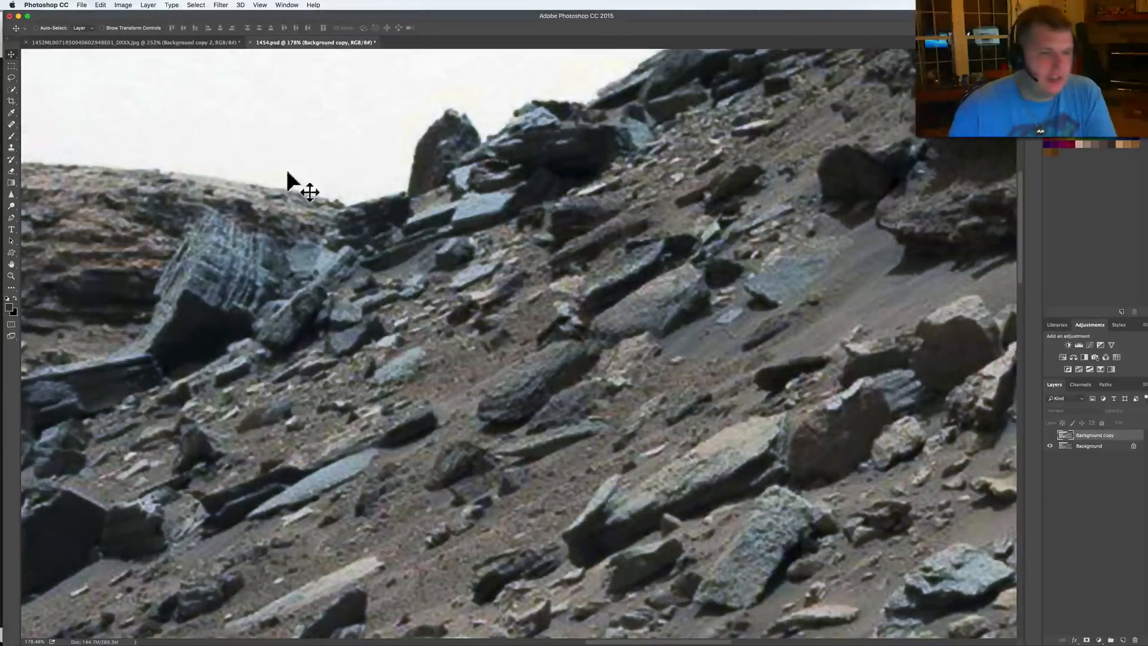
pyautogui.moveTo(231, 289)
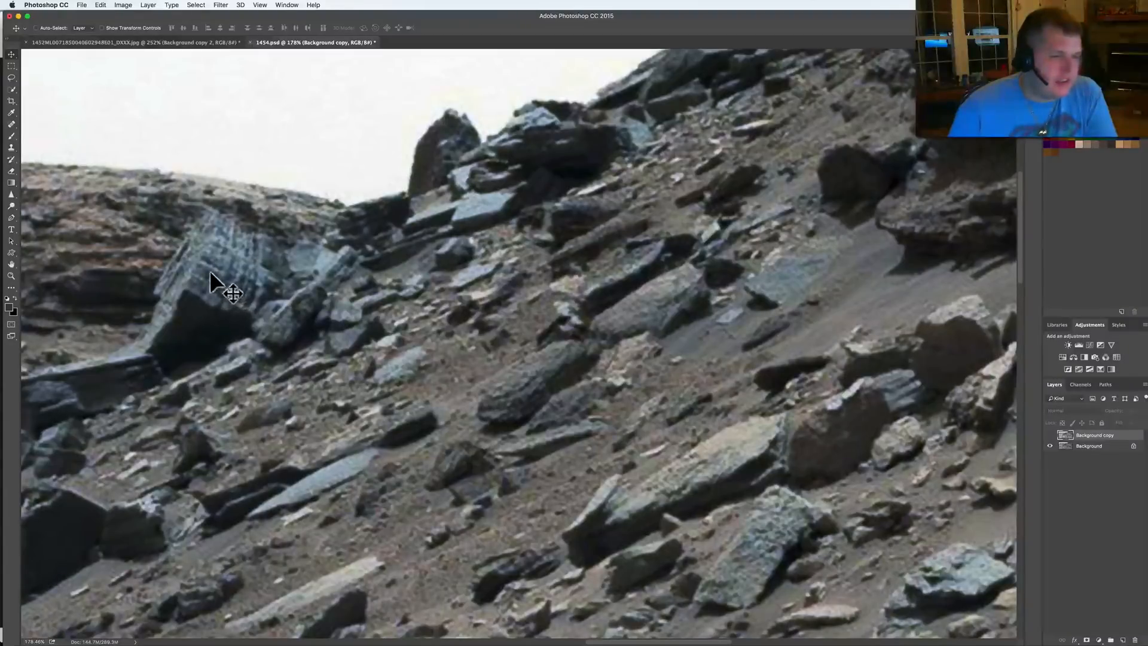
pyautogui.moveTo(257, 326)
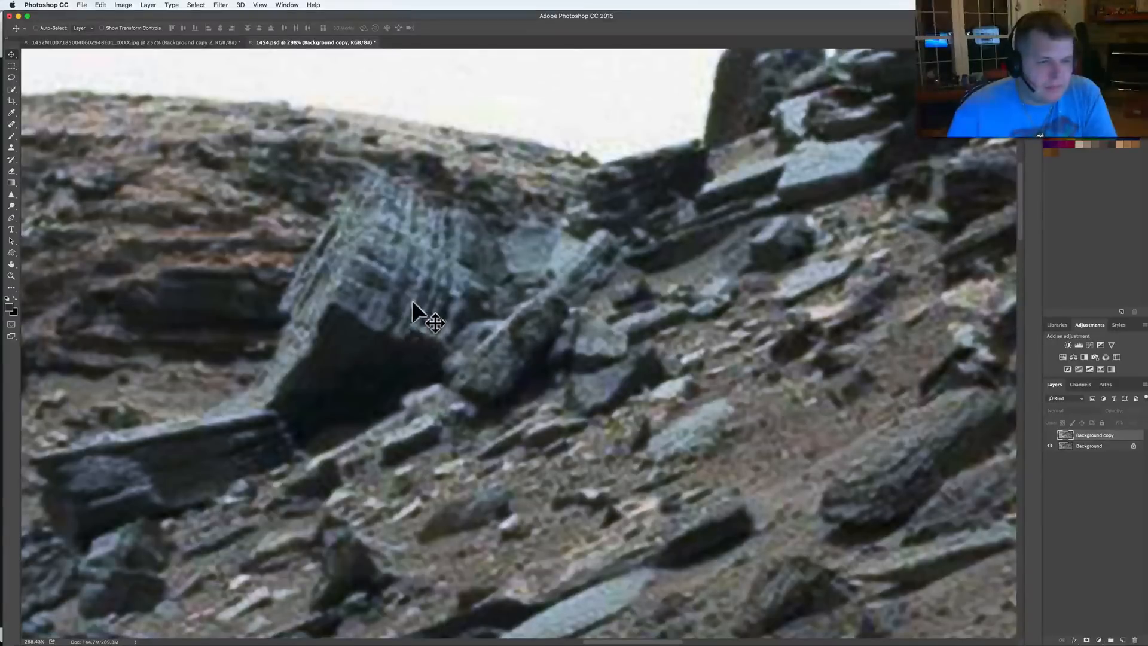
pyautogui.moveTo(440, 307)
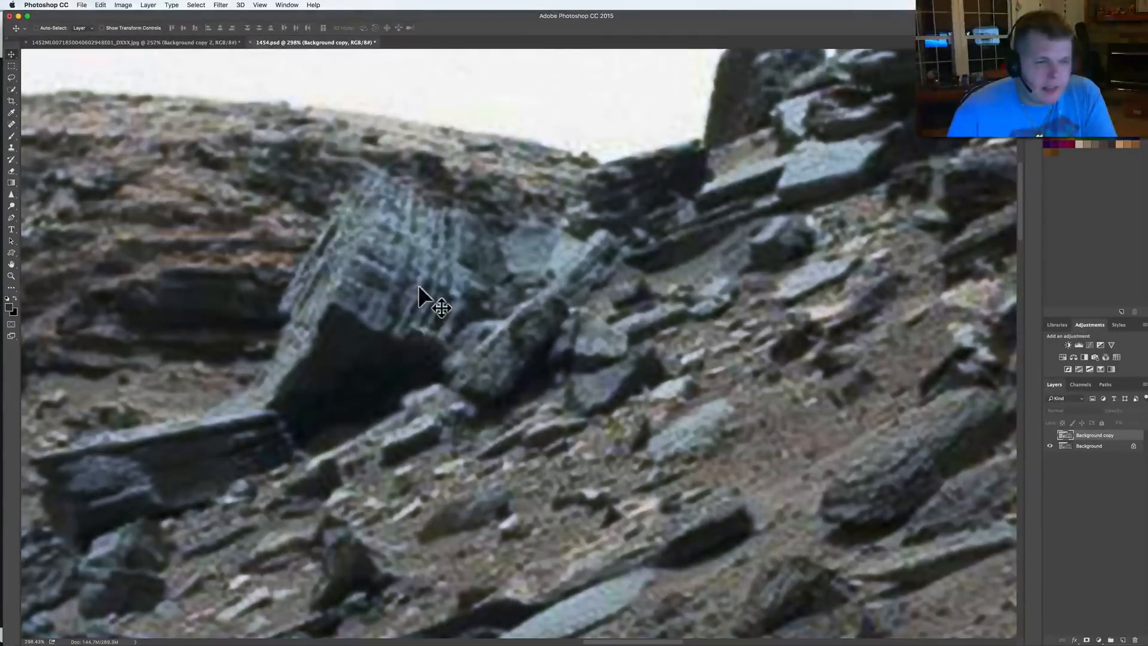
pyautogui.moveTo(469, 260)
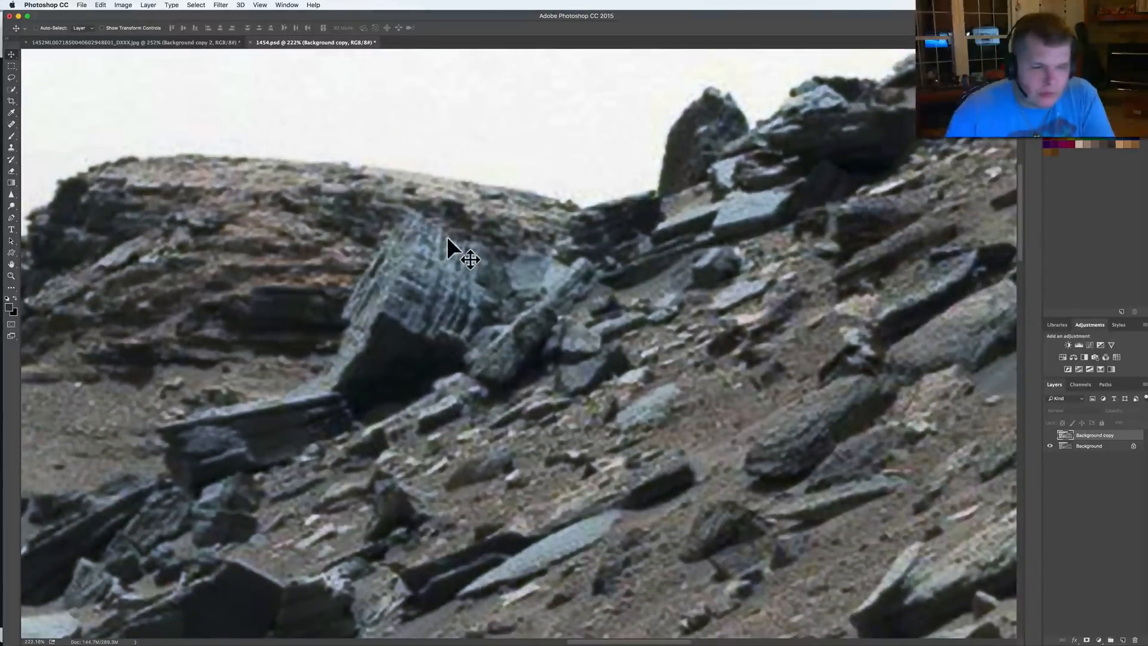
pyautogui.moveTo(541, 345)
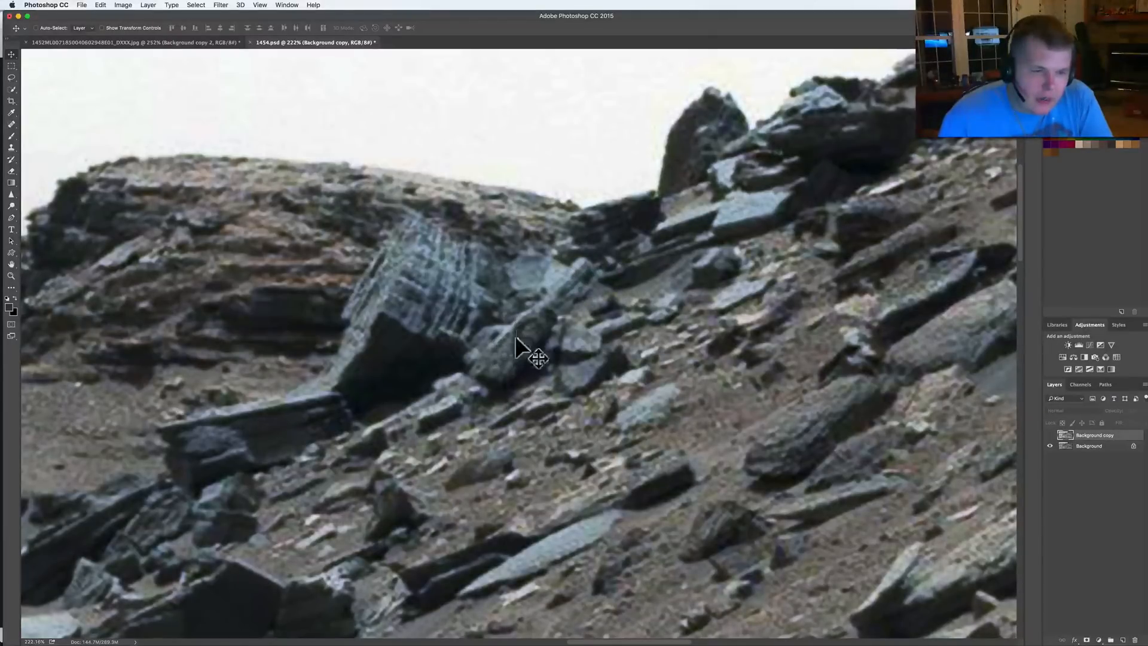
pyautogui.moveTo(643, 262)
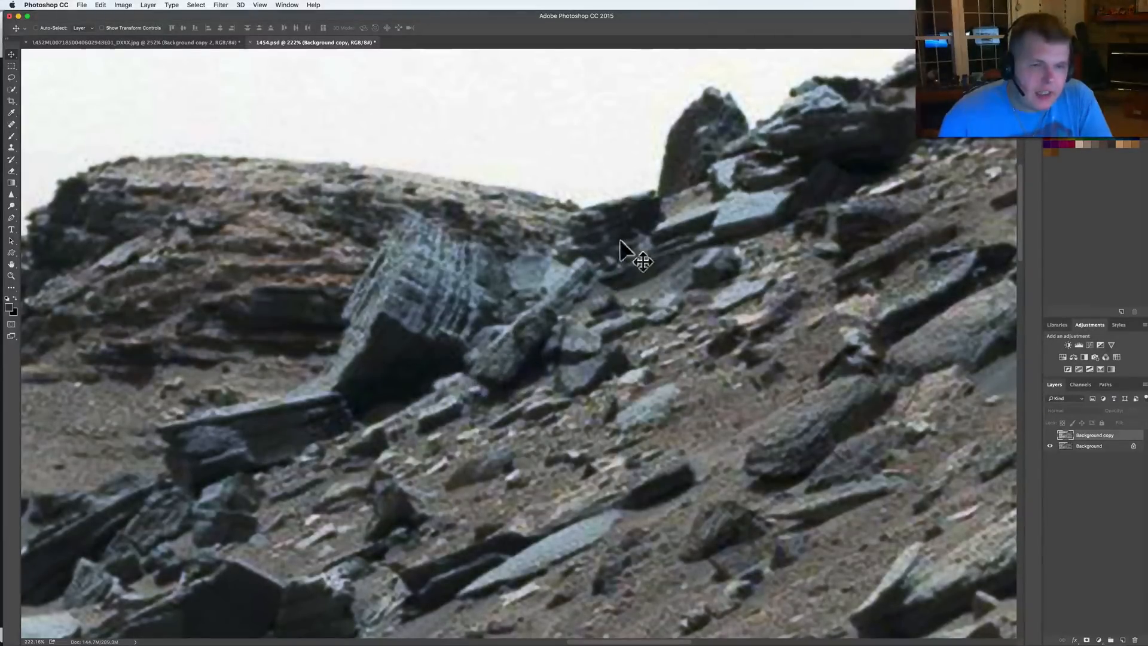
pyautogui.moveTo(734, 241)
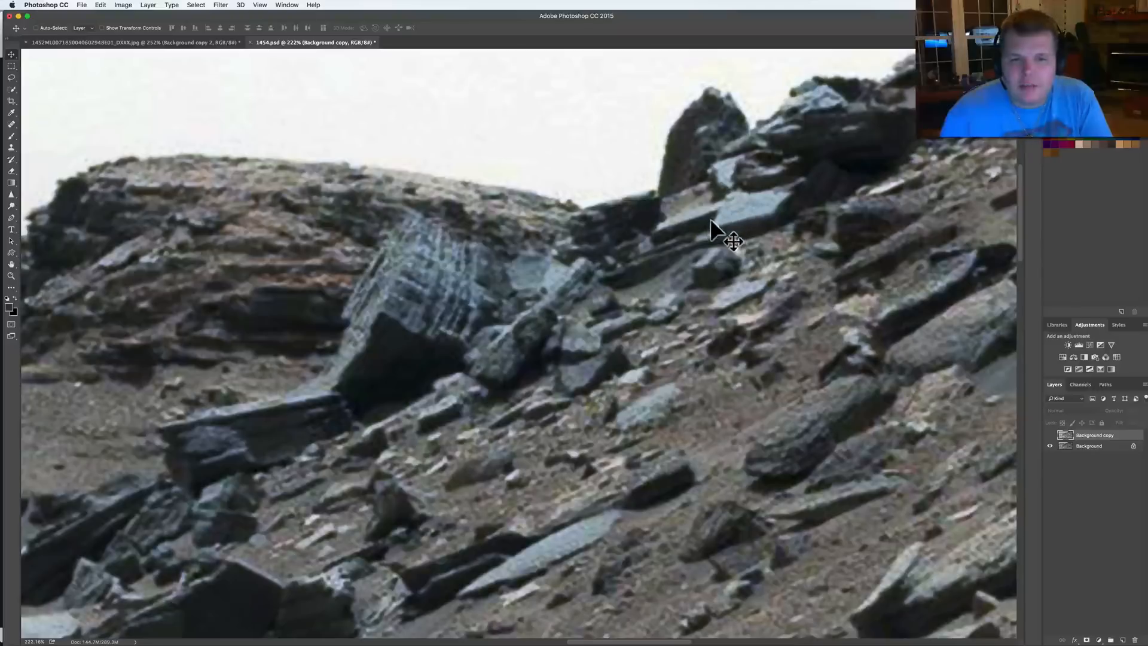
pyautogui.moveTo(734, 247)
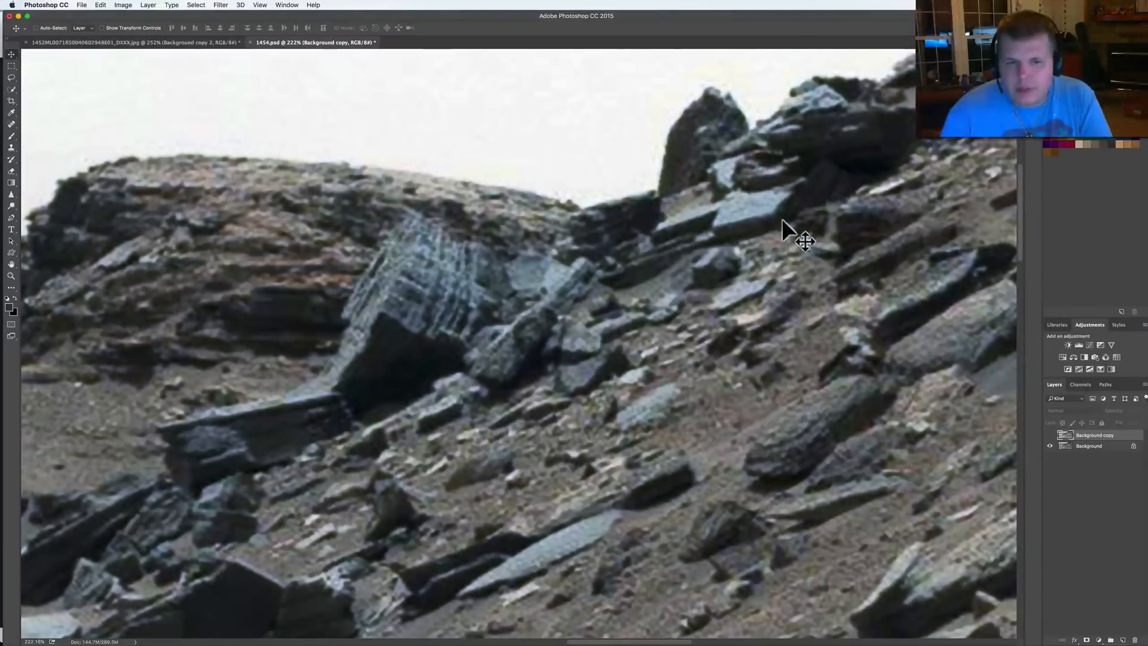
pyautogui.moveTo(793, 256)
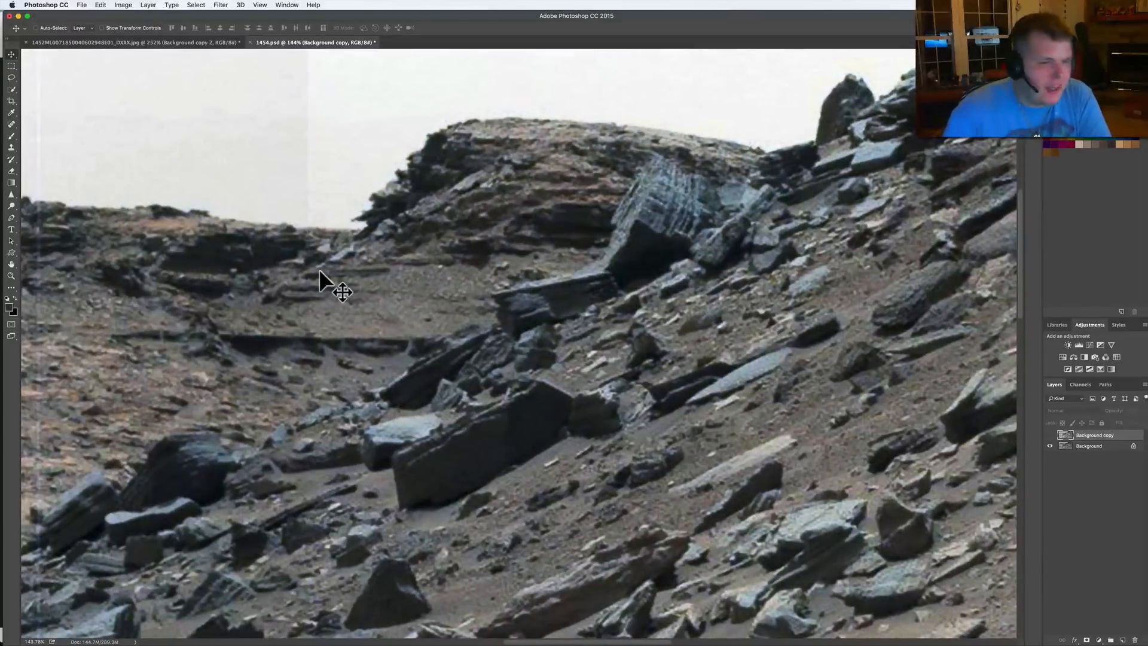
pyautogui.moveTo(345, 274)
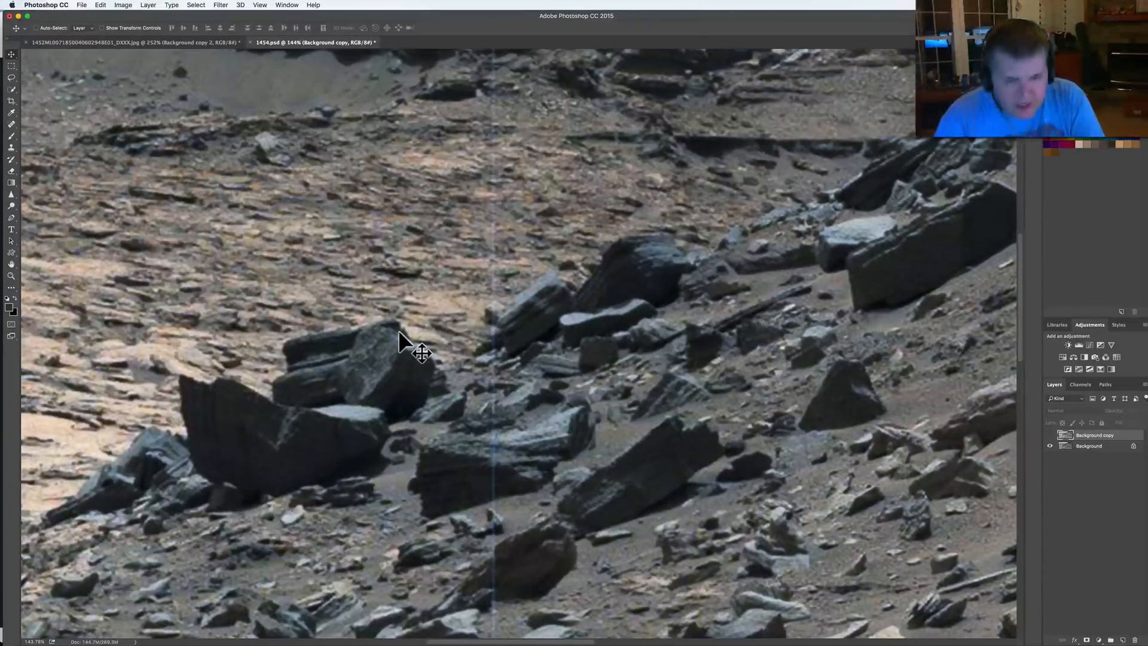
pyautogui.moveTo(344, 362)
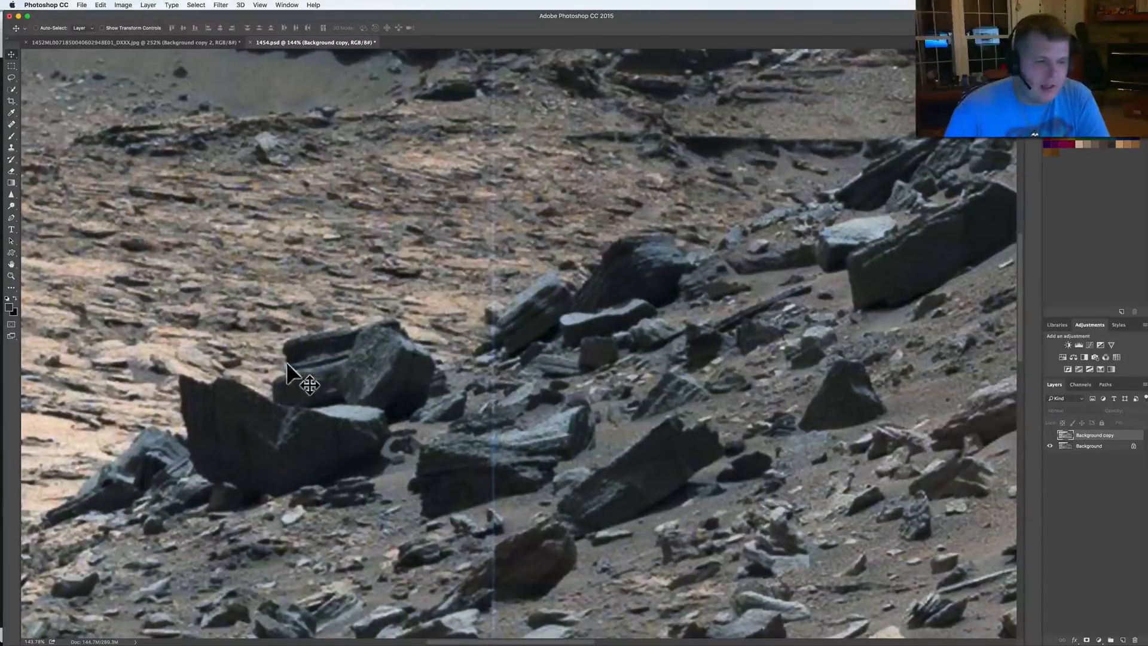
pyautogui.moveTo(369, 350)
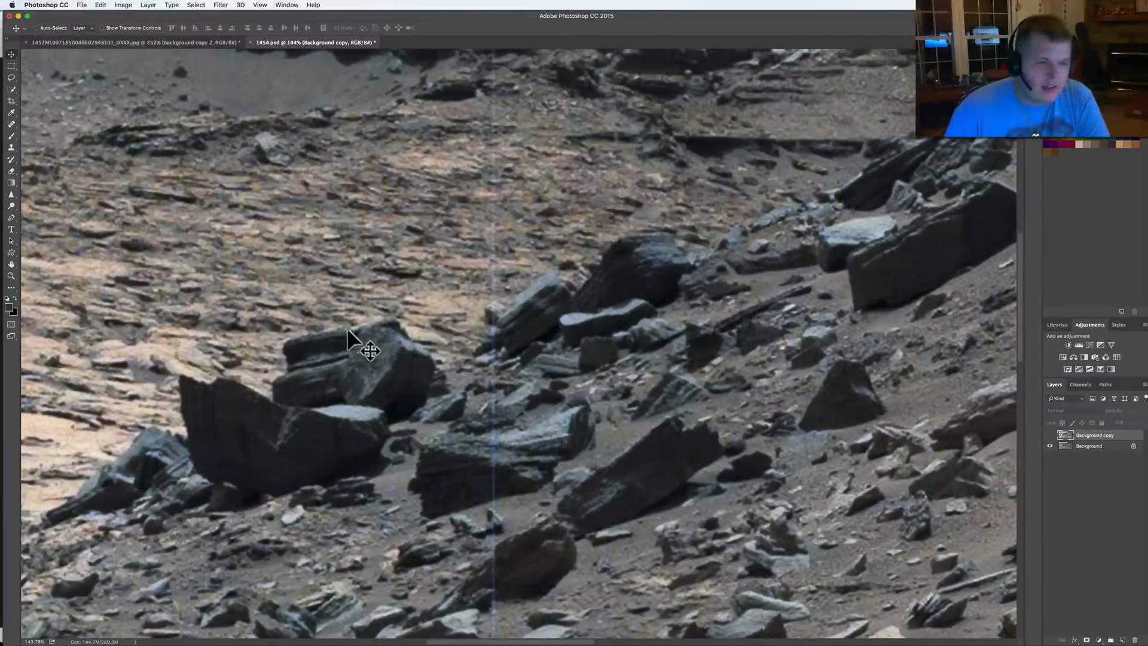
pyautogui.moveTo(432, 370)
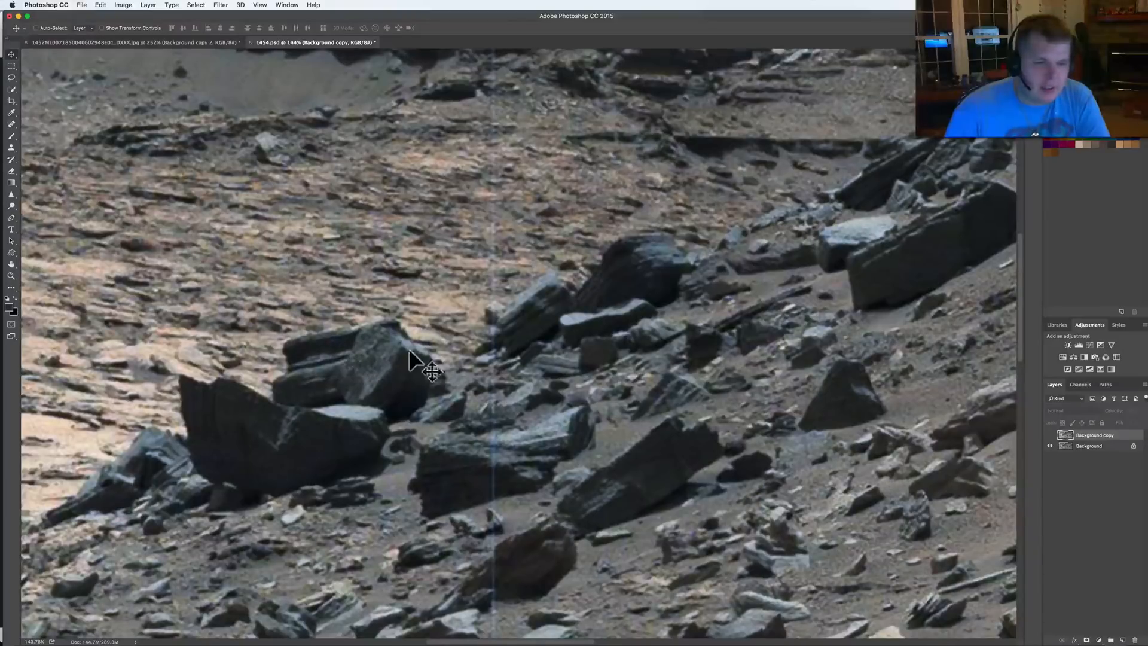
pyautogui.moveTo(652, 337)
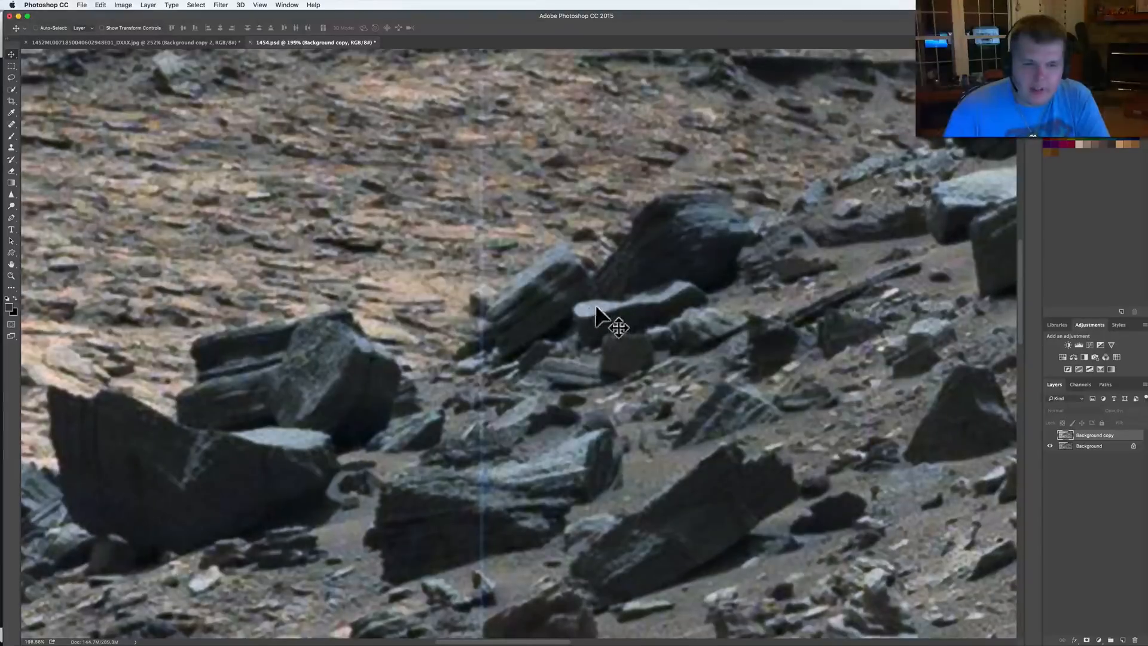
pyautogui.moveTo(616, 329)
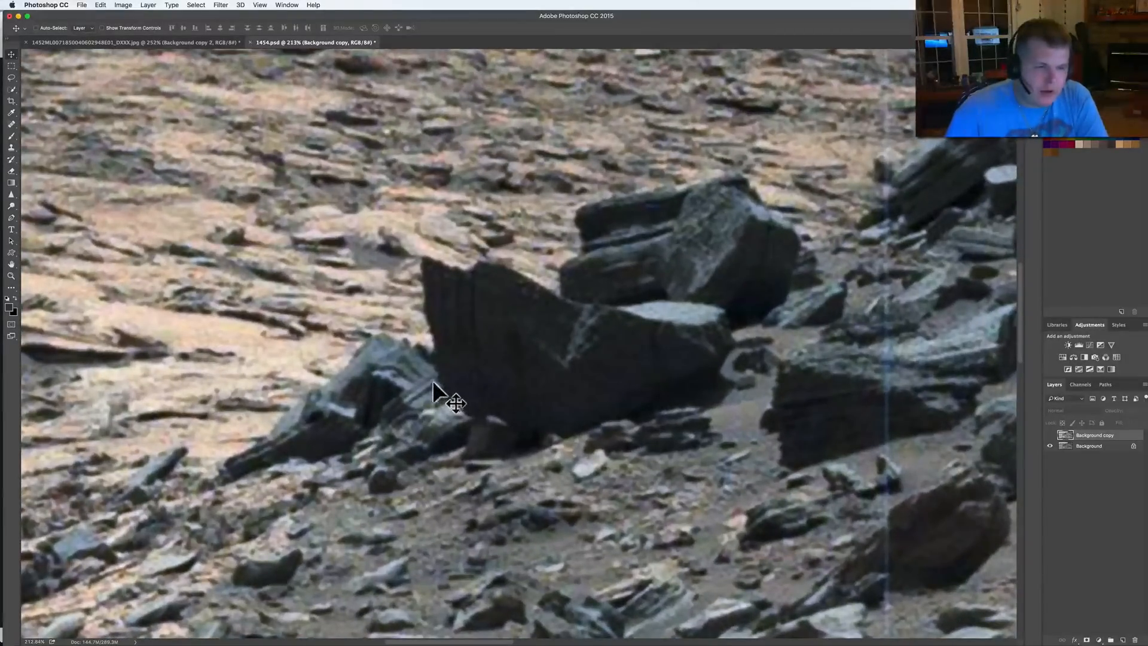
pyautogui.moveTo(440, 392)
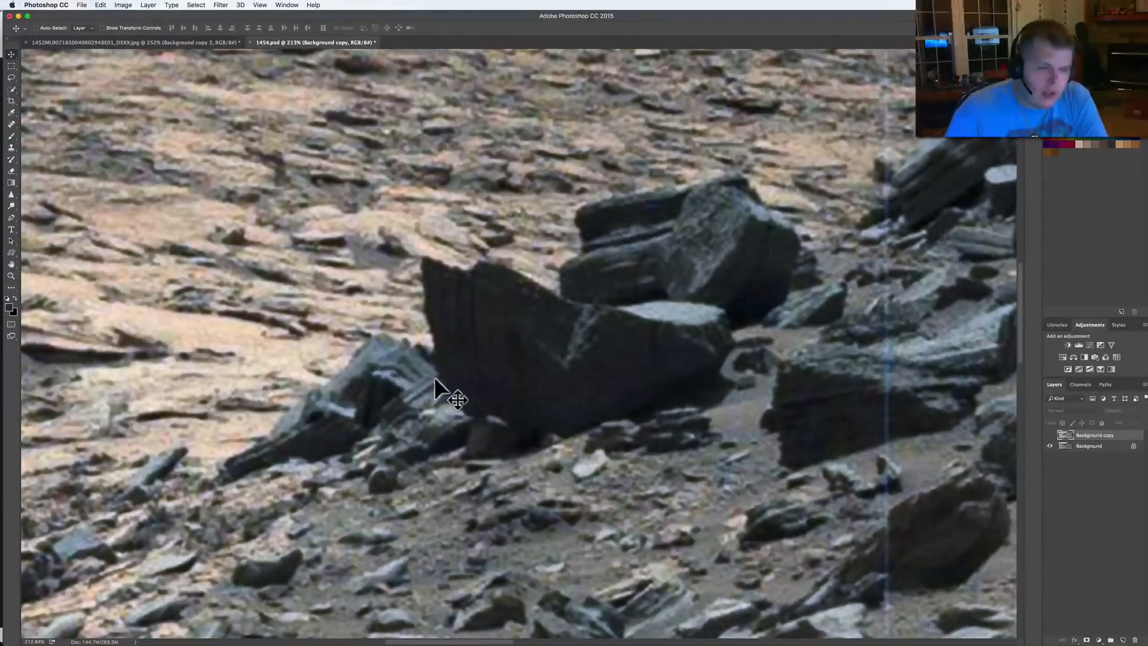
pyautogui.moveTo(440, 411)
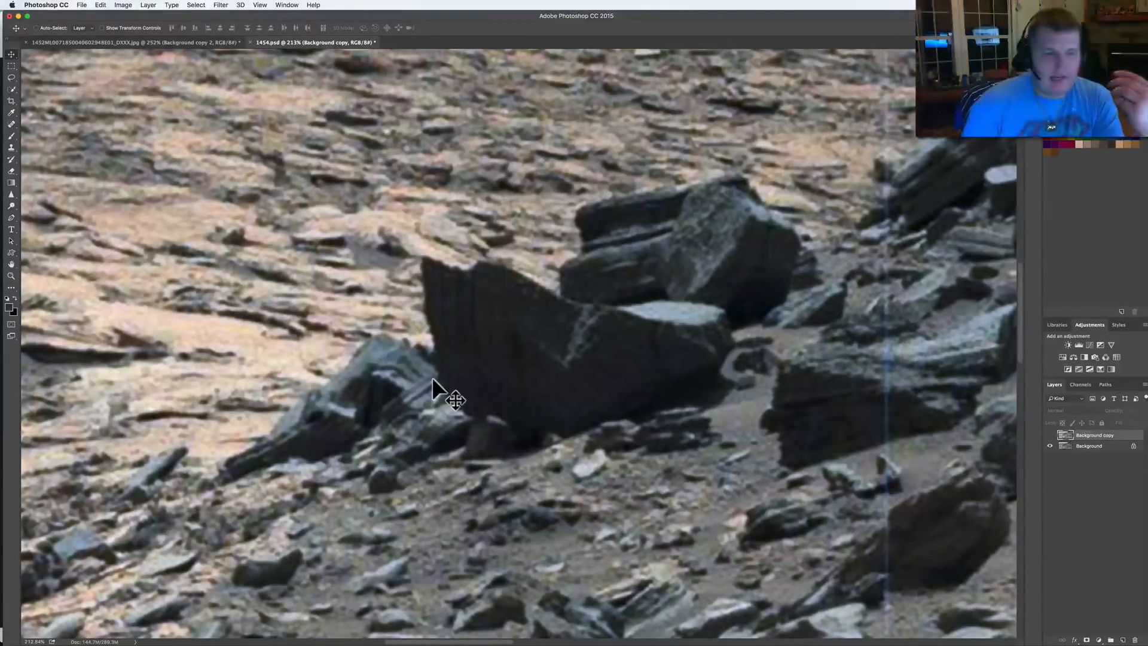
pyautogui.moveTo(476, 388)
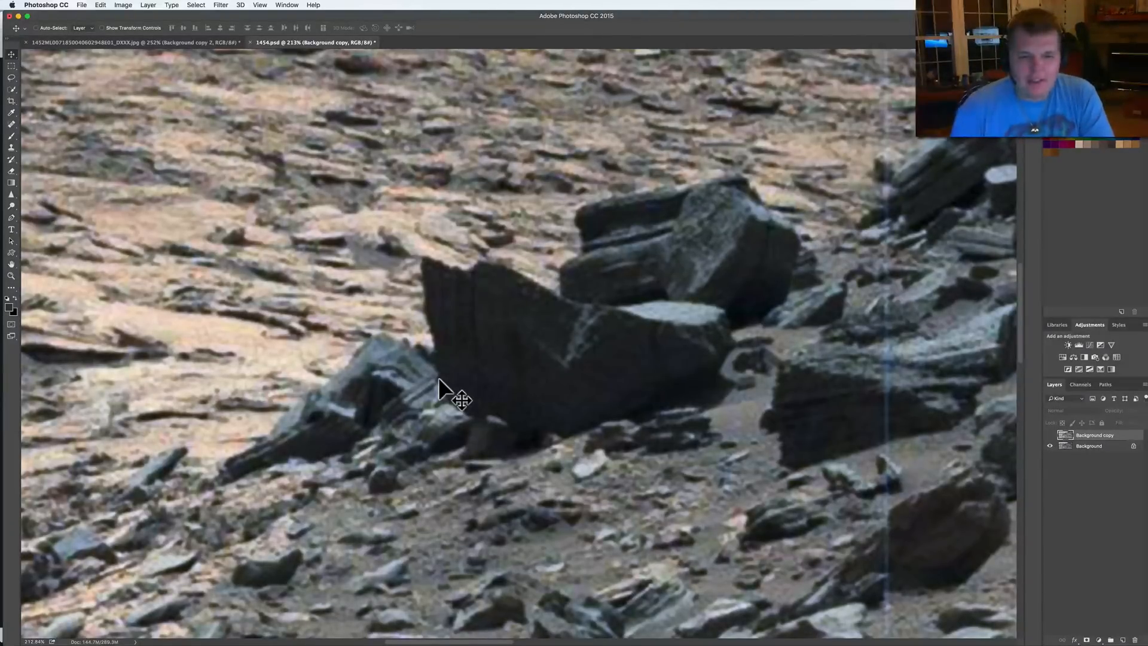
pyautogui.moveTo(433, 409)
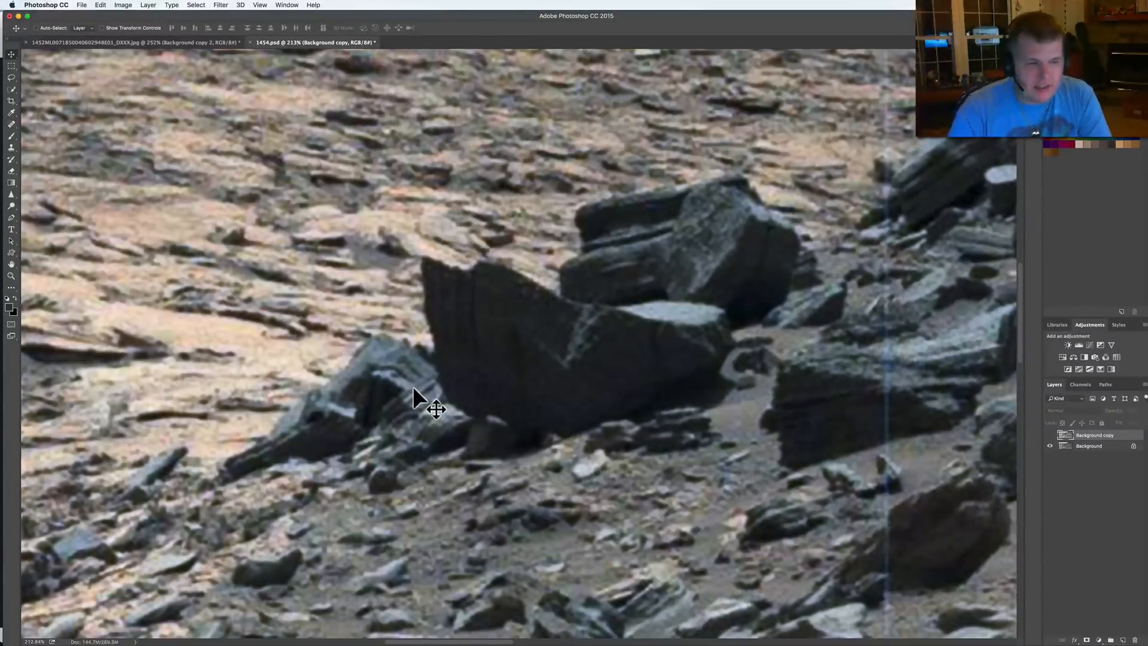
pyautogui.moveTo(262, 461)
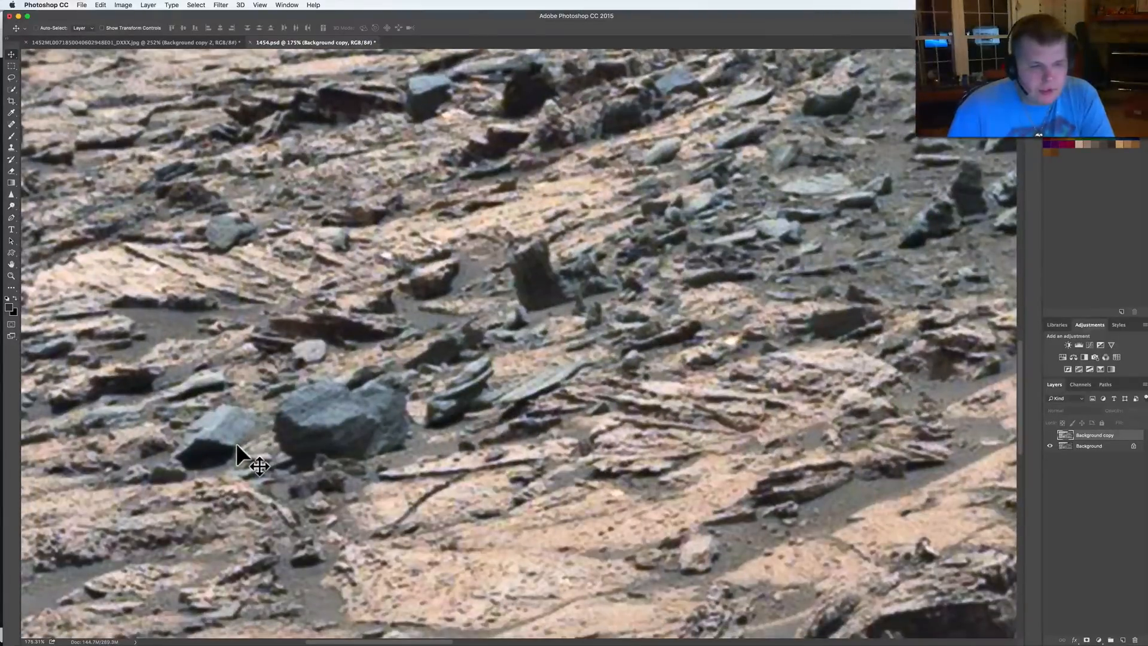
pyautogui.moveTo(300, 454)
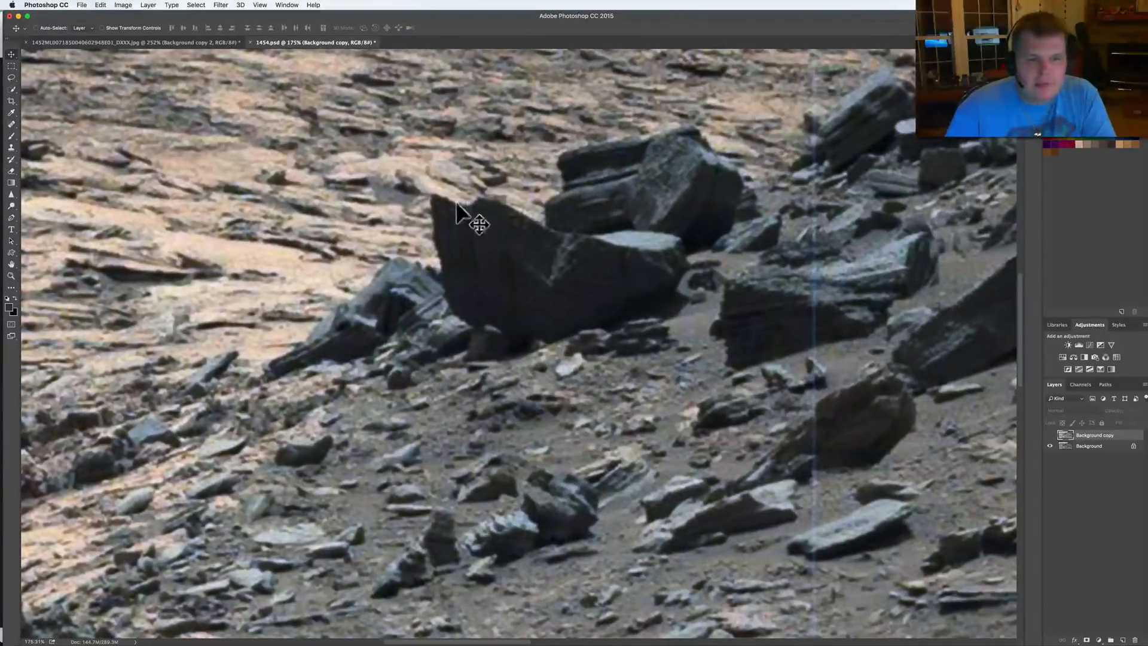
pyautogui.moveTo(139, 78)
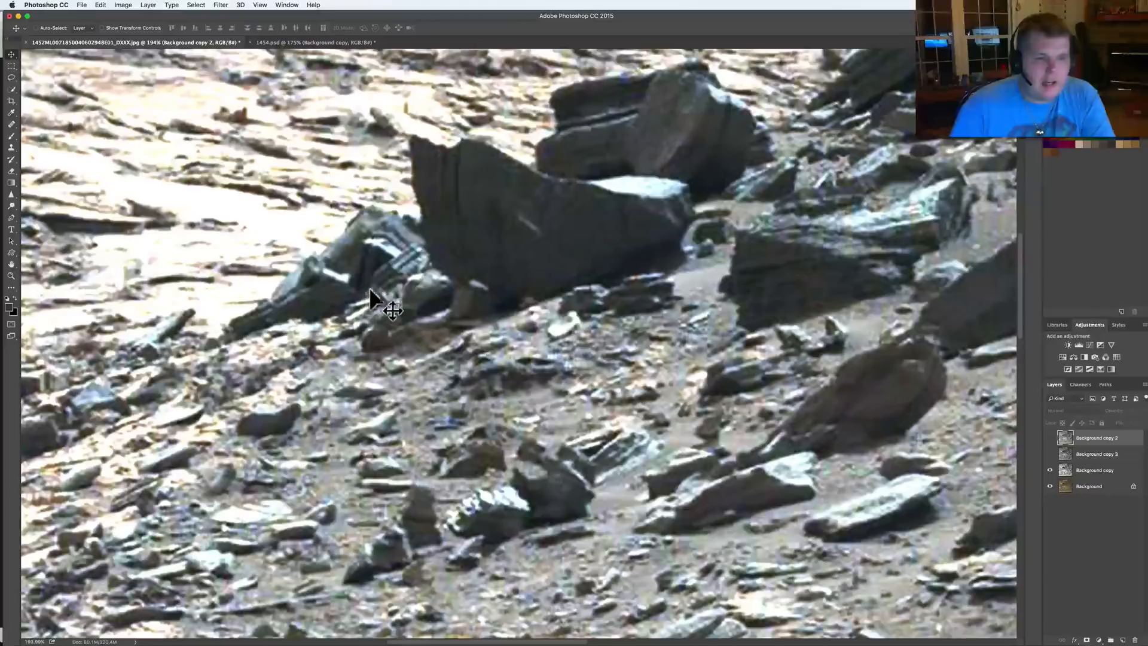
pyautogui.moveTo(590, 403)
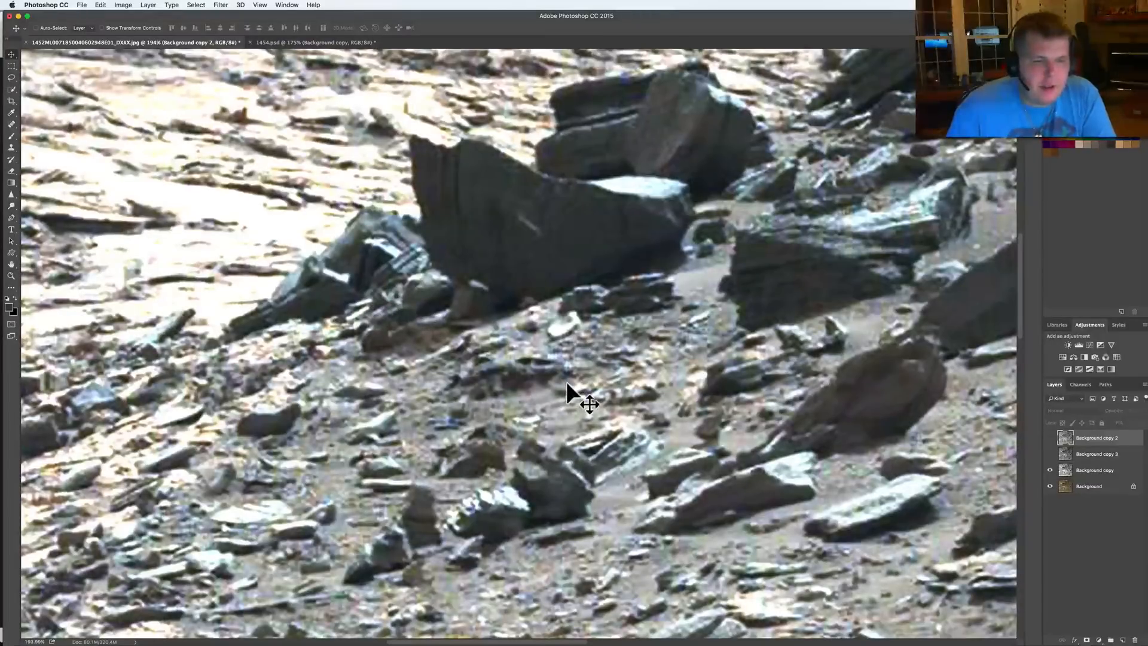
pyautogui.moveTo(632, 373)
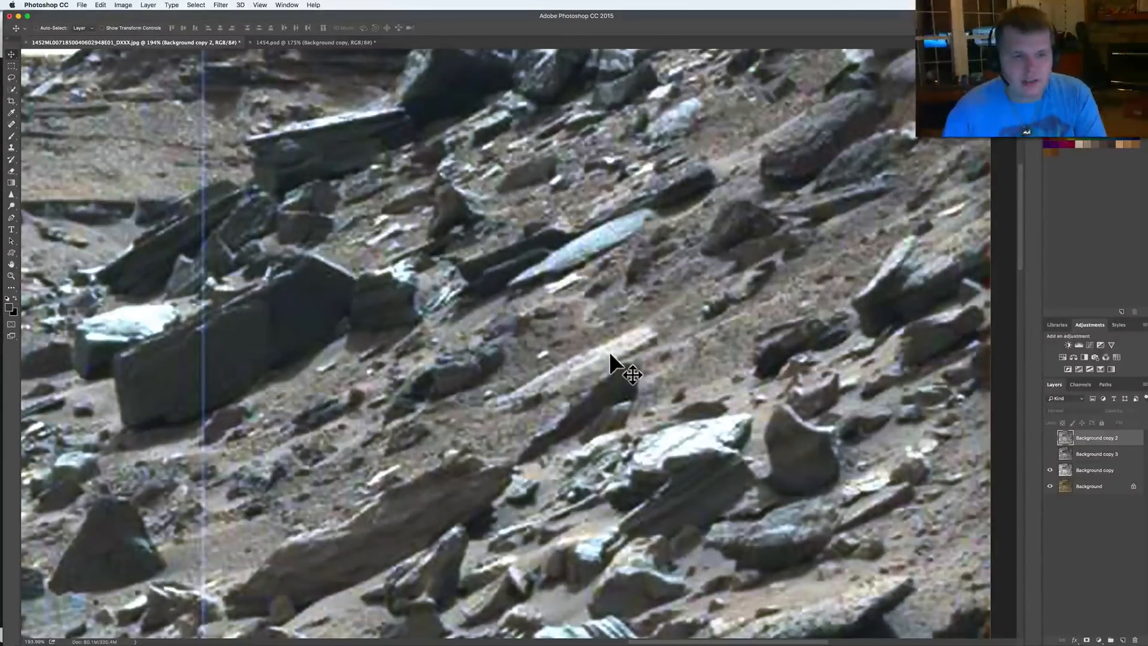
pyautogui.moveTo(604, 275)
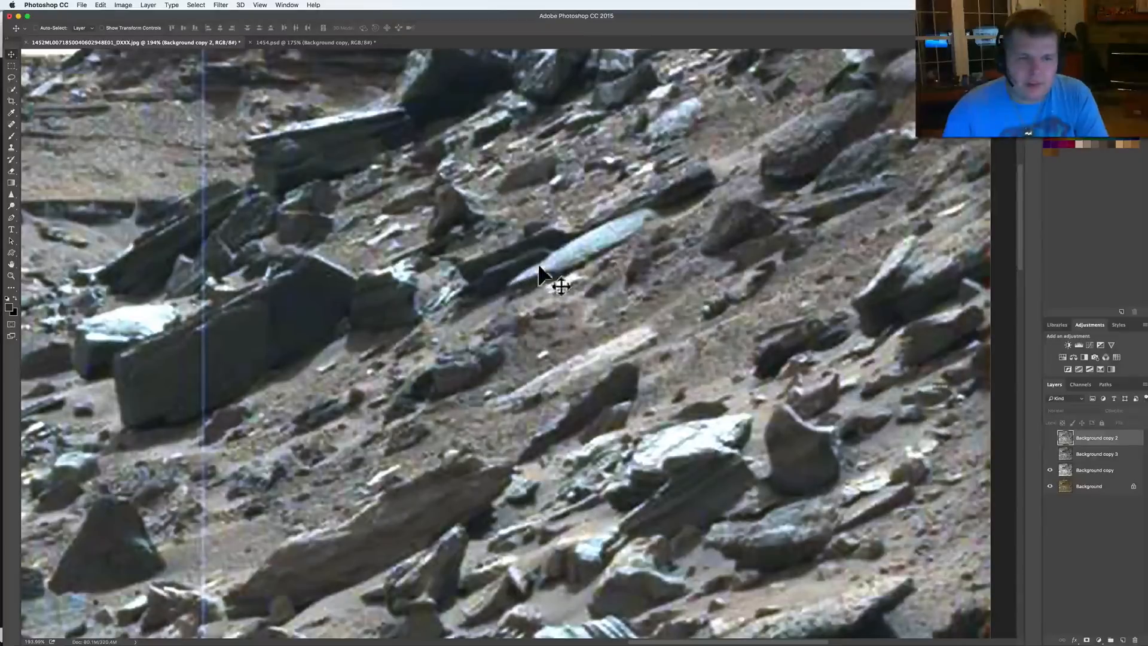
pyautogui.moveTo(645, 257)
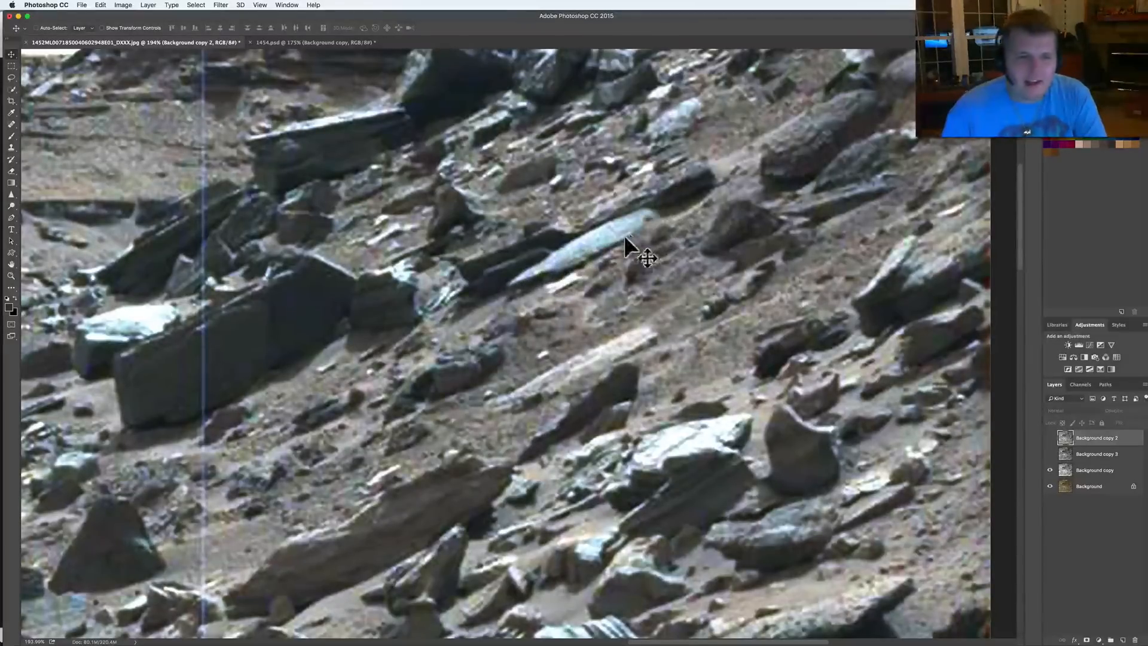
pyautogui.moveTo(575, 280)
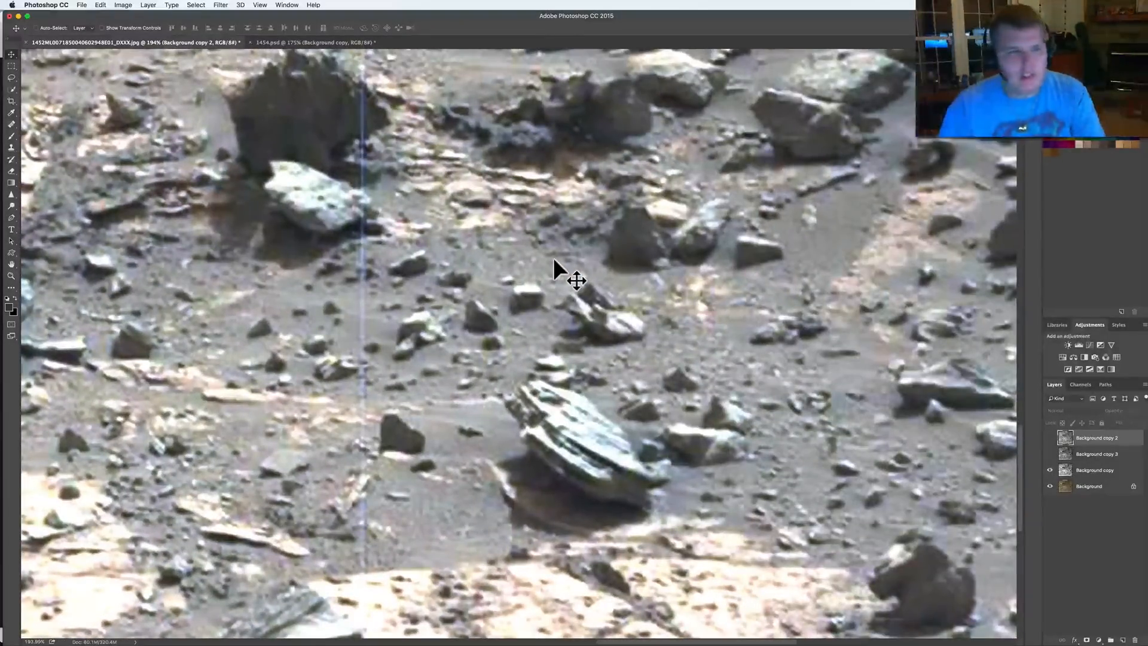
pyautogui.moveTo(324, 89)
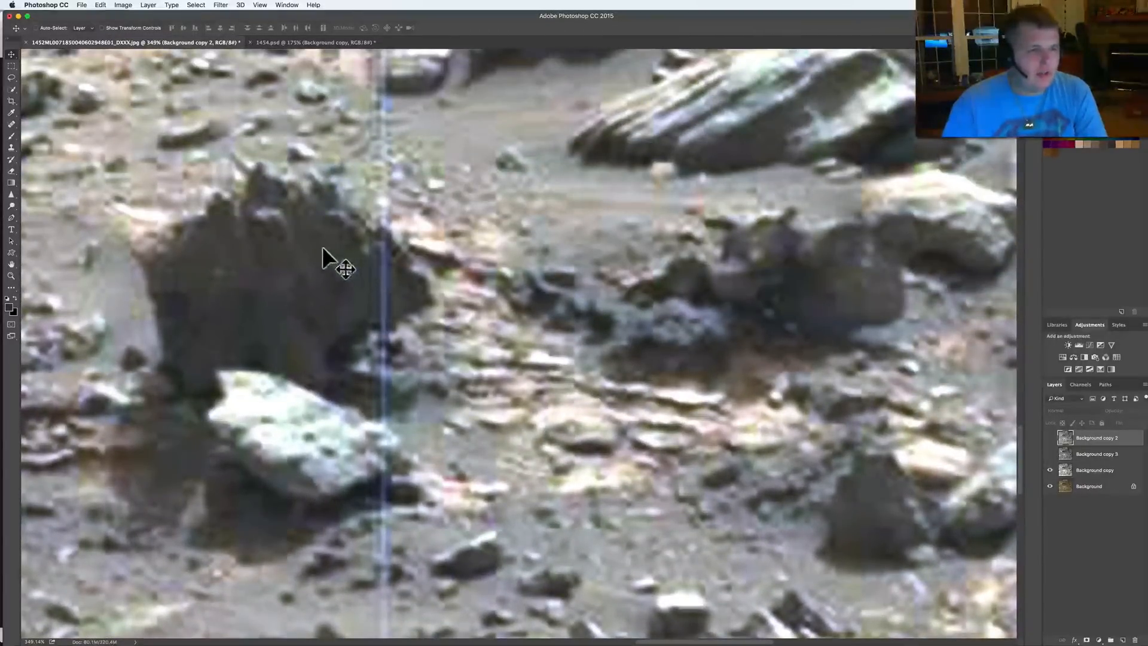
pyautogui.moveTo(274, 274)
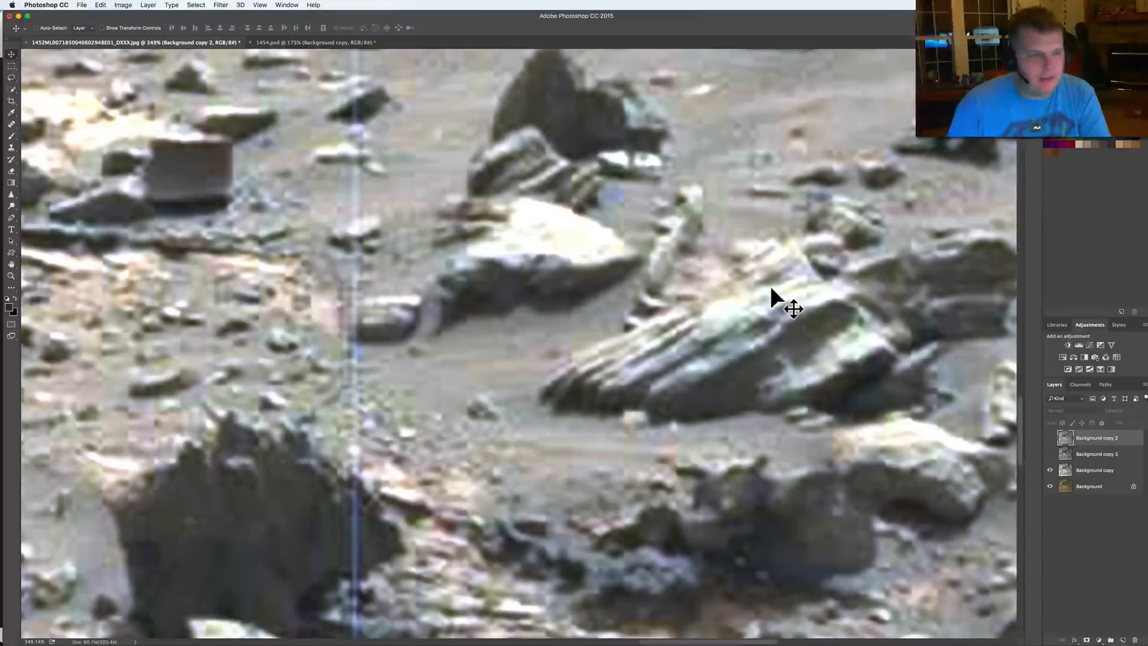
pyautogui.moveTo(740, 344)
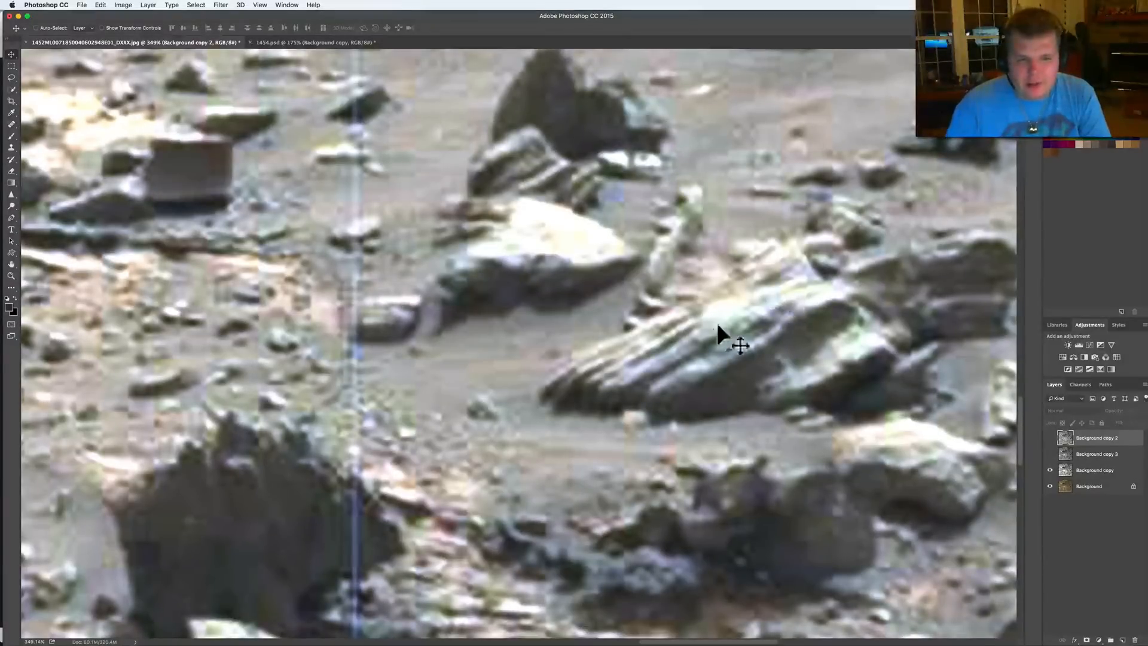
pyautogui.moveTo(656, 403)
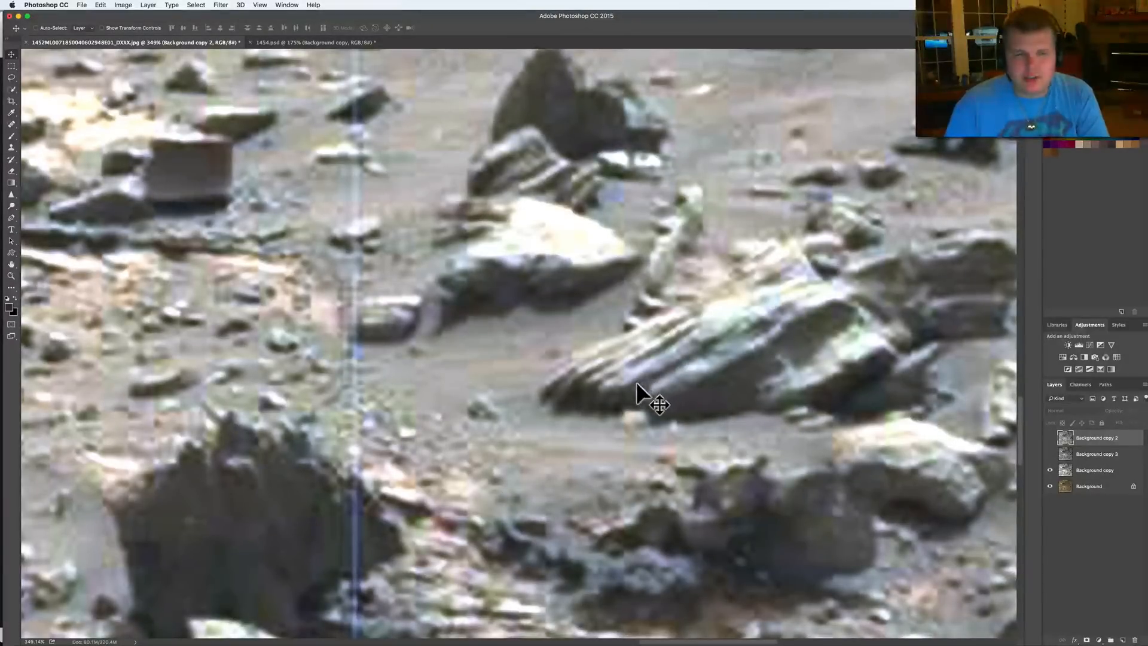
pyautogui.moveTo(480, 418)
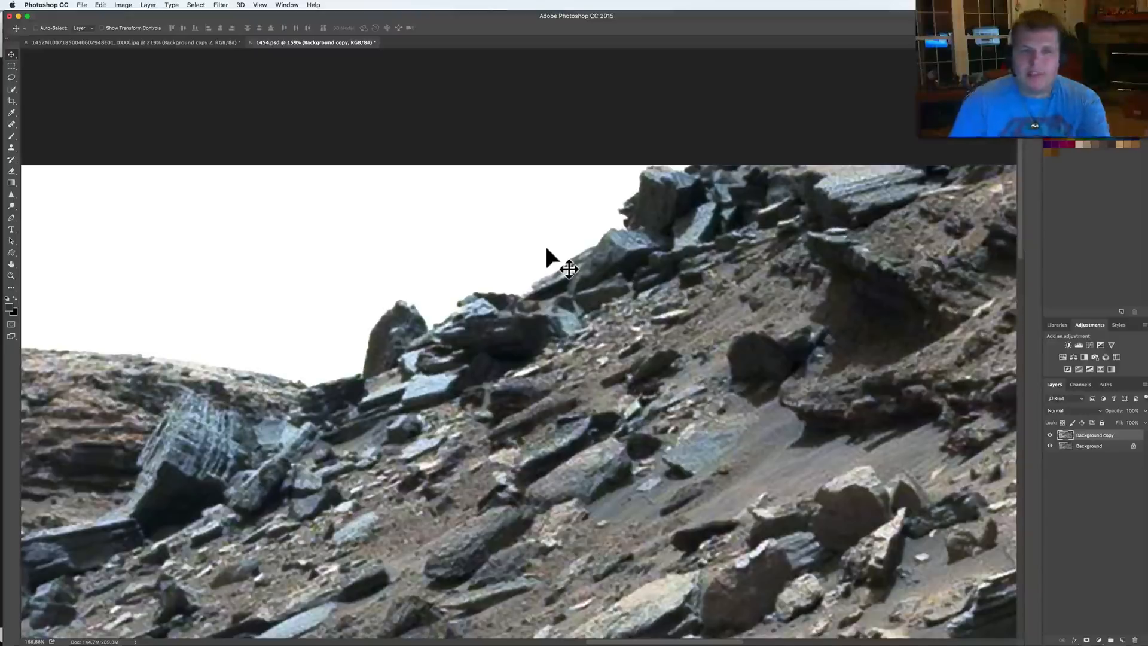
pyautogui.moveTo(789, 225)
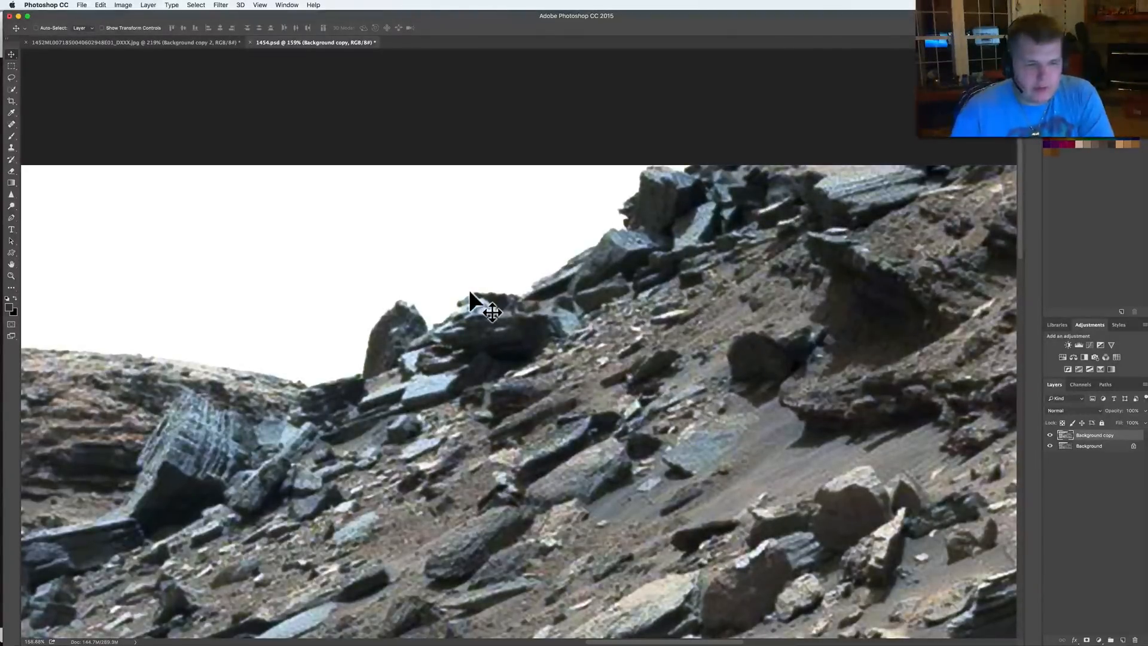
pyautogui.moveTo(568, 348)
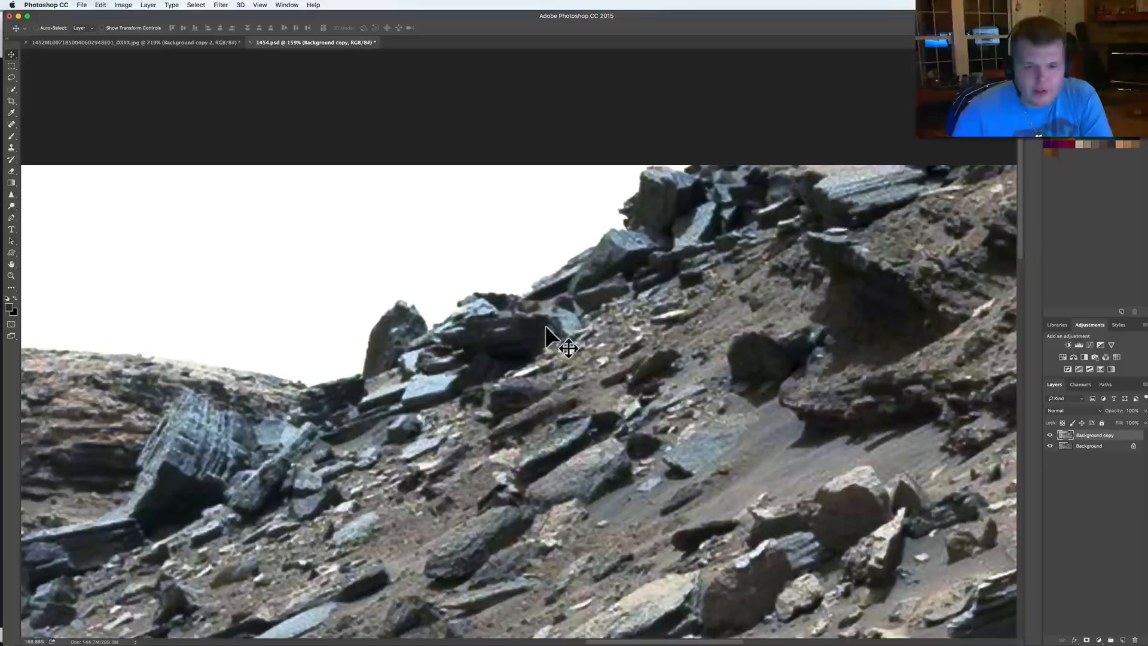
pyautogui.moveTo(290, 84)
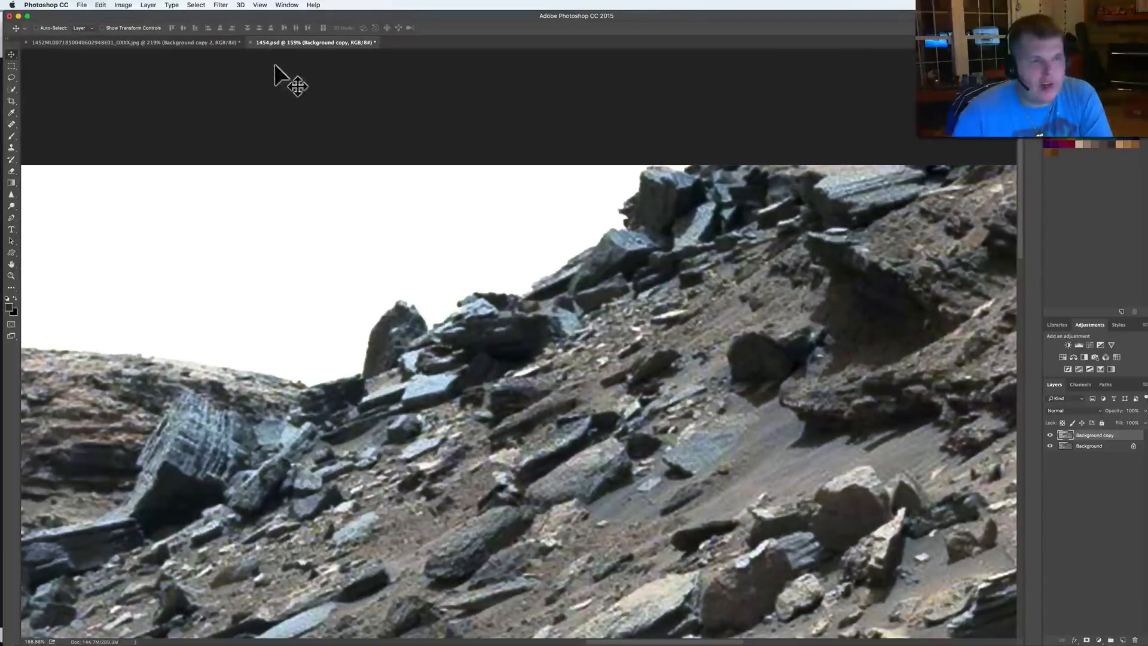
pyautogui.moveTo(348, 143)
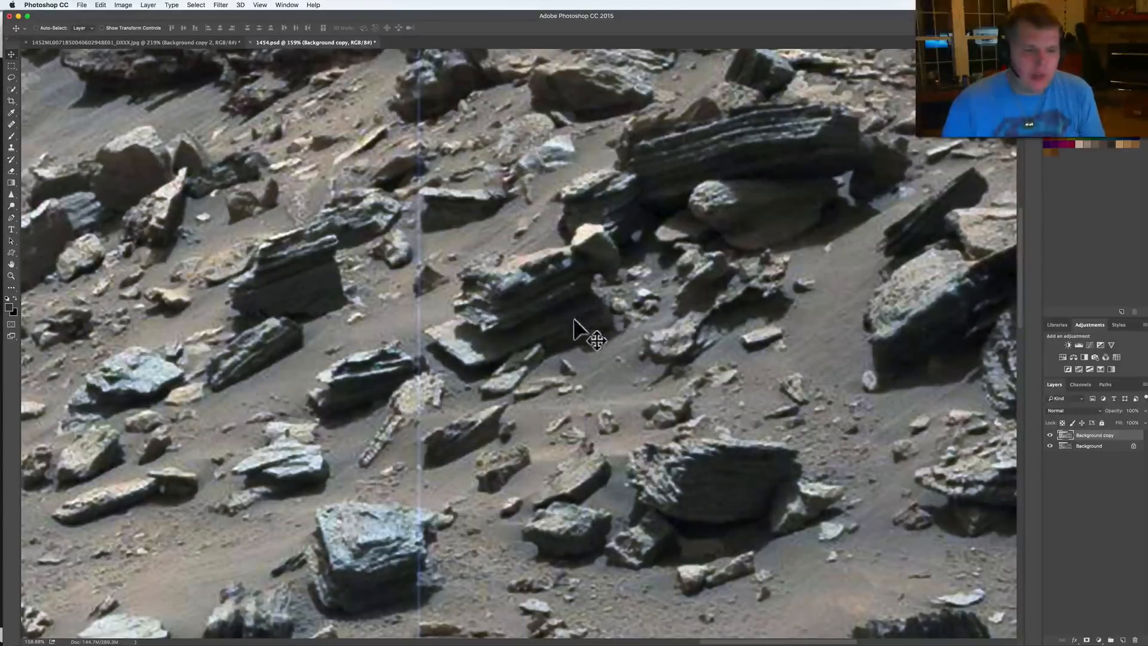
pyautogui.moveTo(477, 330)
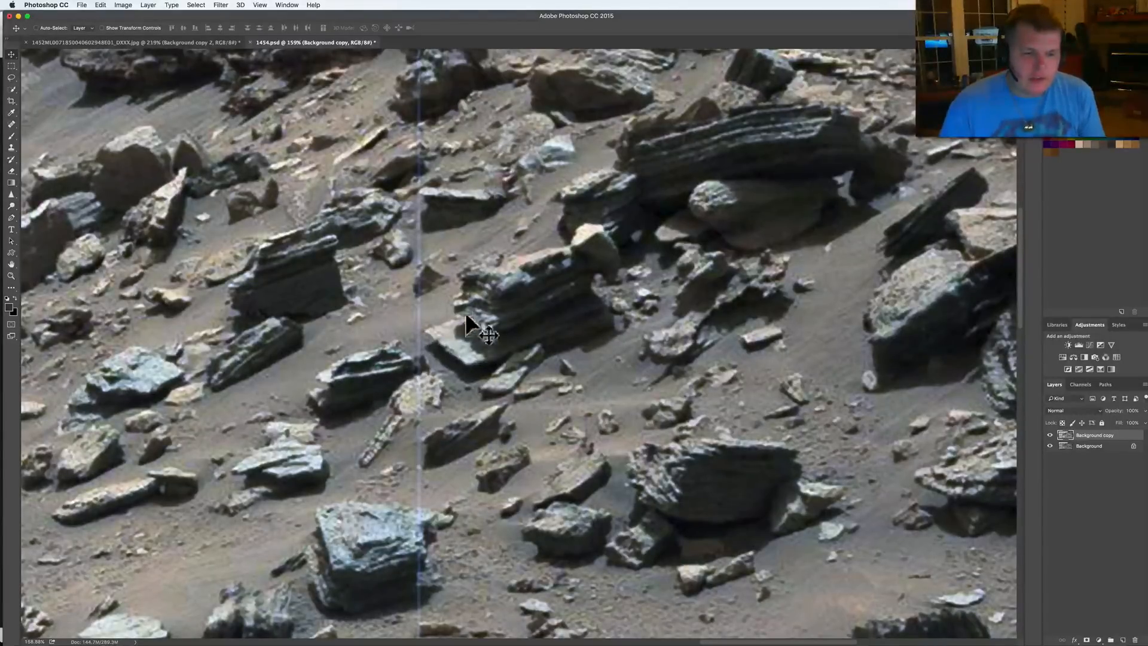
pyautogui.moveTo(506, 348)
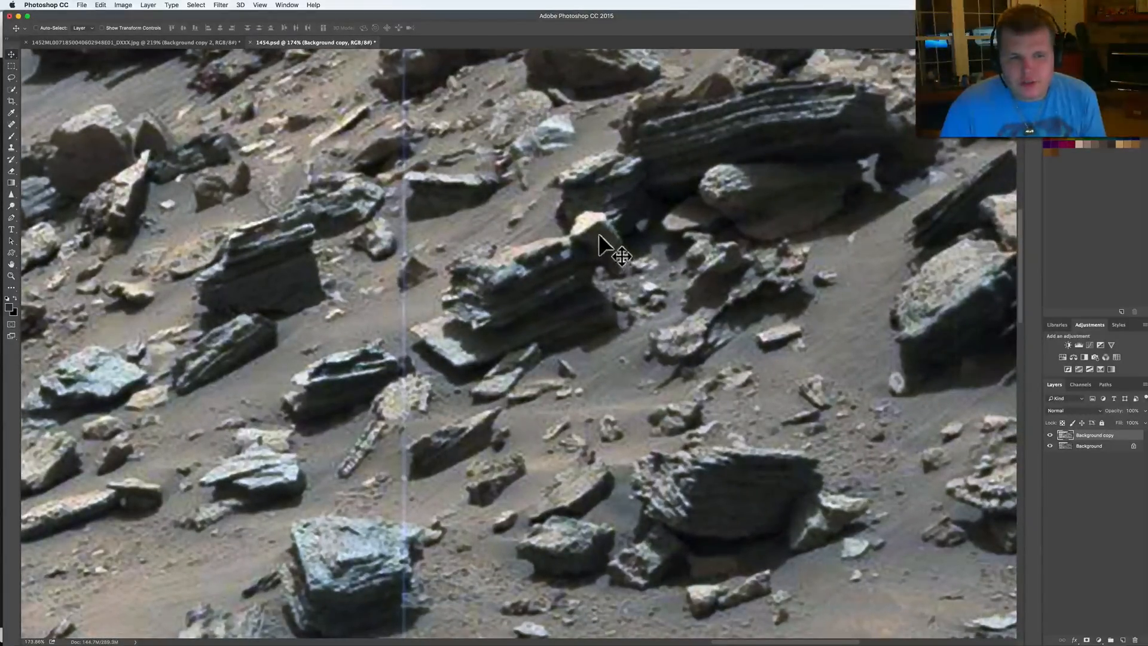
pyautogui.moveTo(564, 278)
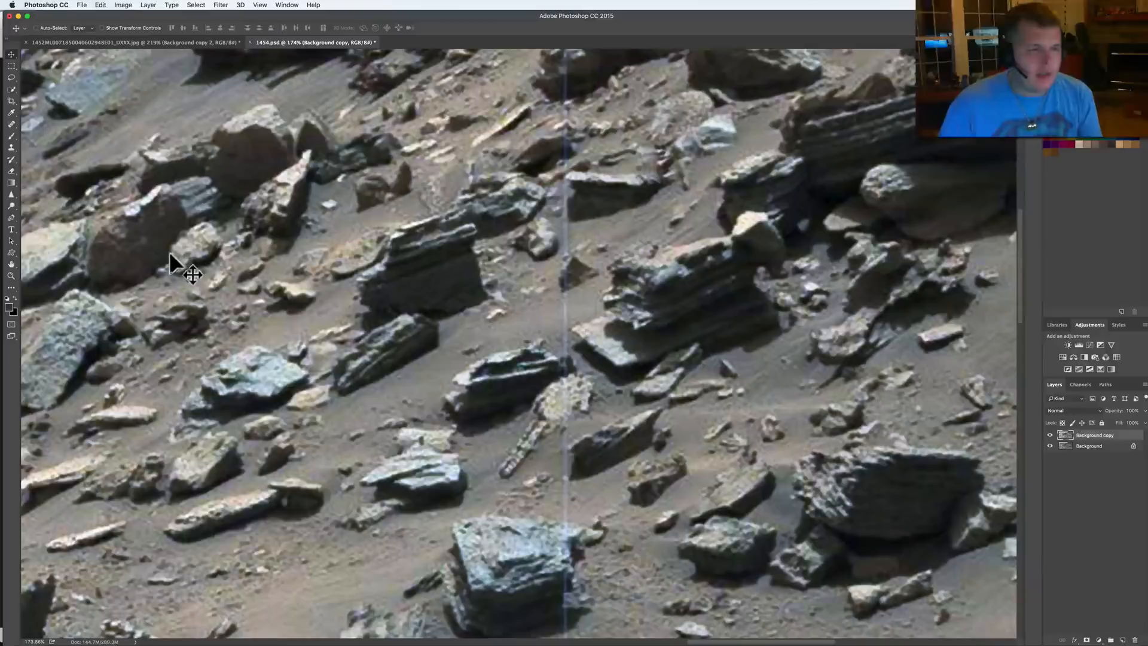
pyautogui.moveTo(185, 281)
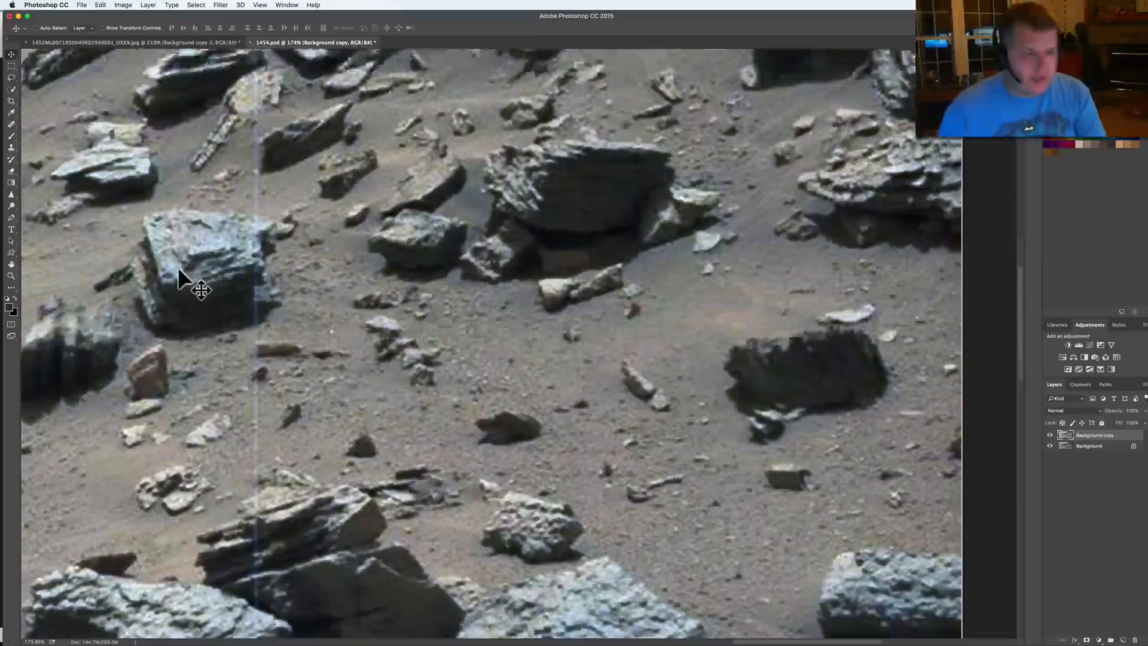
# - Scroll down across the Sol 1454 image to the pale striped layers and grey boulders
pyautogui.scroll(-3)
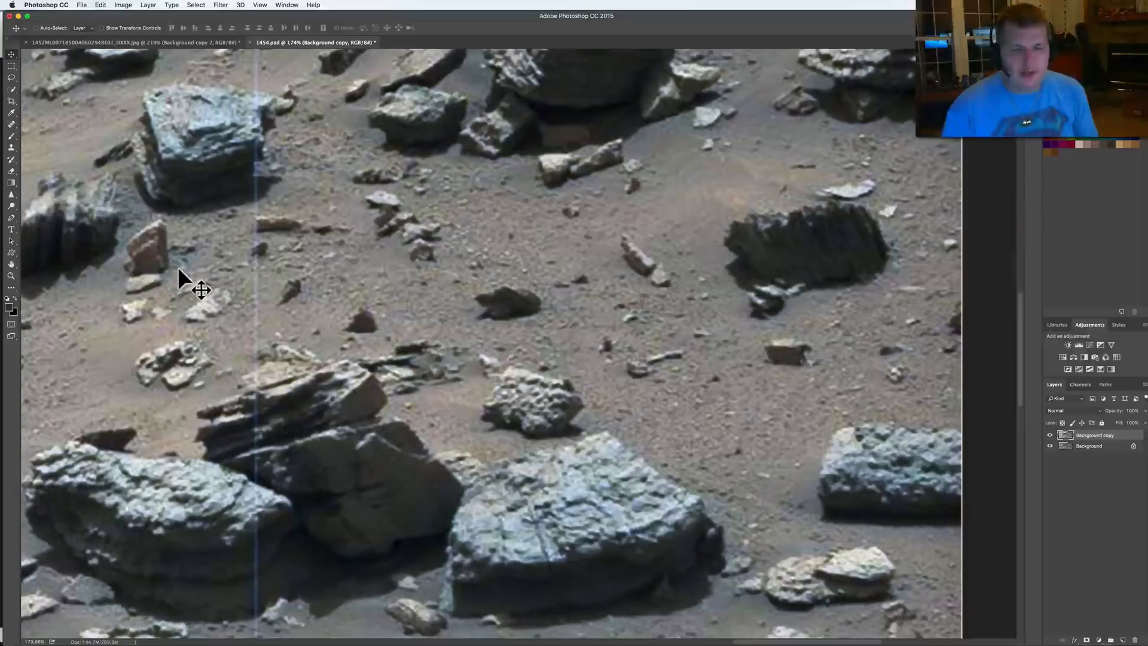
pyautogui.scroll(-3)
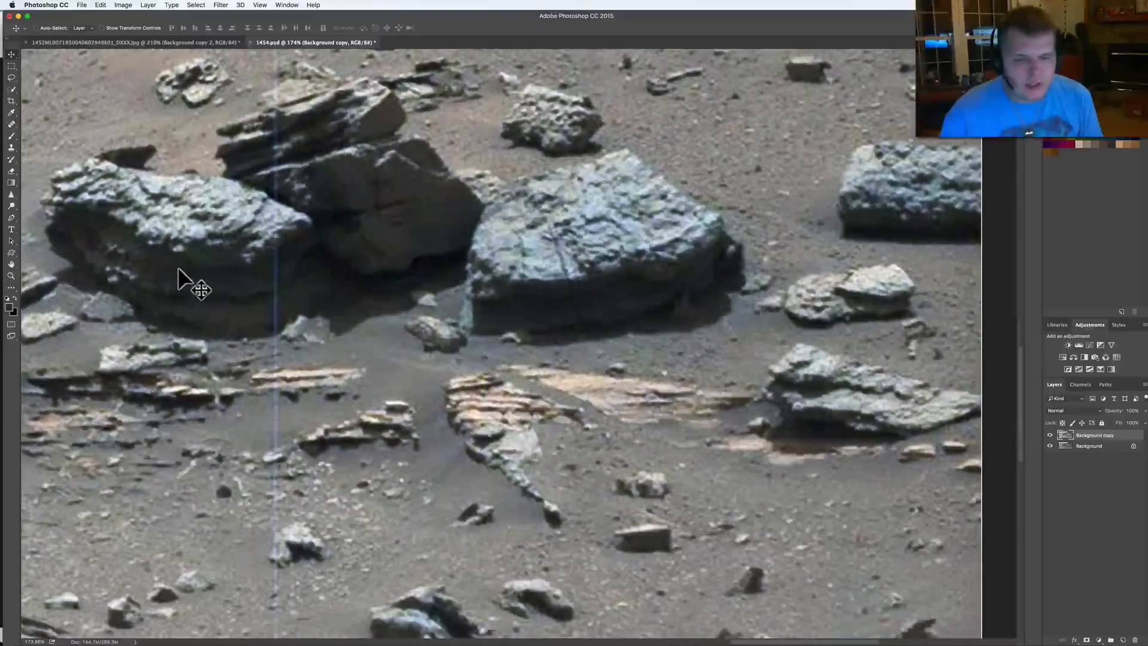
pyautogui.scroll(-3)
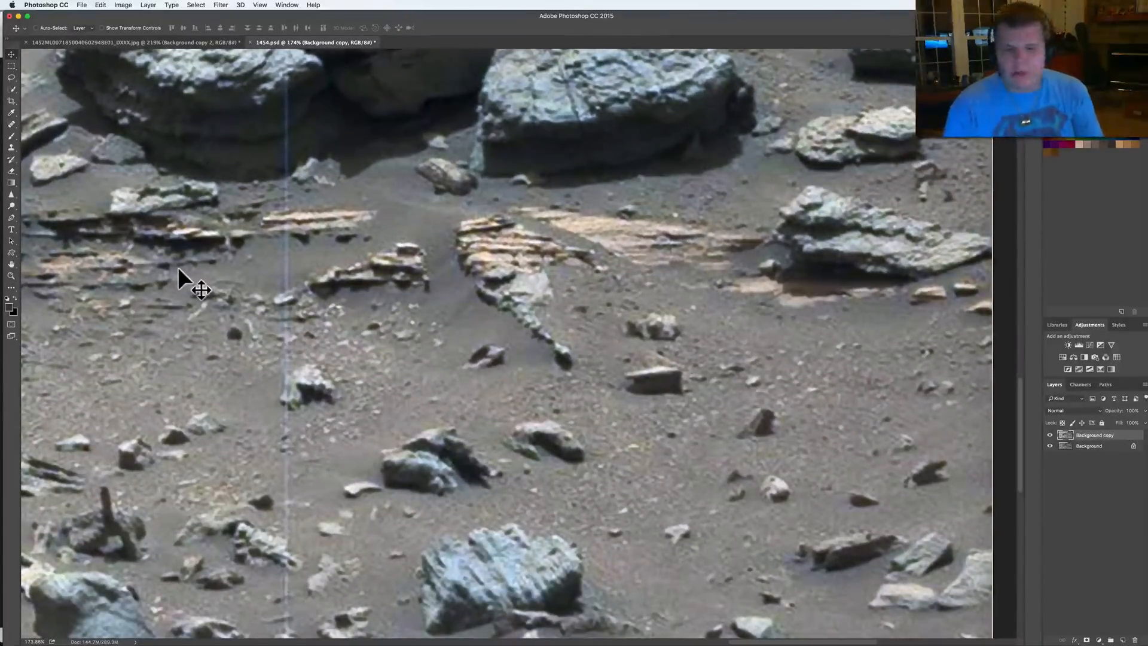
pyautogui.scroll(-3)
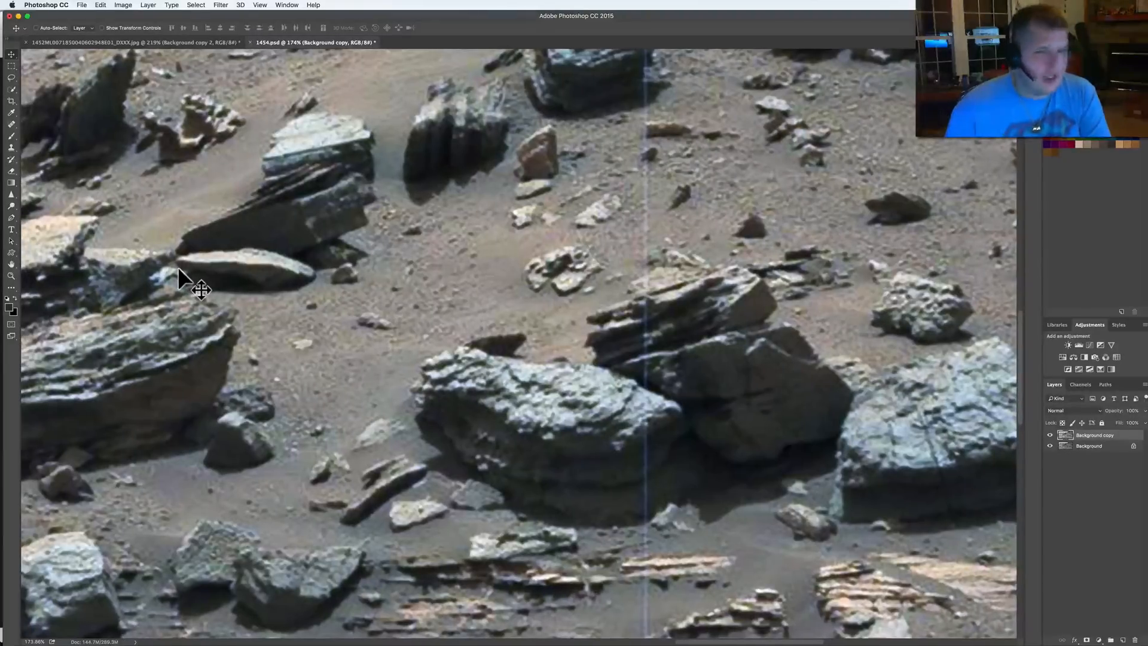
# - Pan back up to the stacked layered dark rocks on the slope
pyautogui.rightClick(189, 284)
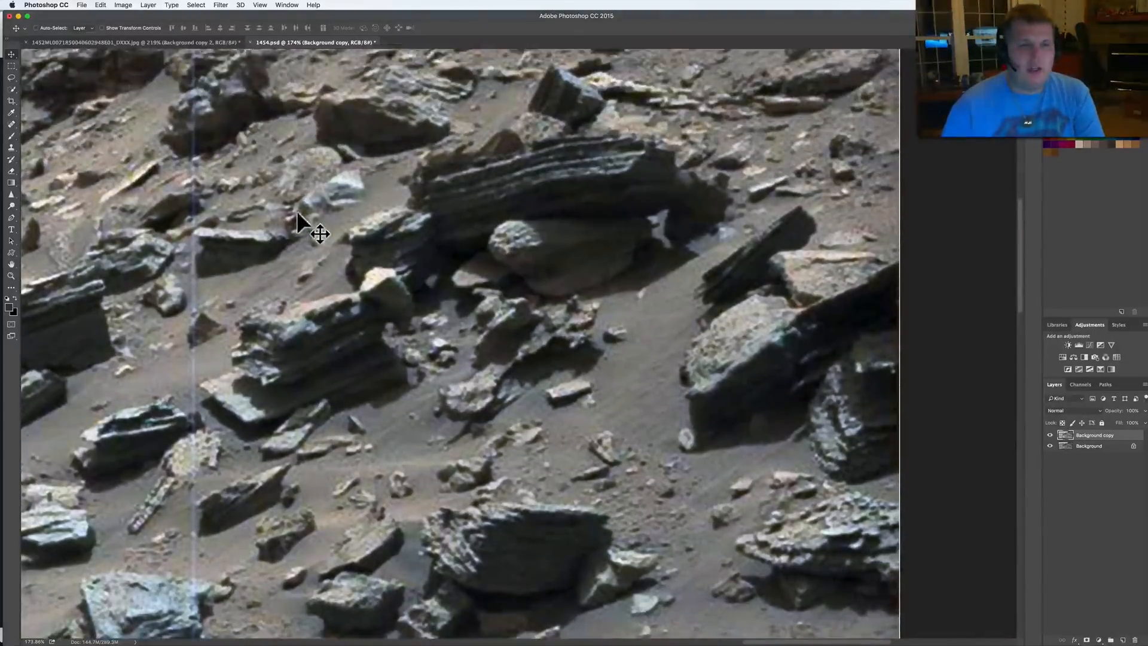
# - Pan up to the ridge top above the criss-crossed striped block
pyautogui.rightClick(300, 224)
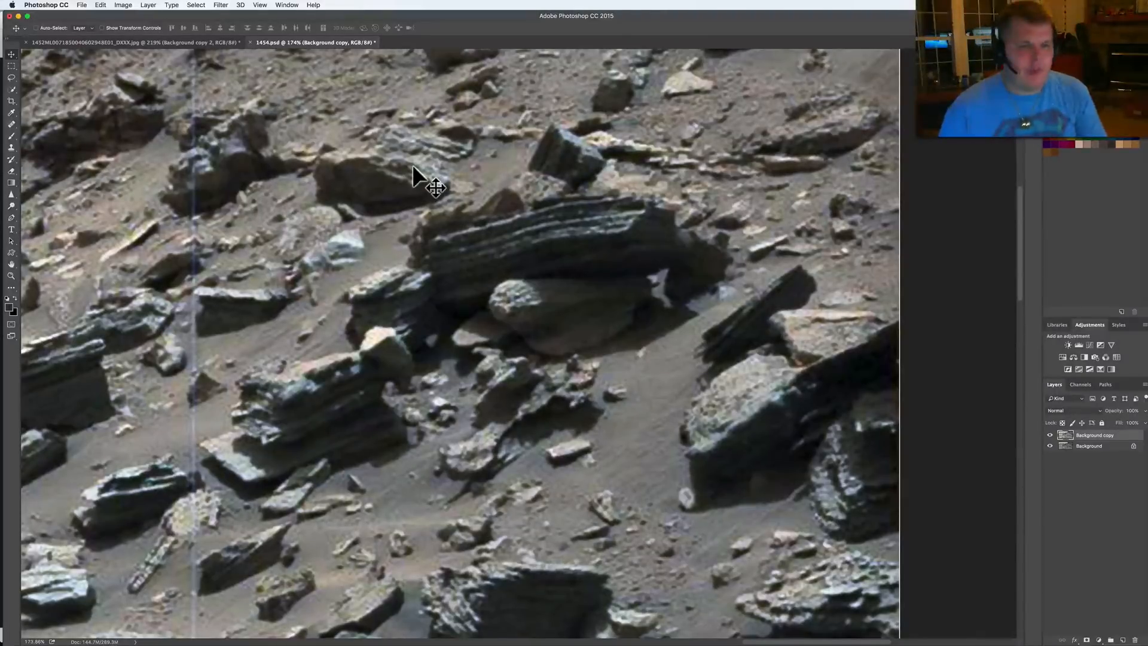
pyautogui.moveTo(553, 223)
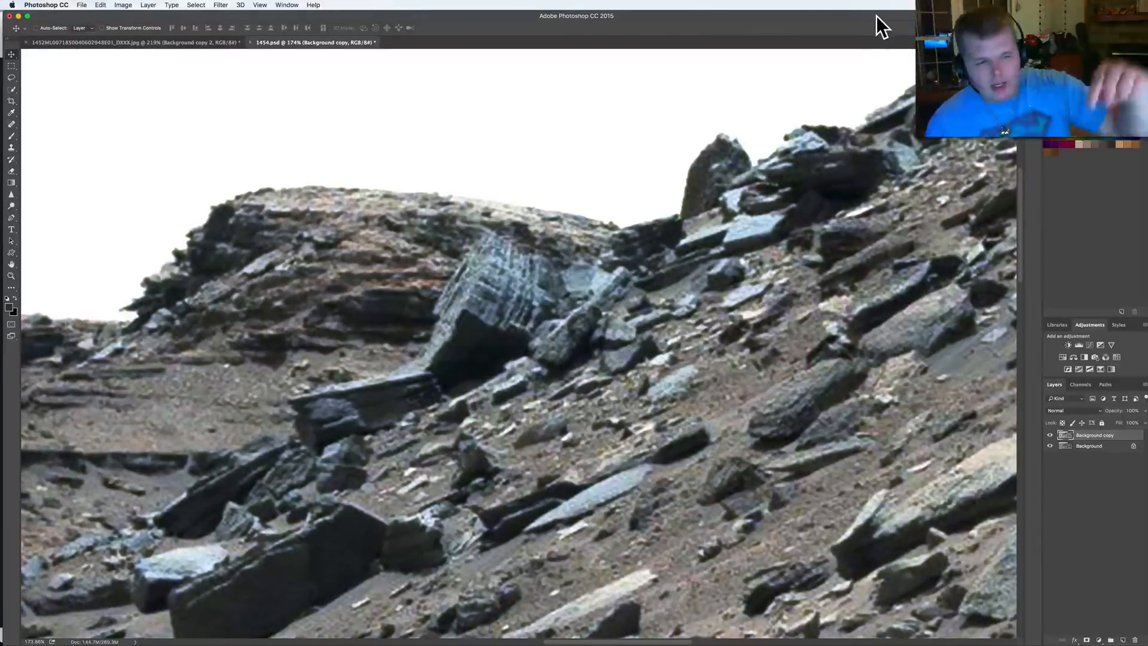
pyautogui.moveTo(607, 229)
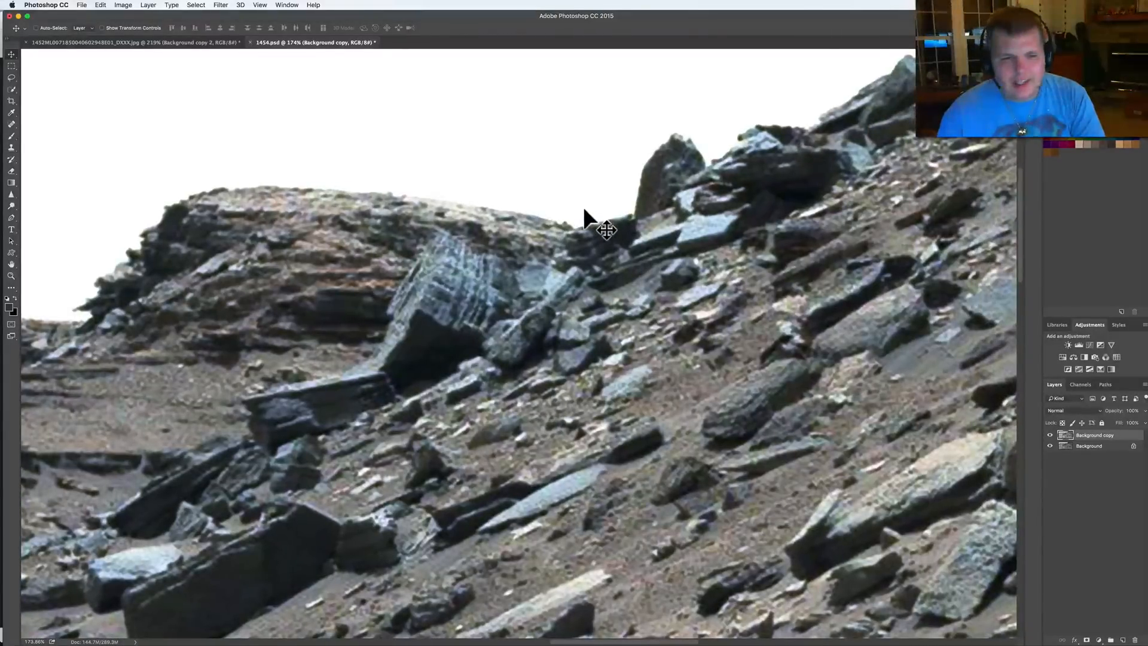
pyautogui.moveTo(718, 251)
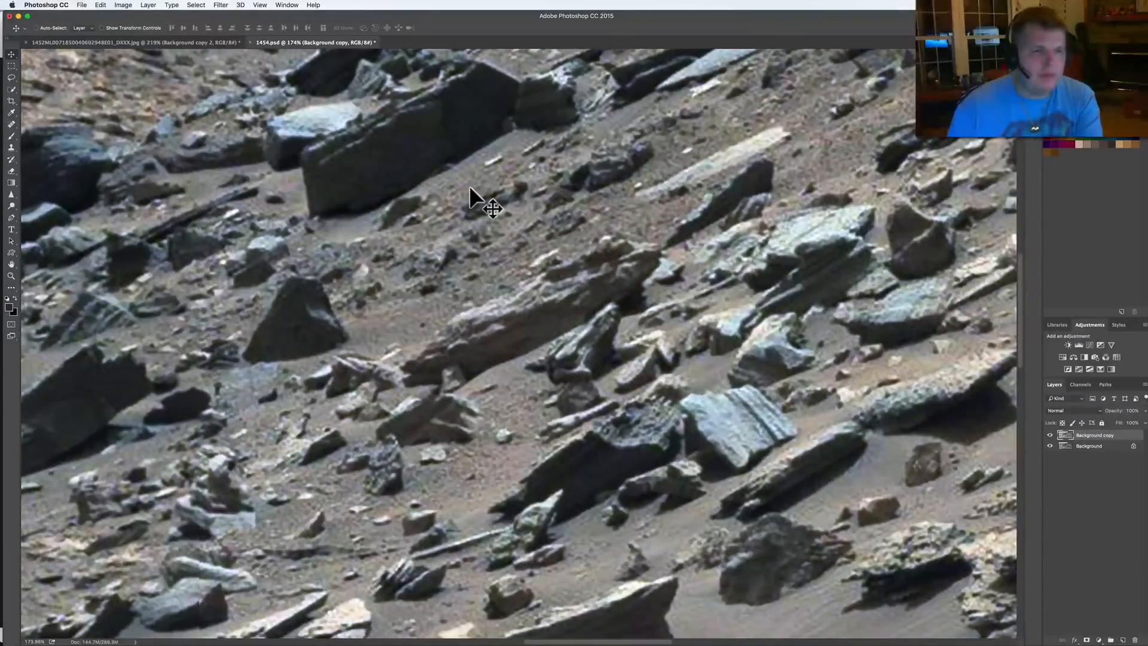
pyautogui.moveTo(439, 177)
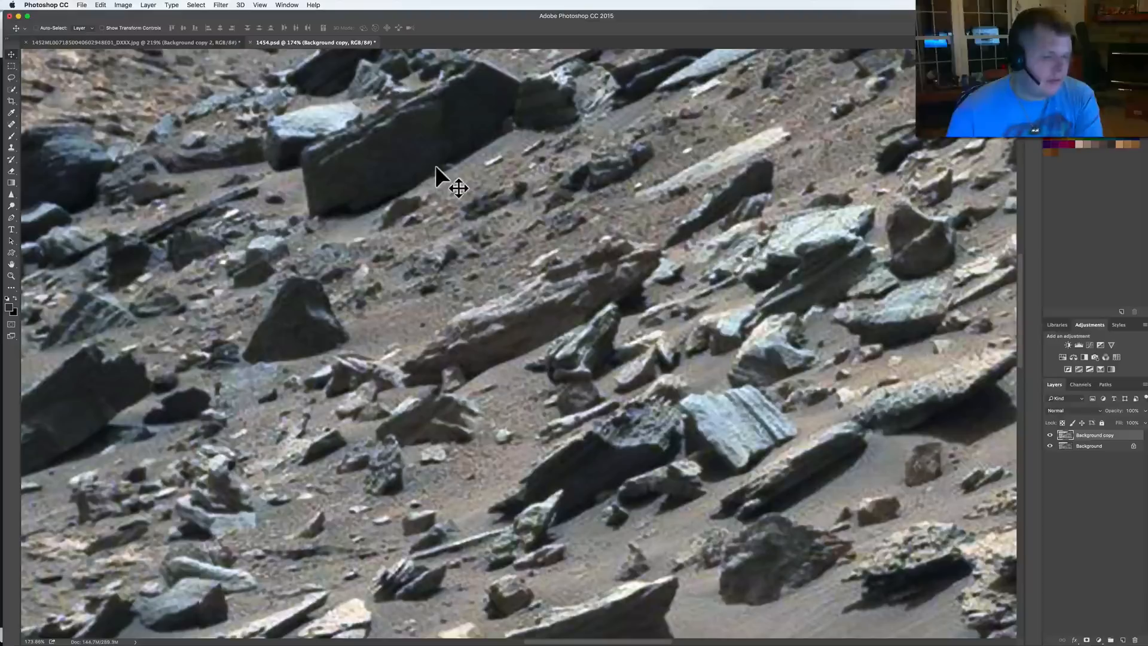
pyautogui.moveTo(855, 358)
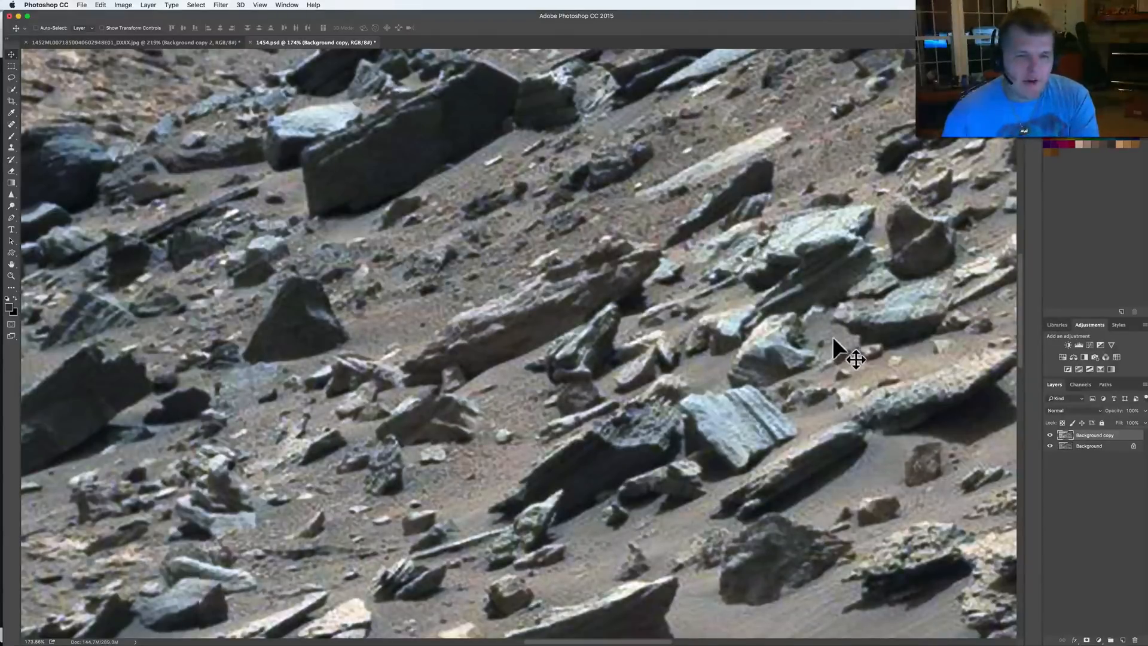
pyautogui.moveTo(769, 286)
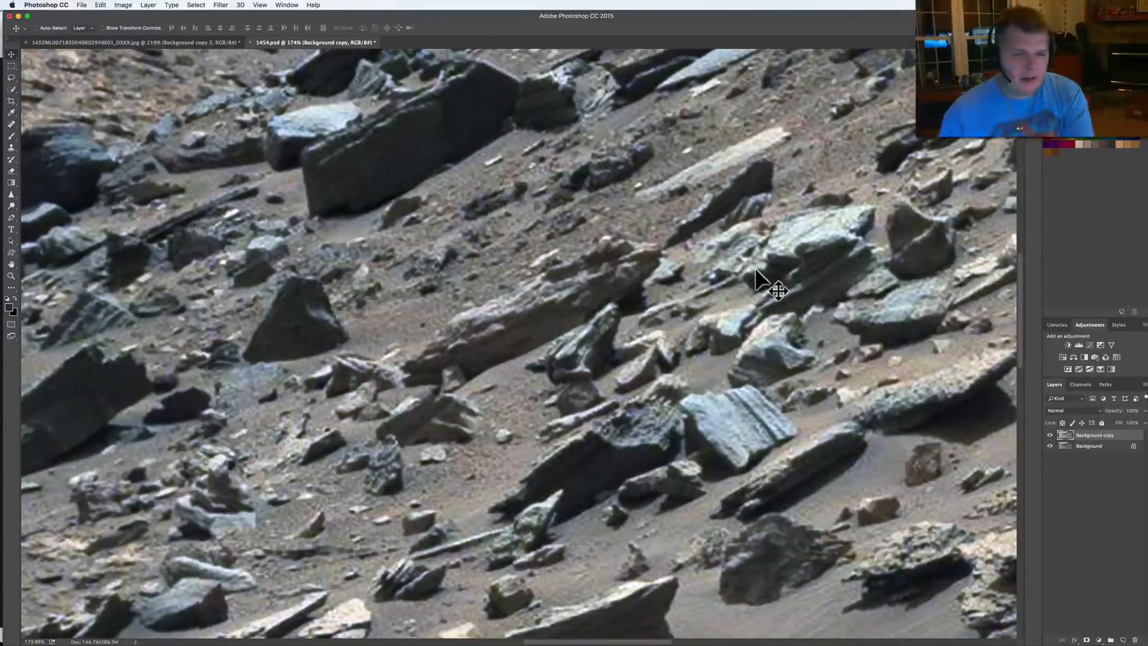
pyautogui.moveTo(763, 298)
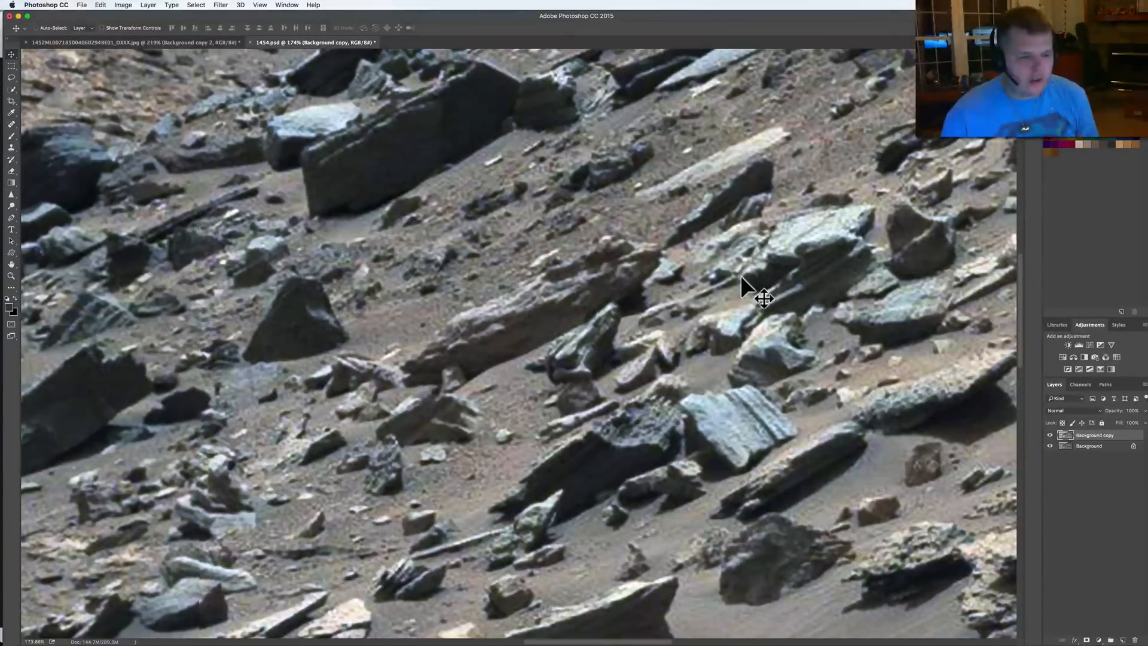
pyautogui.moveTo(736, 306)
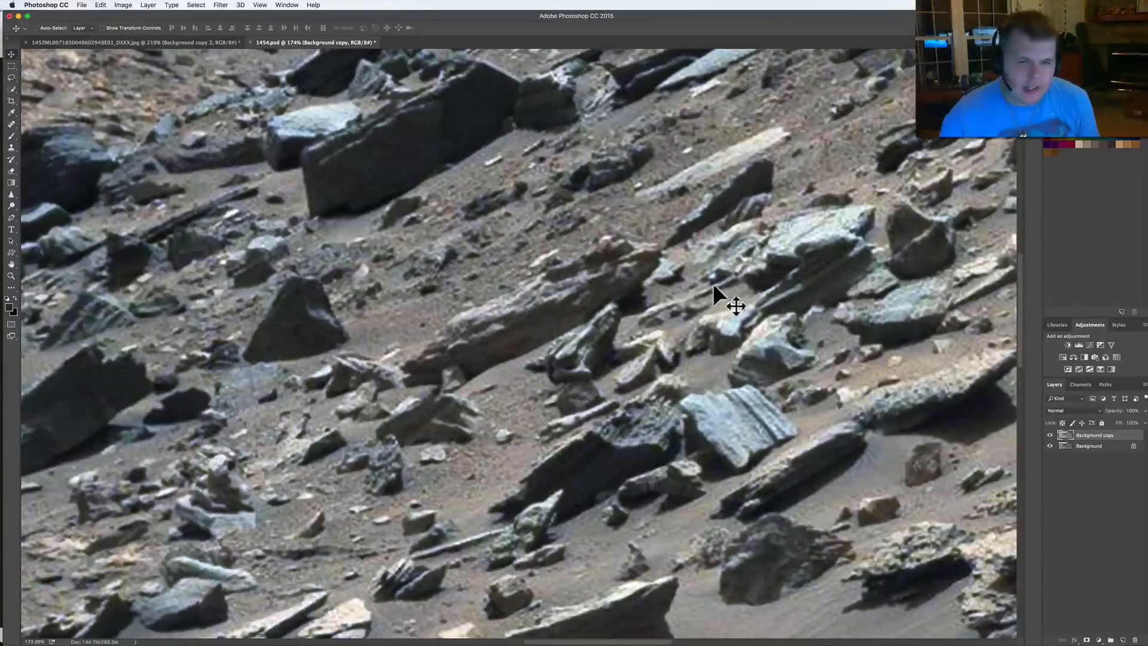
pyautogui.moveTo(716, 311)
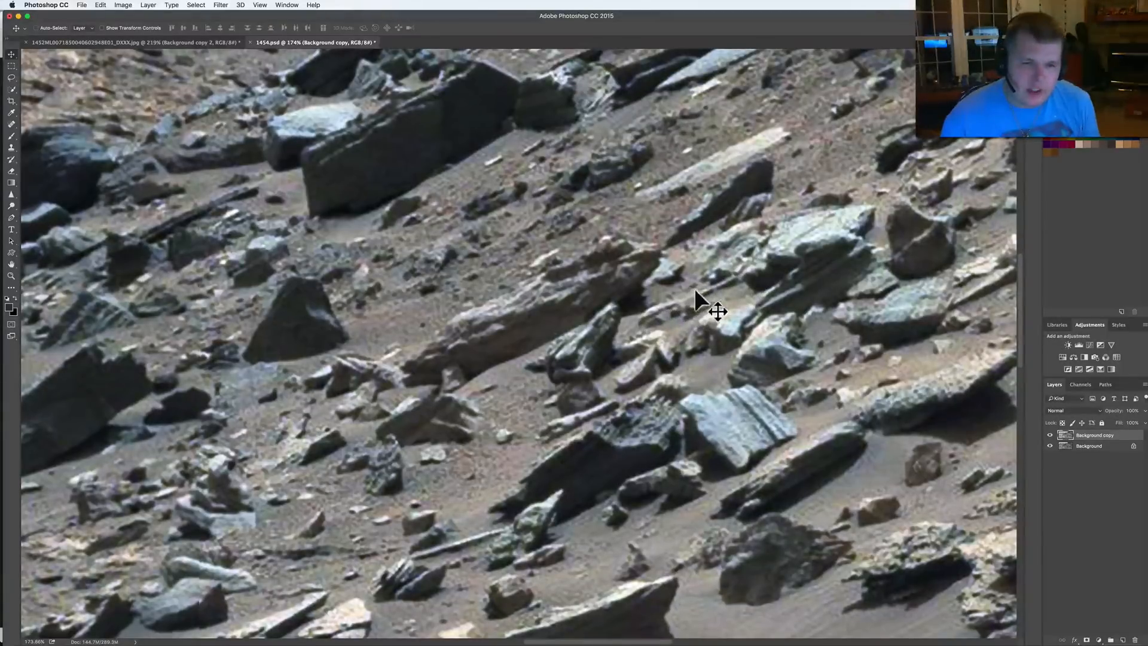
pyautogui.moveTo(689, 323)
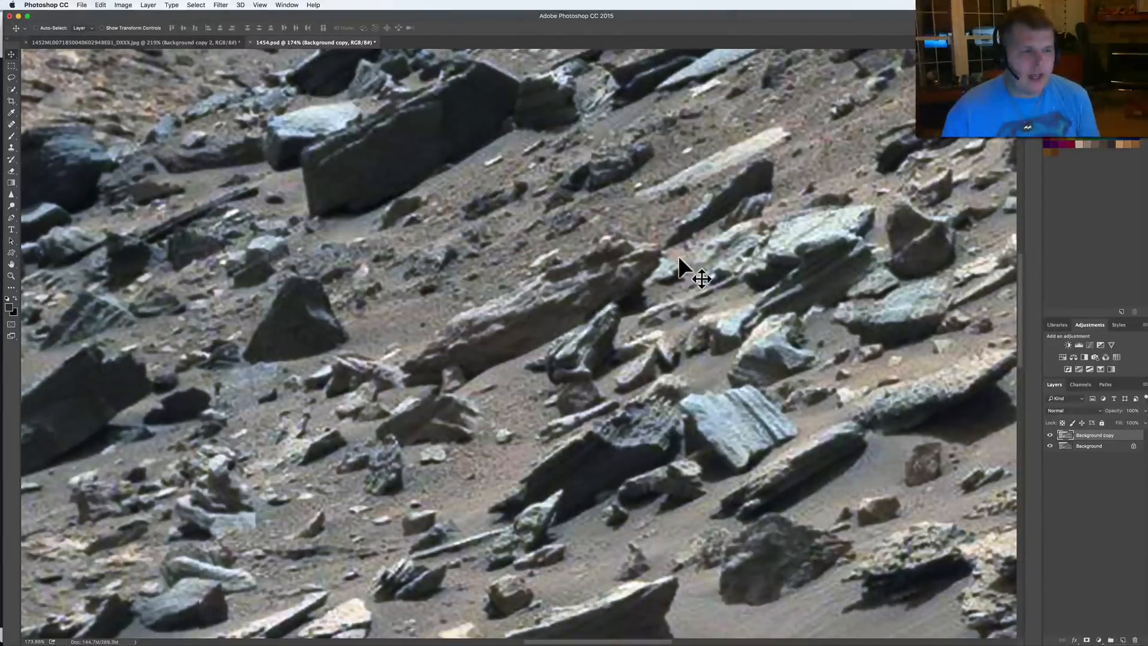
pyautogui.moveTo(286, 102)
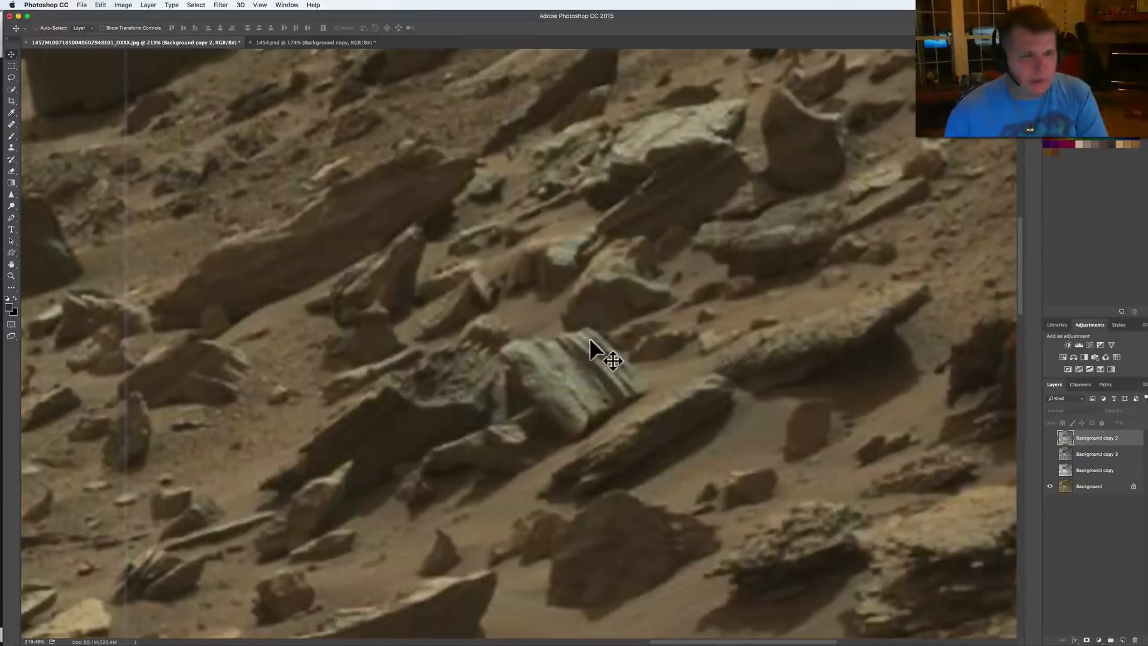
pyautogui.moveTo(490, 249)
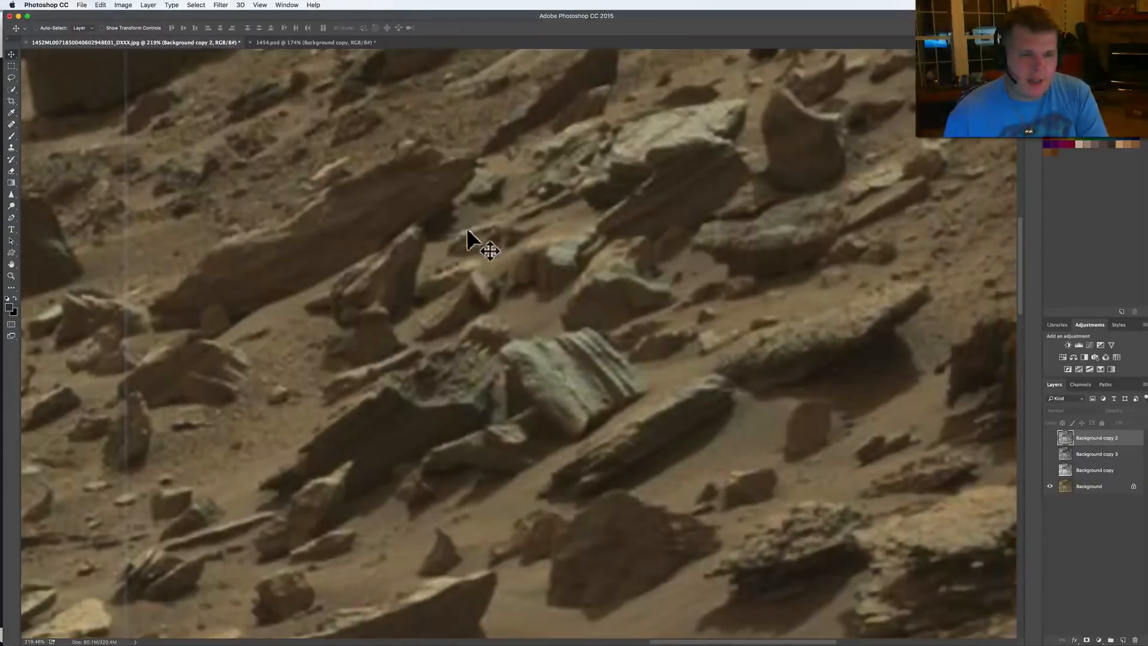
pyautogui.moveTo(619, 251)
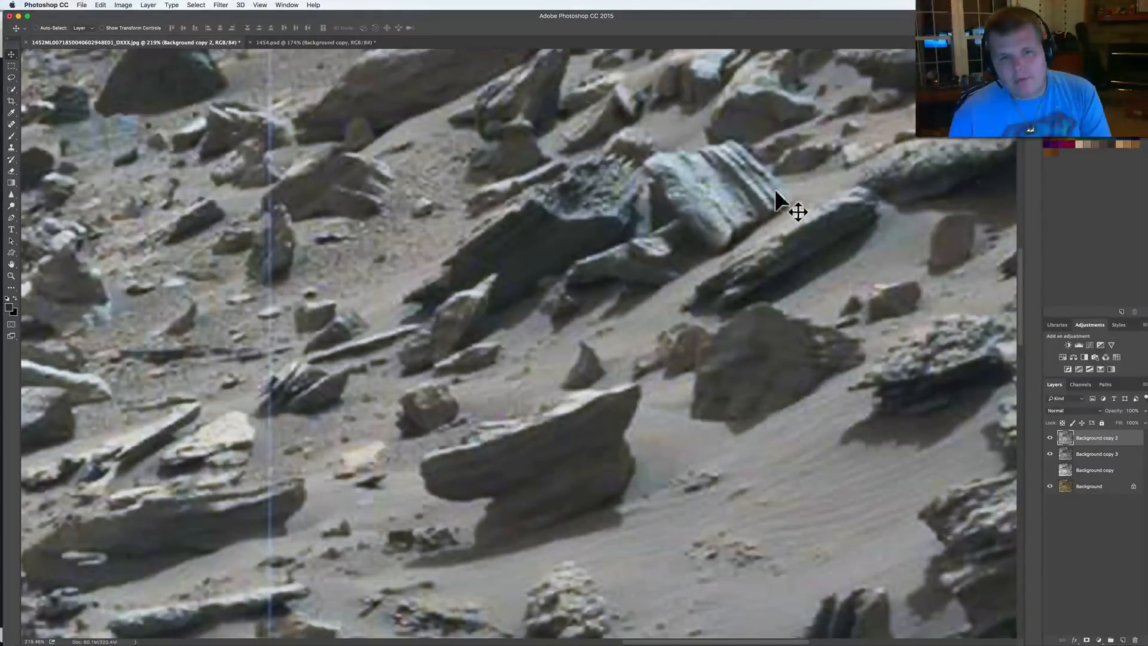
pyautogui.moveTo(794, 203)
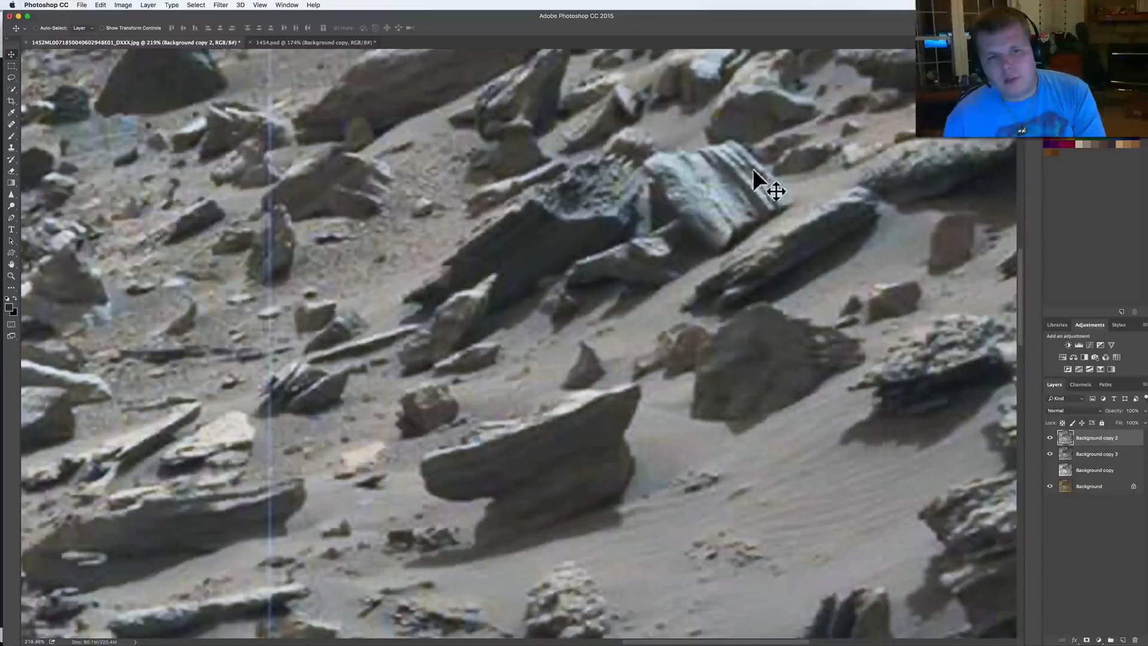
pyautogui.moveTo(773, 178)
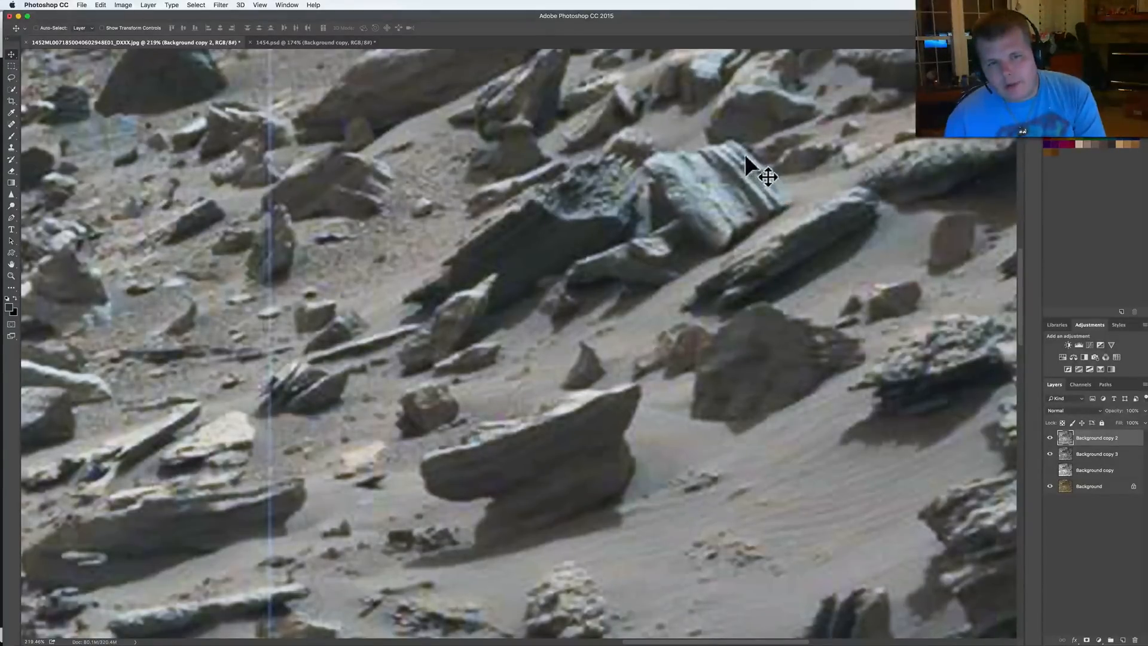
pyautogui.moveTo(798, 223)
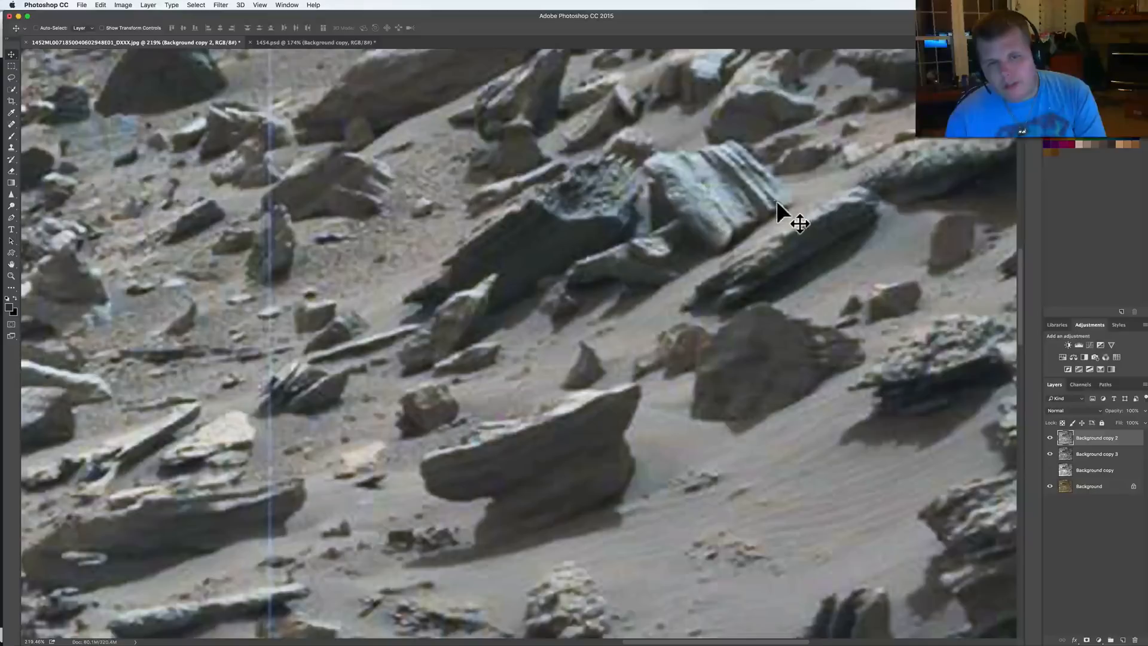
pyautogui.moveTo(779, 208)
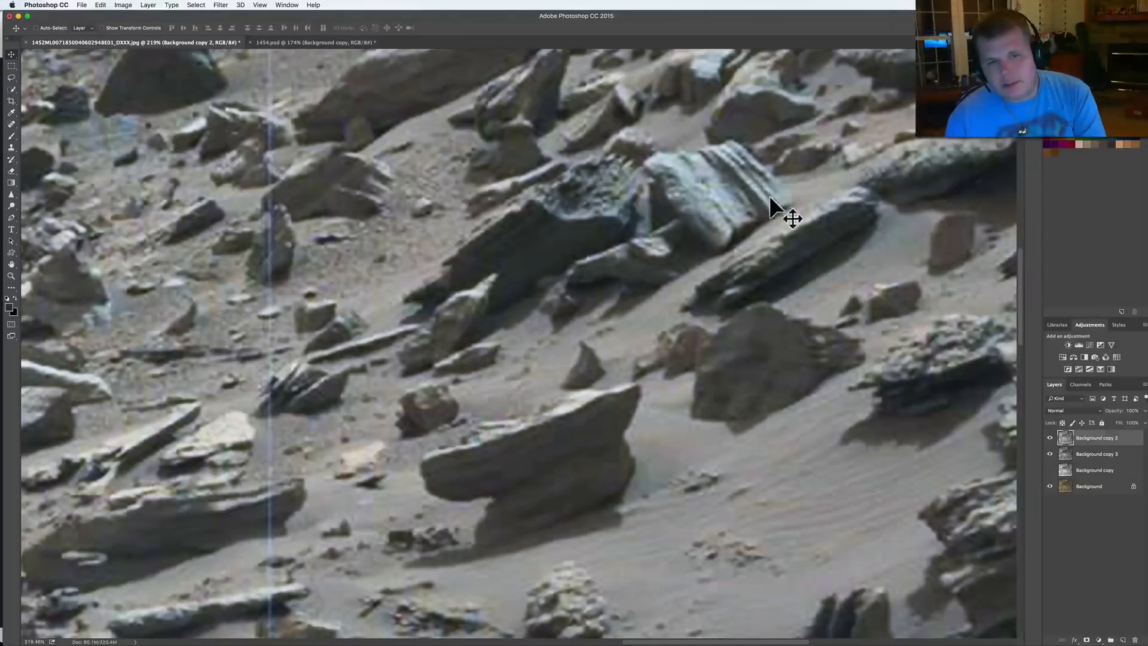
pyautogui.moveTo(776, 193)
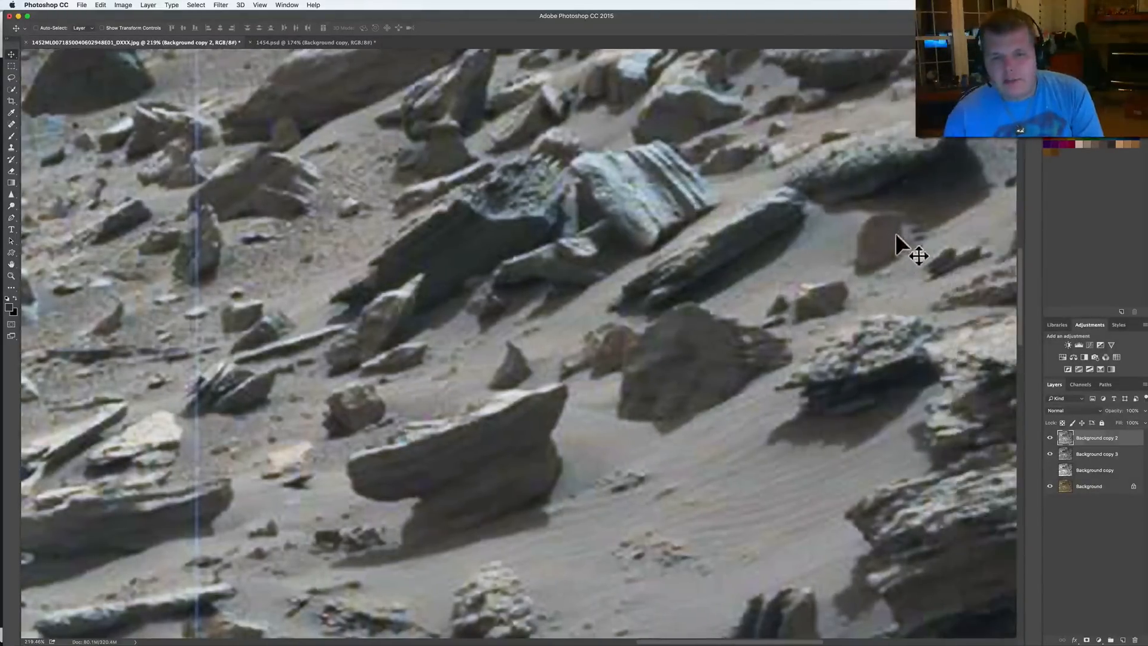
pyautogui.moveTo(619, 381)
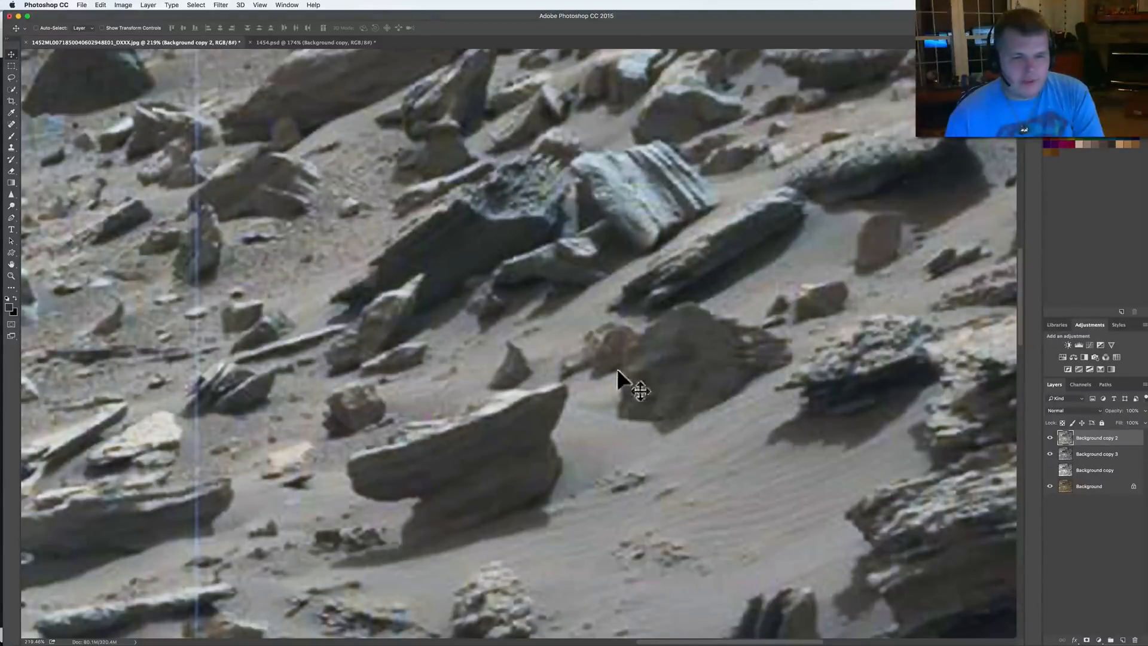
pyautogui.moveTo(890, 359)
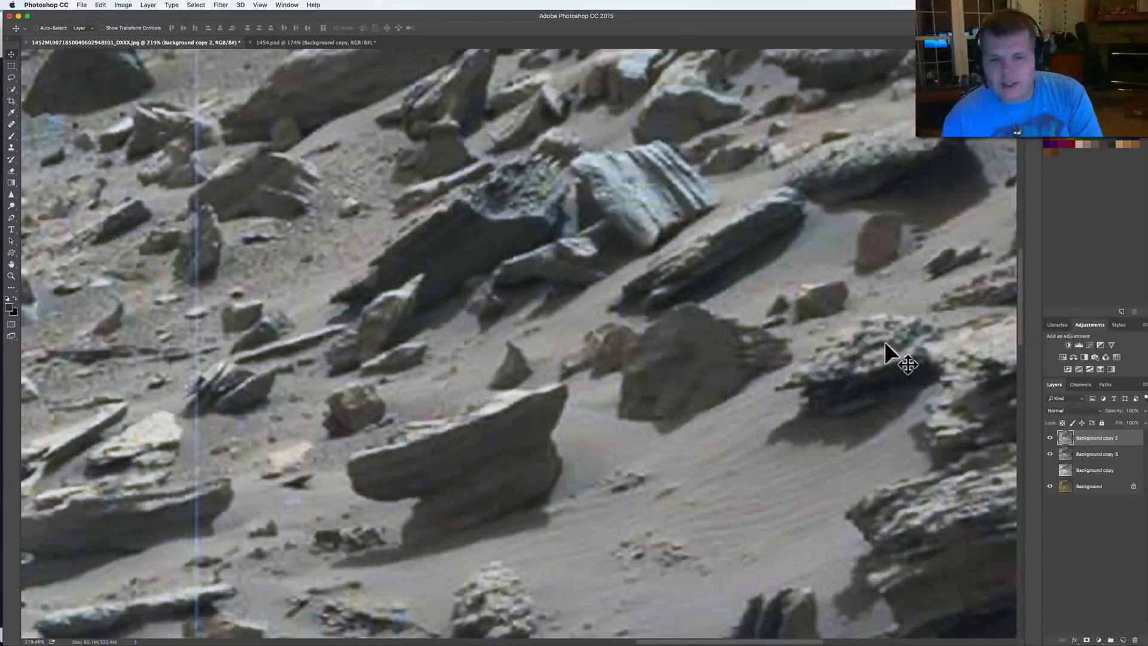
pyautogui.moveTo(714, 411)
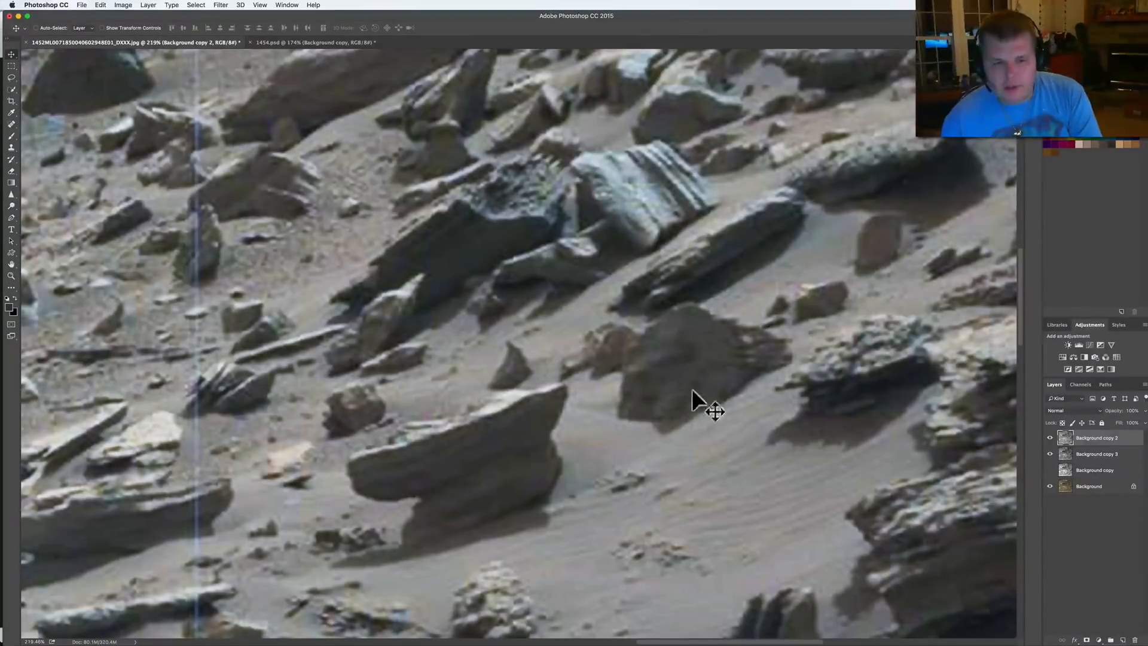
pyautogui.moveTo(512, 513)
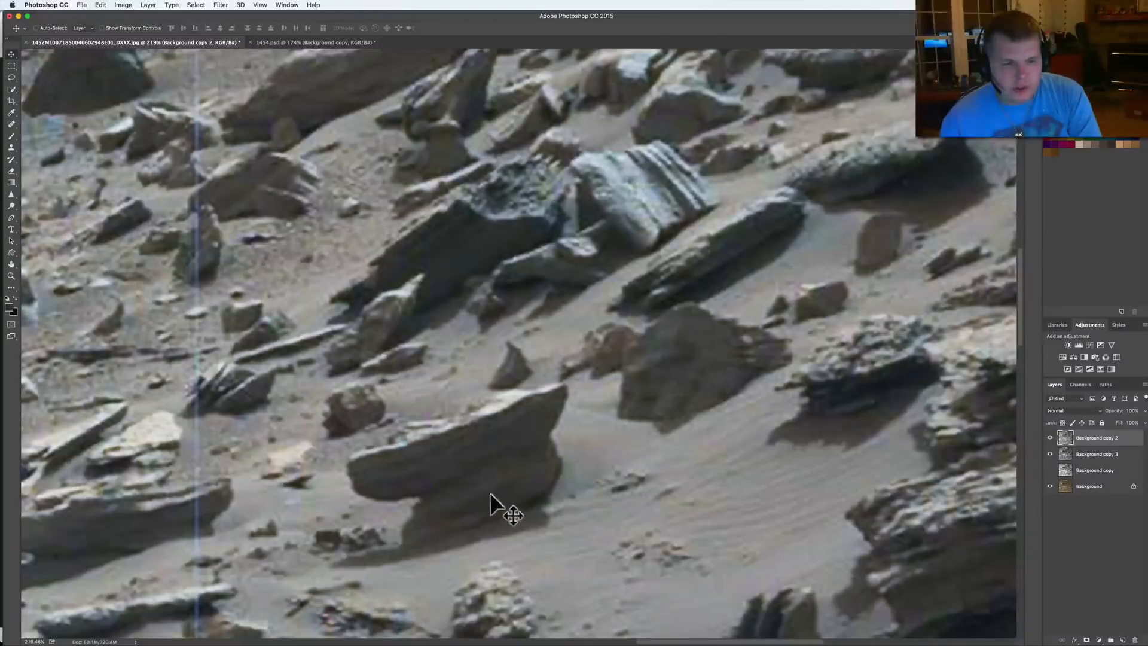
pyautogui.moveTo(420, 569)
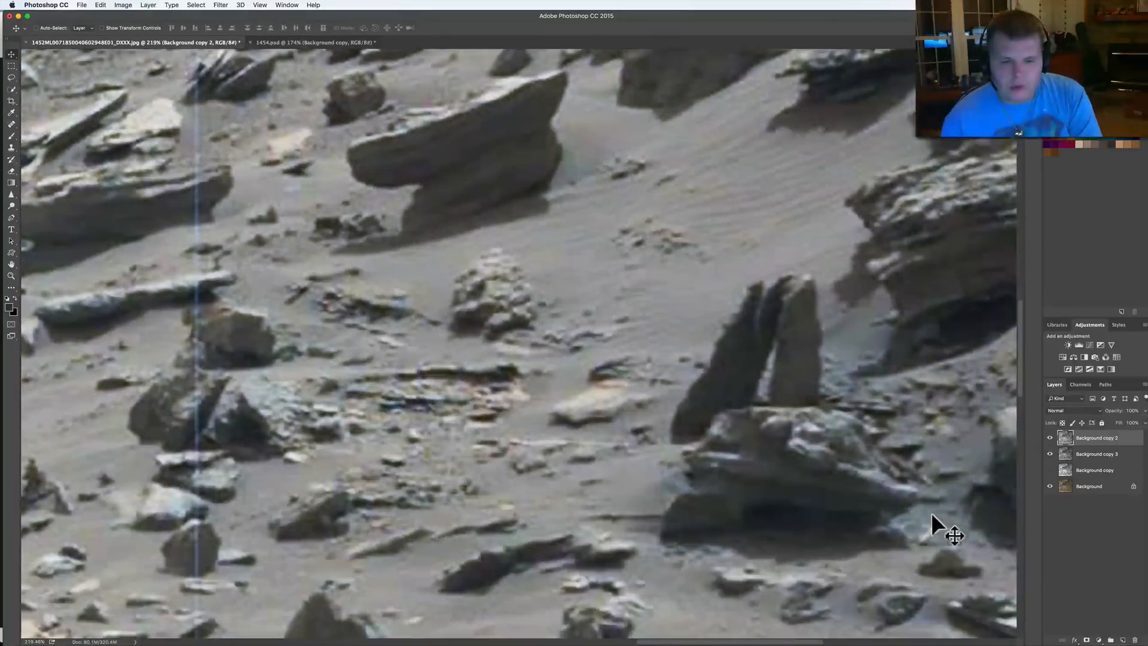
pyautogui.moveTo(791, 473)
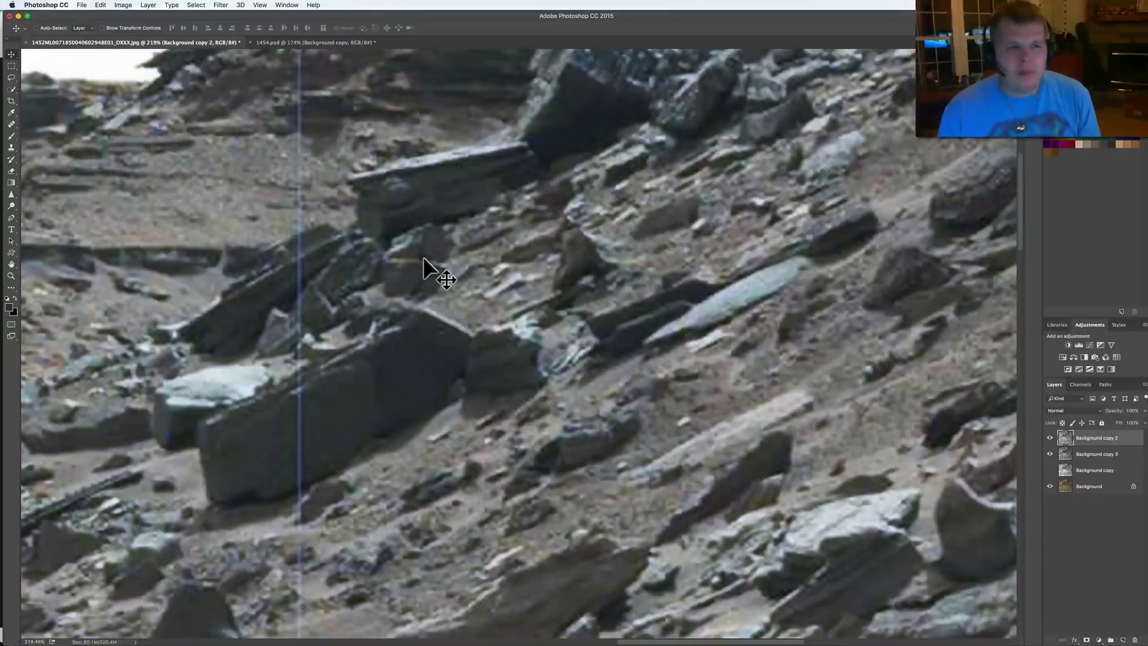
pyautogui.moveTo(655, 107)
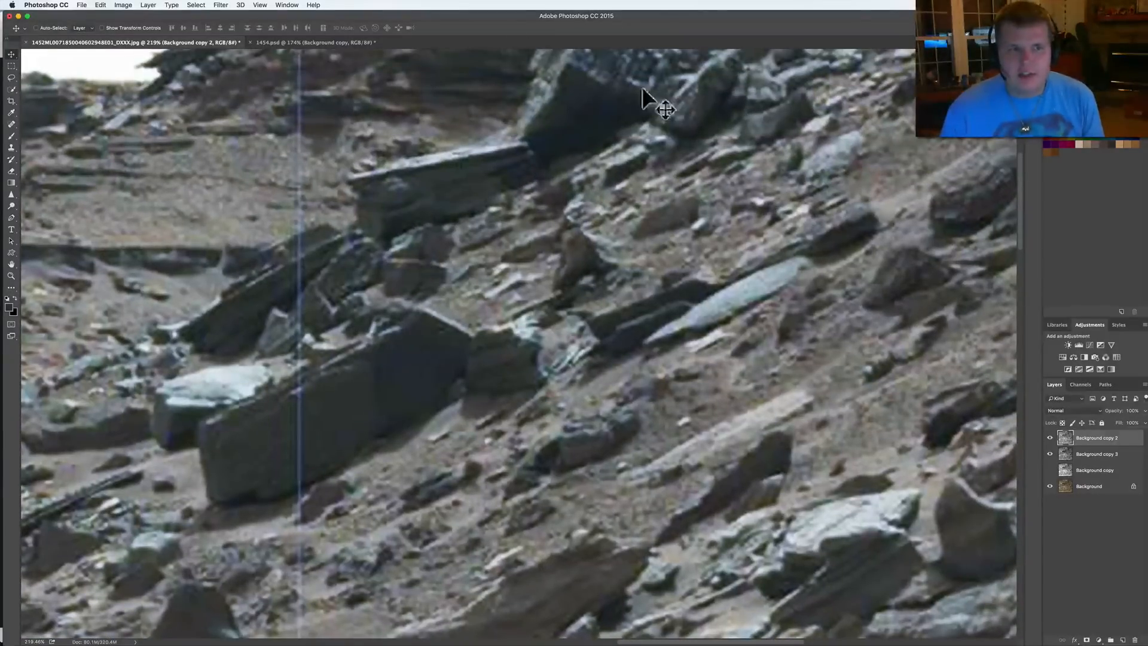
# - Switch to the 1454.psd tab showing the striped block beneath the ridge
pyautogui.click(315, 42)
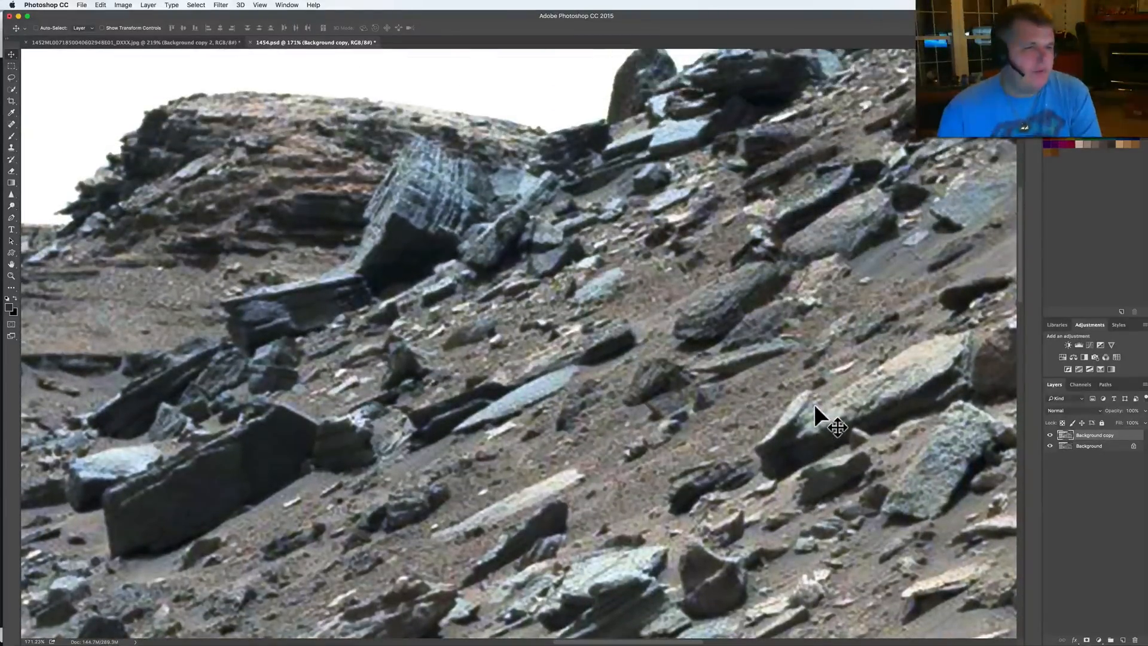
pyautogui.moveTo(856, 356)
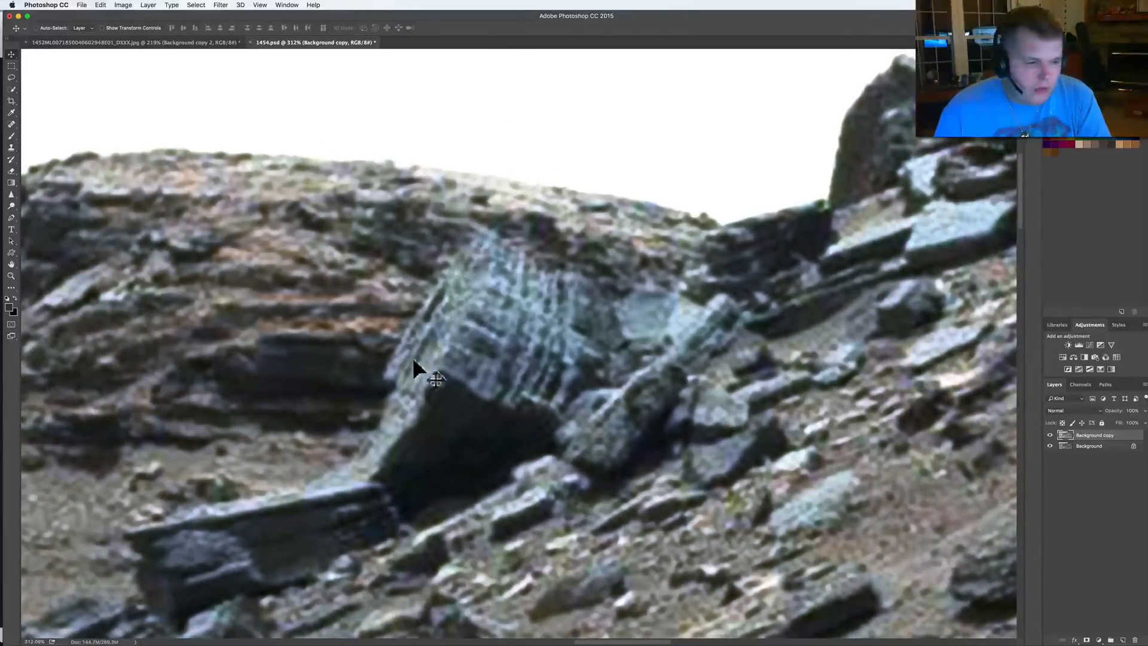
pyautogui.moveTo(469, 315)
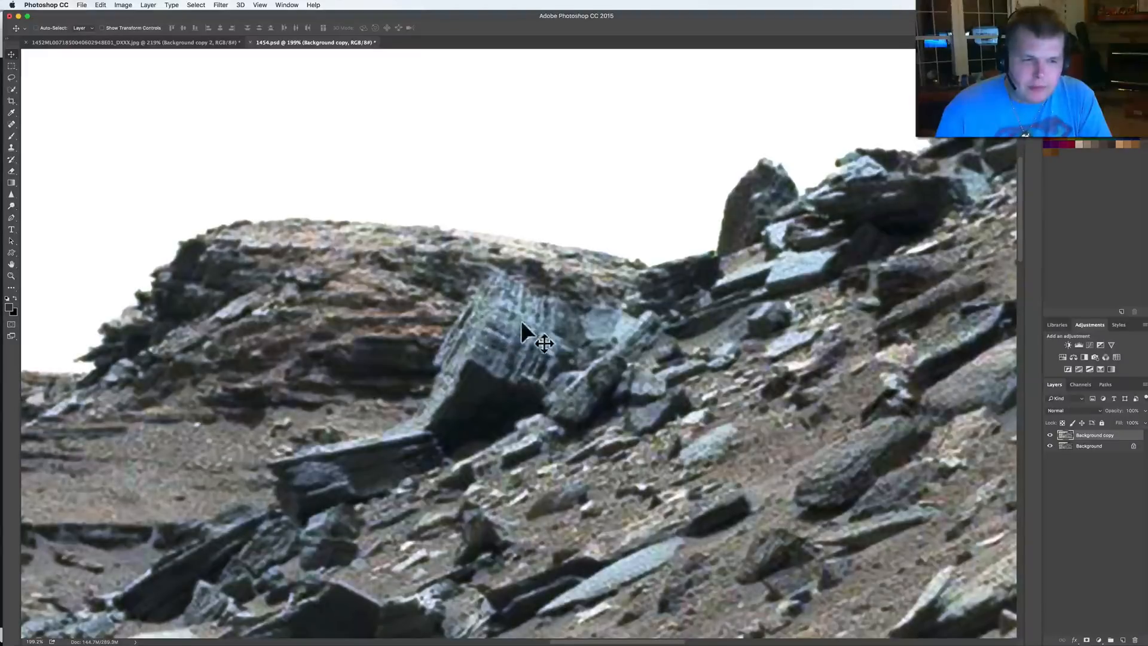
pyautogui.moveTo(630, 385)
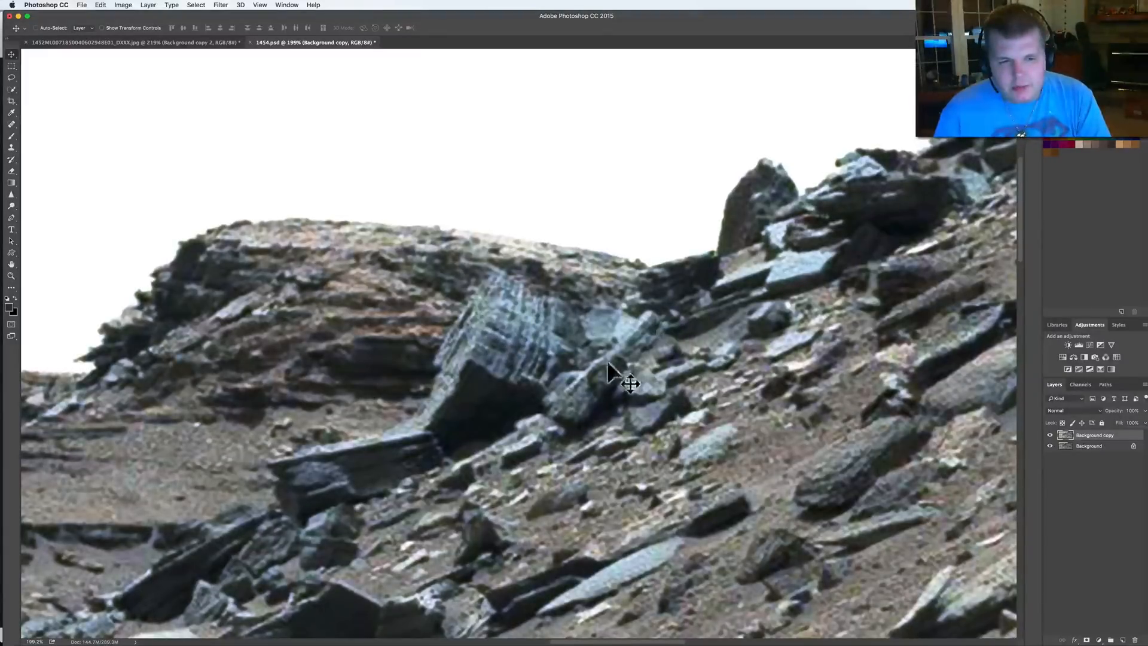
pyautogui.moveTo(590, 328)
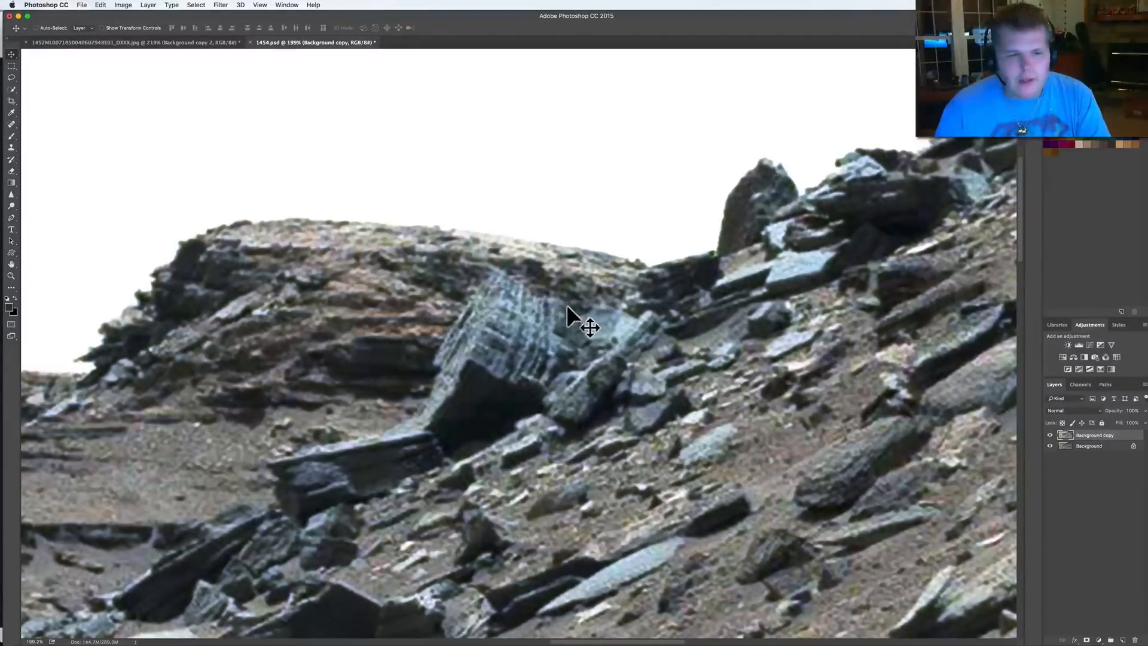